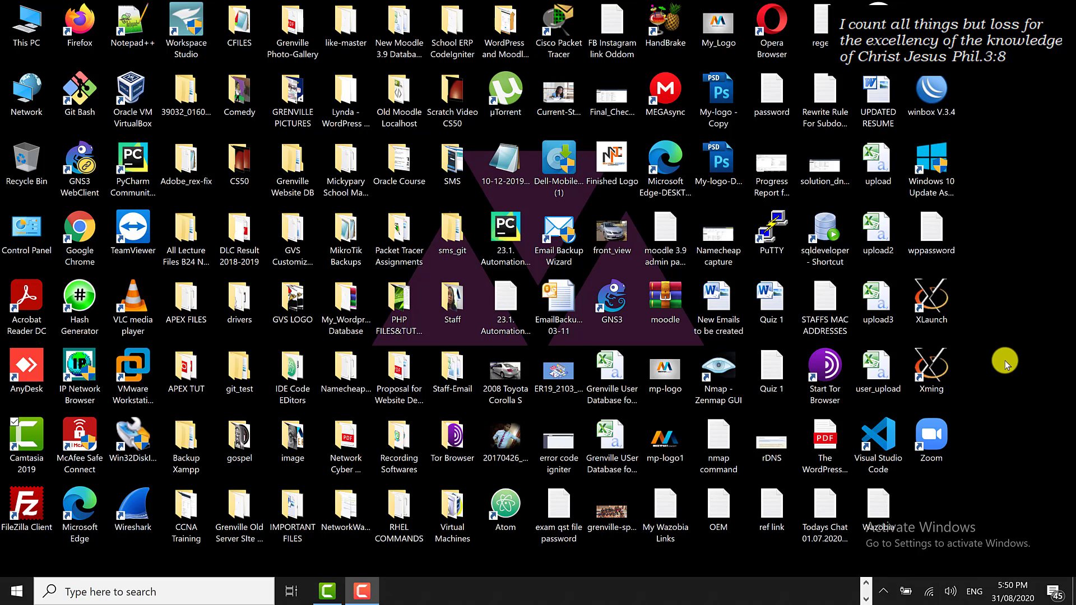
mouse_move(921, 319)
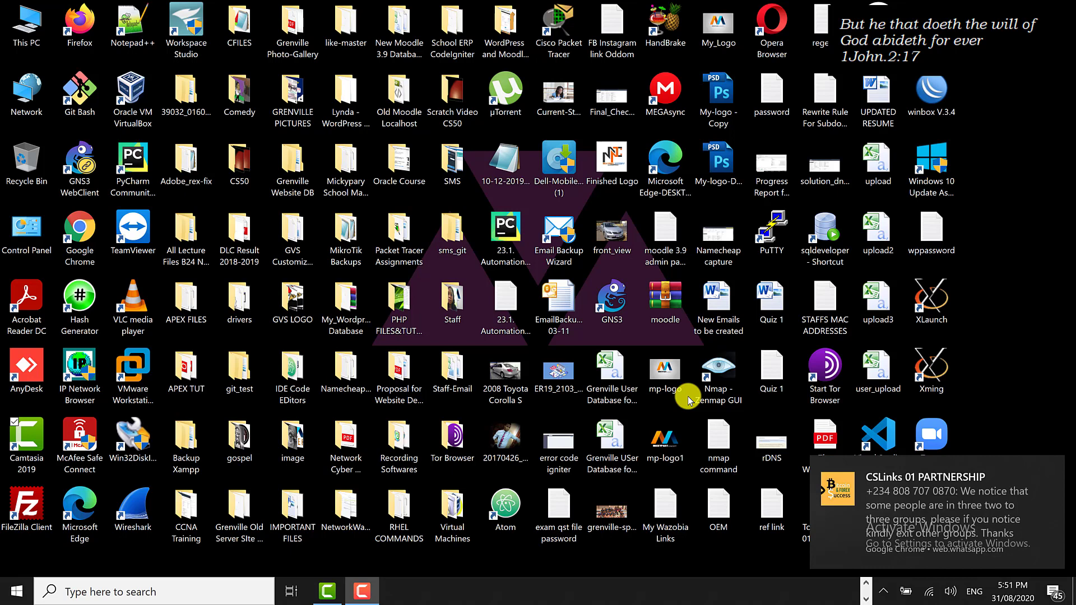
mouse_move(996, 67)
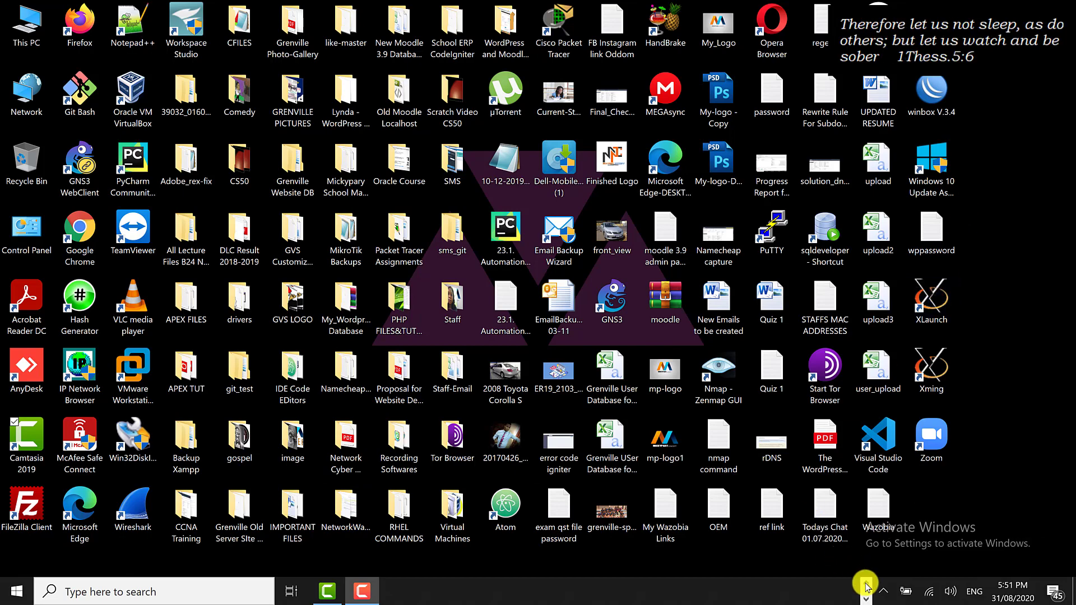
Bring the Notepad notes forward, highlight the title lines and scroll to the test3 database and students table plan
left_click(852, 591)
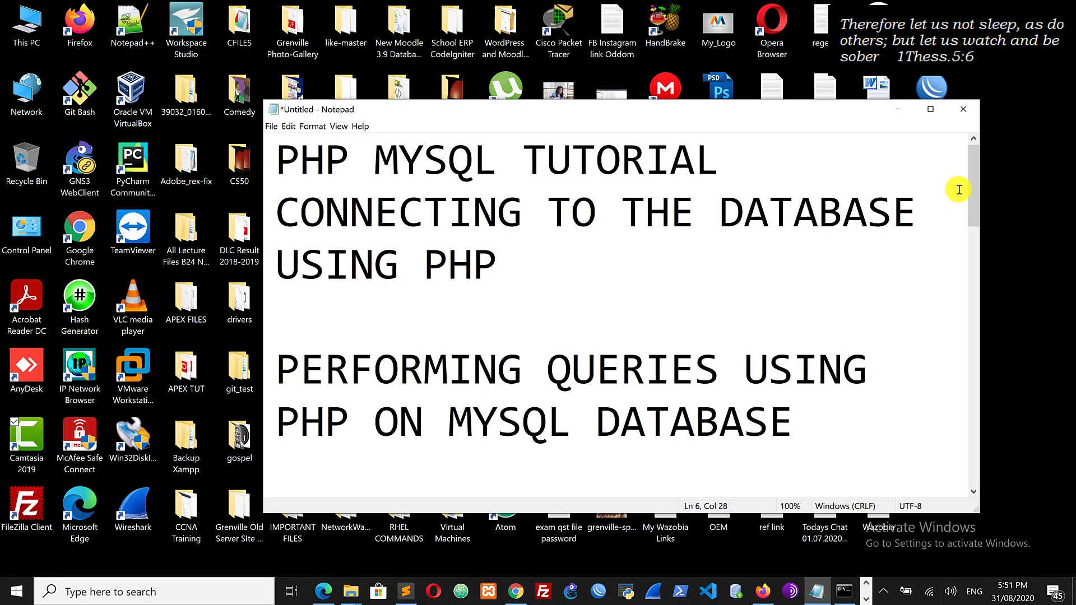
mouse_move(974, 199)
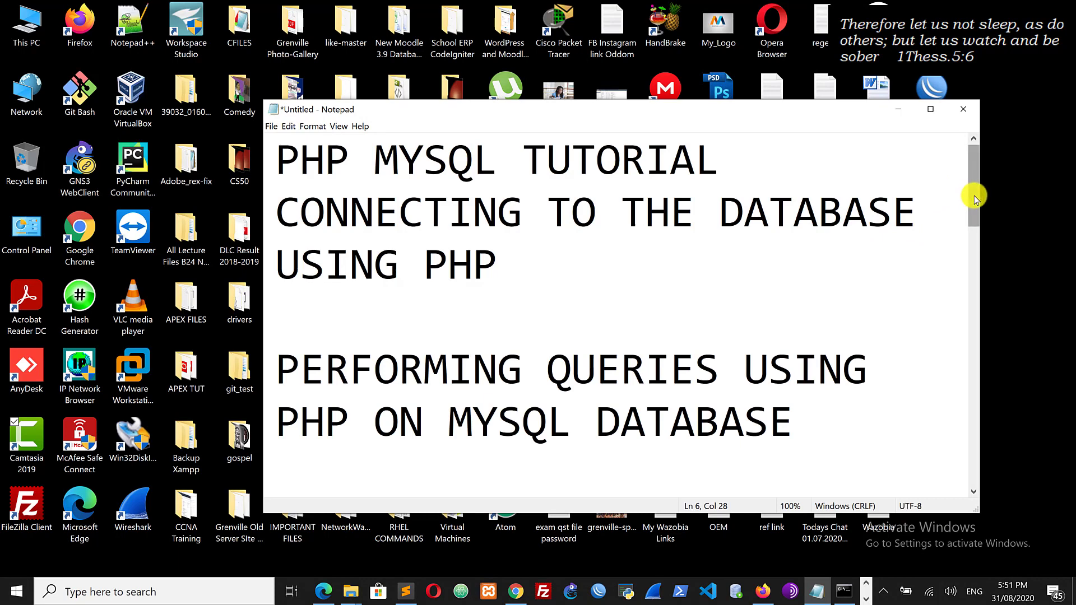
mouse_move(282, 173)
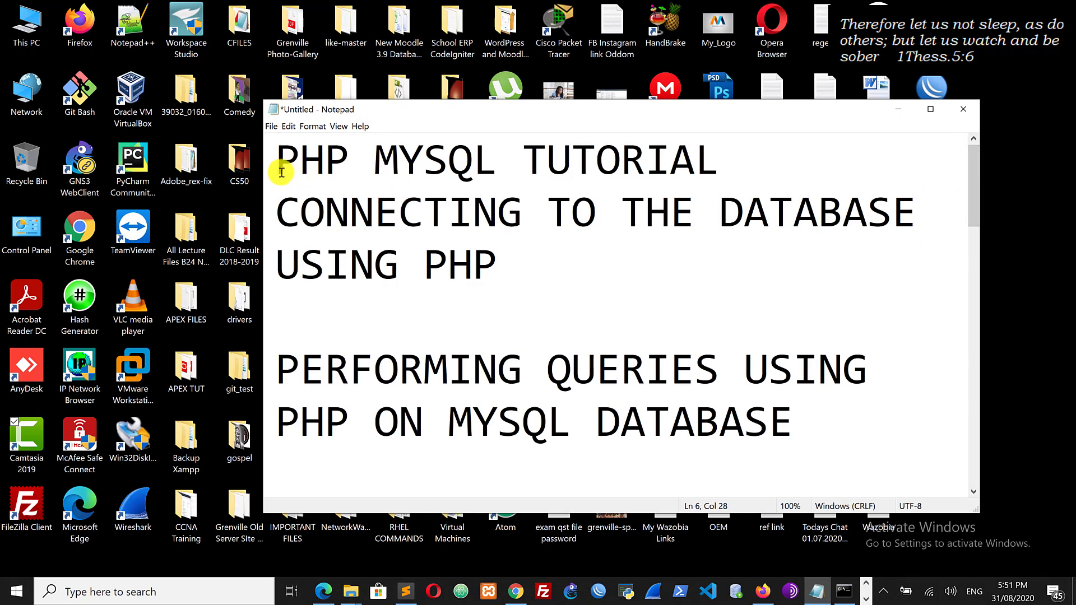
left_click_drag(273, 158, 512, 212)
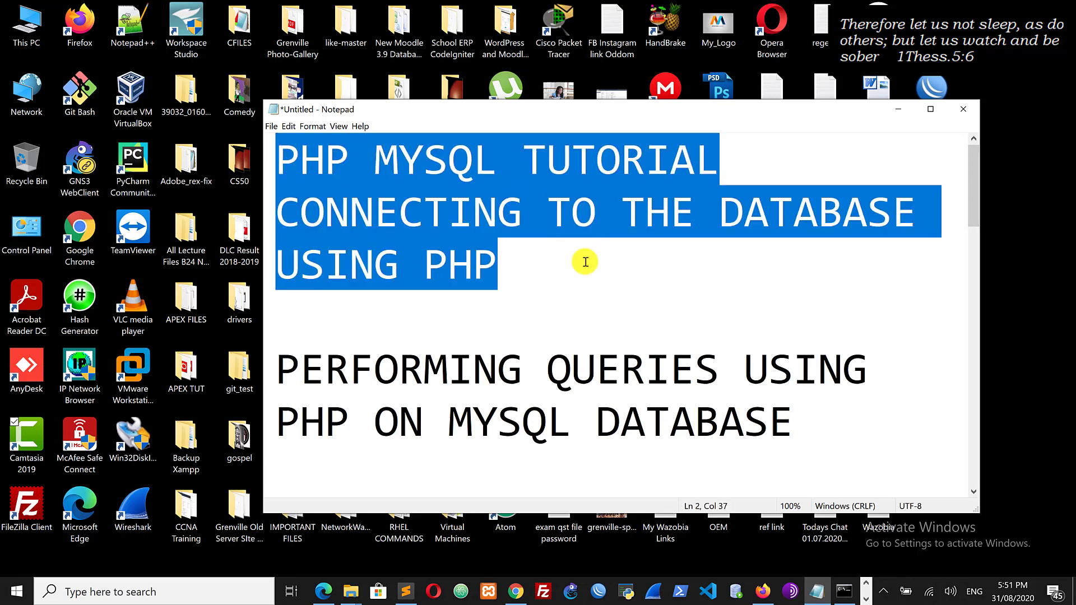
scroll("down", 3)
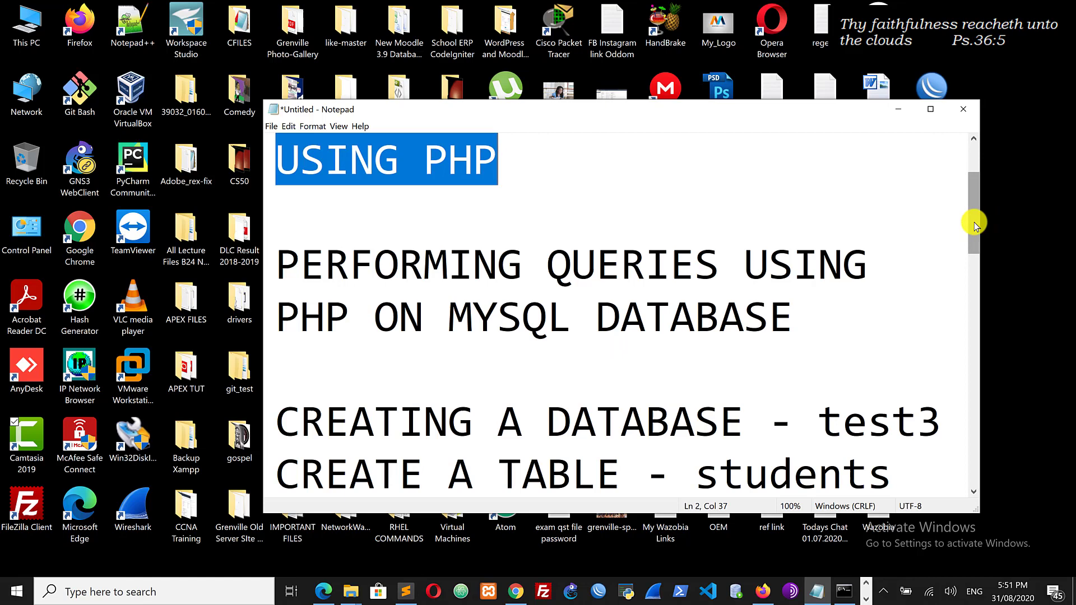
scroll("down", 3)
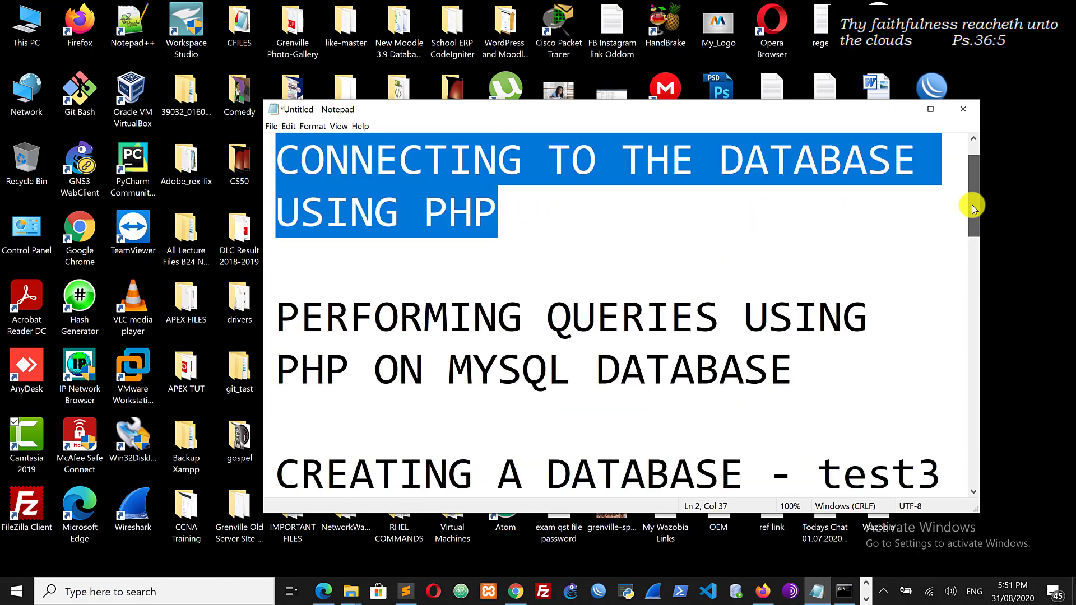
scroll("down", 3)
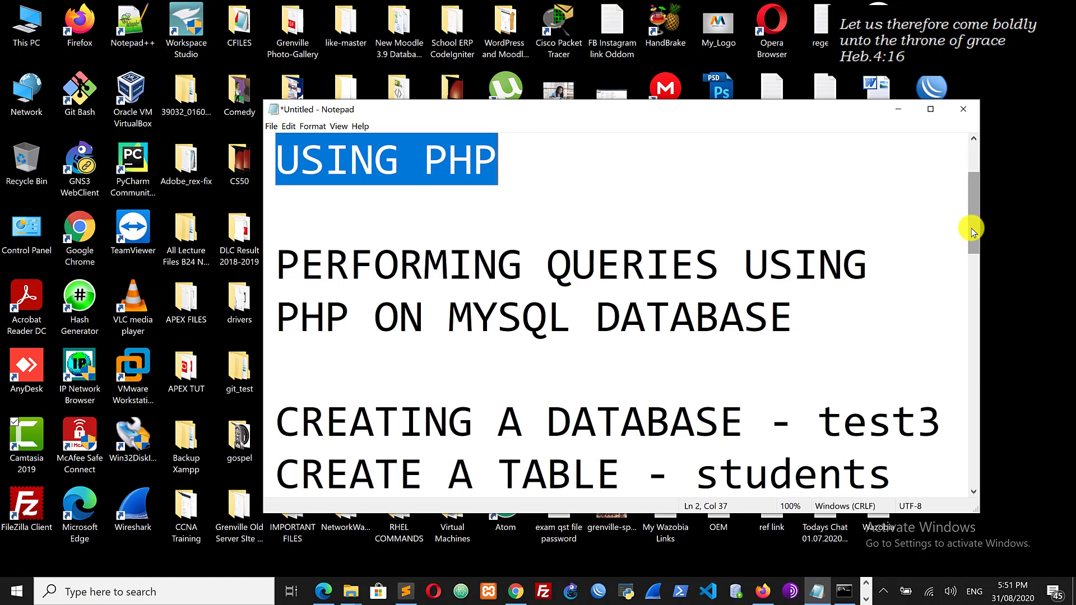
scroll("down", 3)
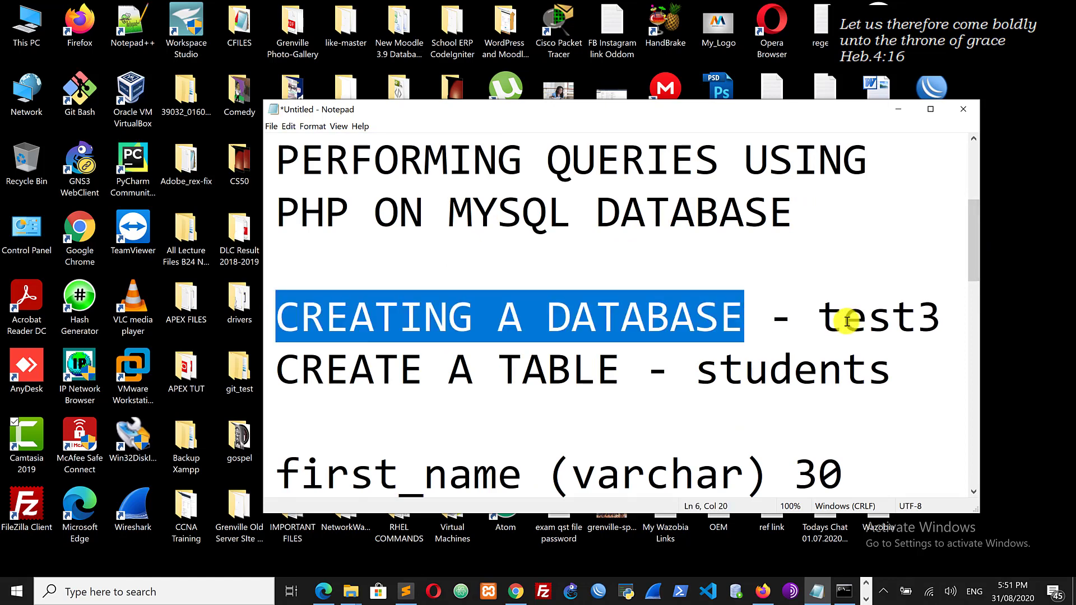
double_click(879, 317)
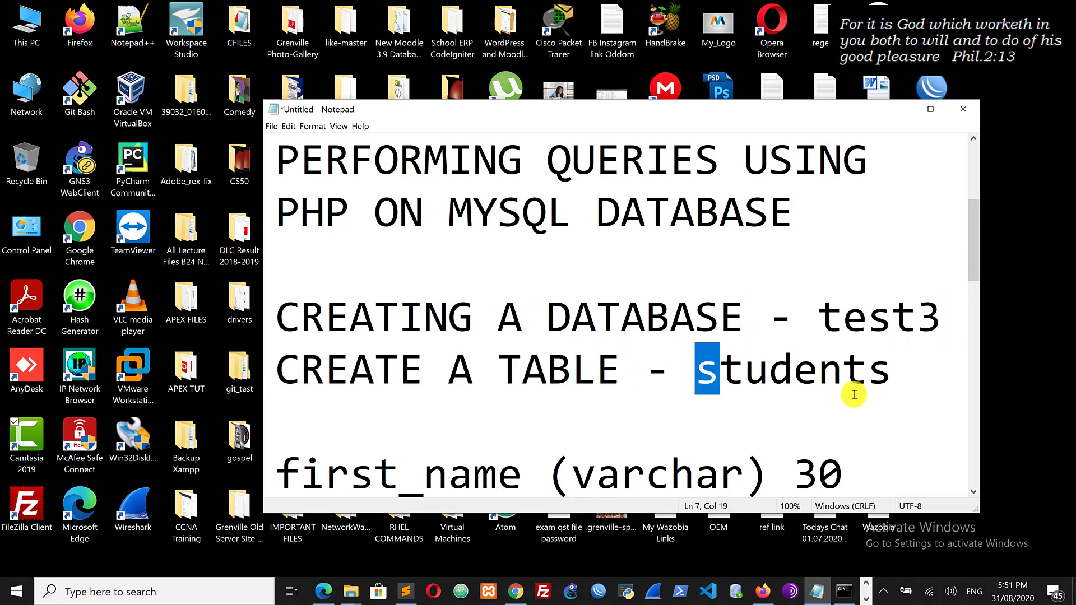
scroll("down", 3)
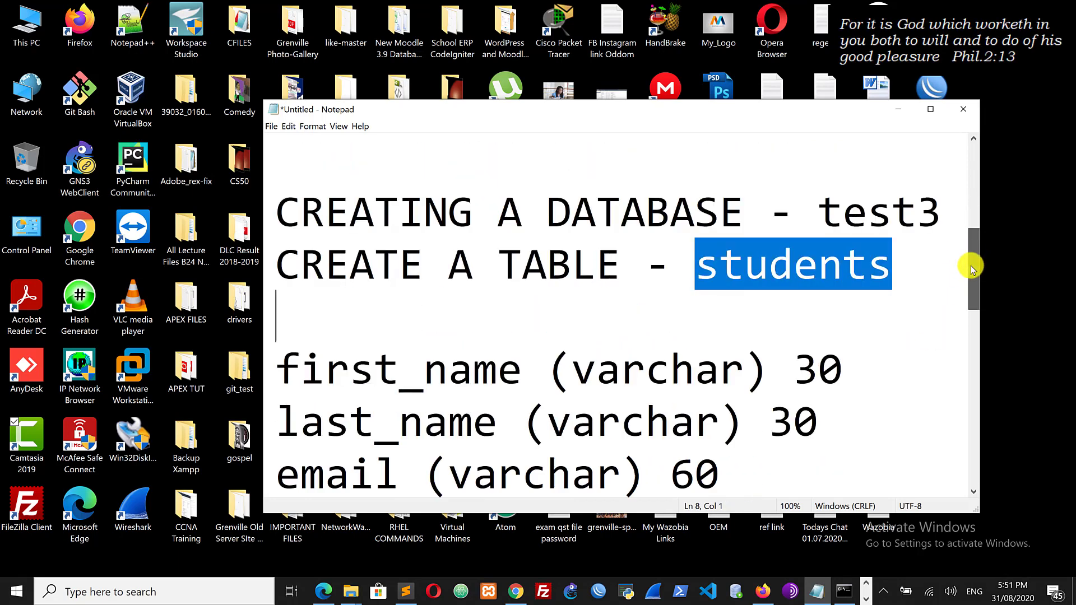
scroll("down", 3)
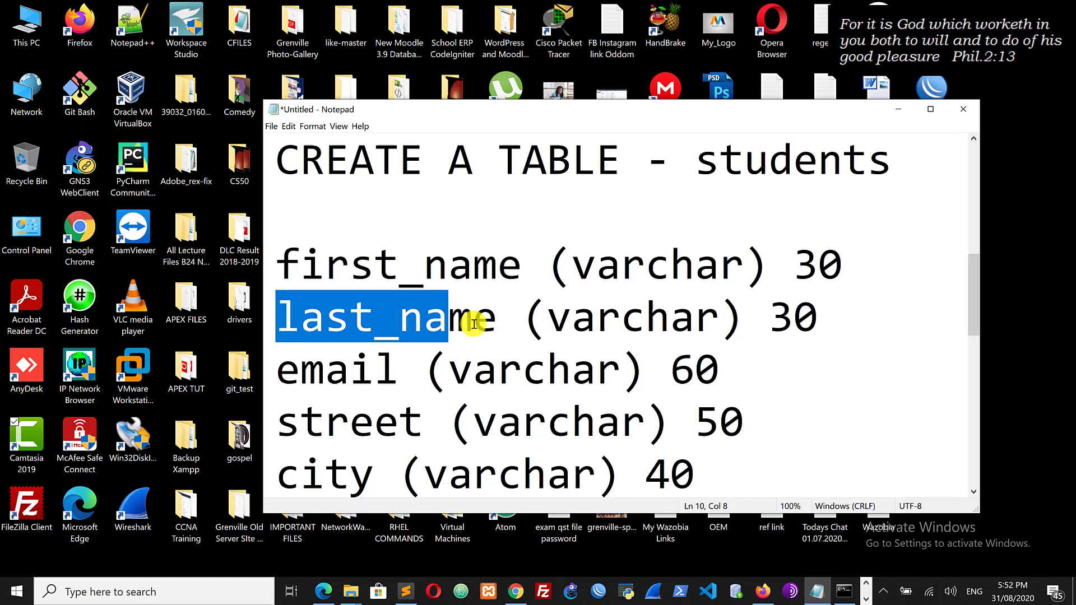
left_click(283, 371)
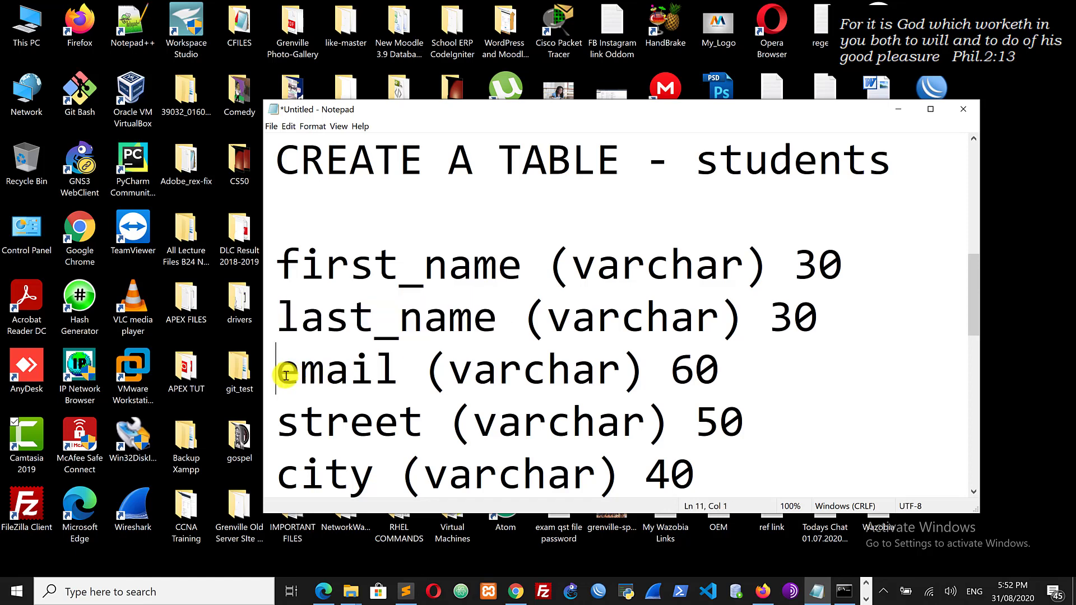
double_click(333, 369)
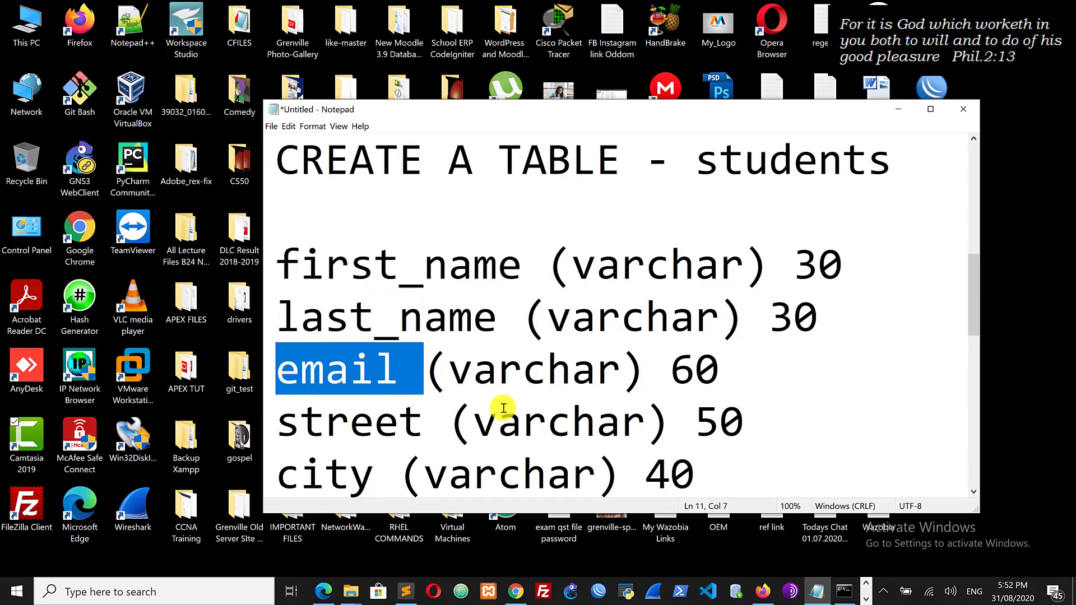
mouse_move(555, 271)
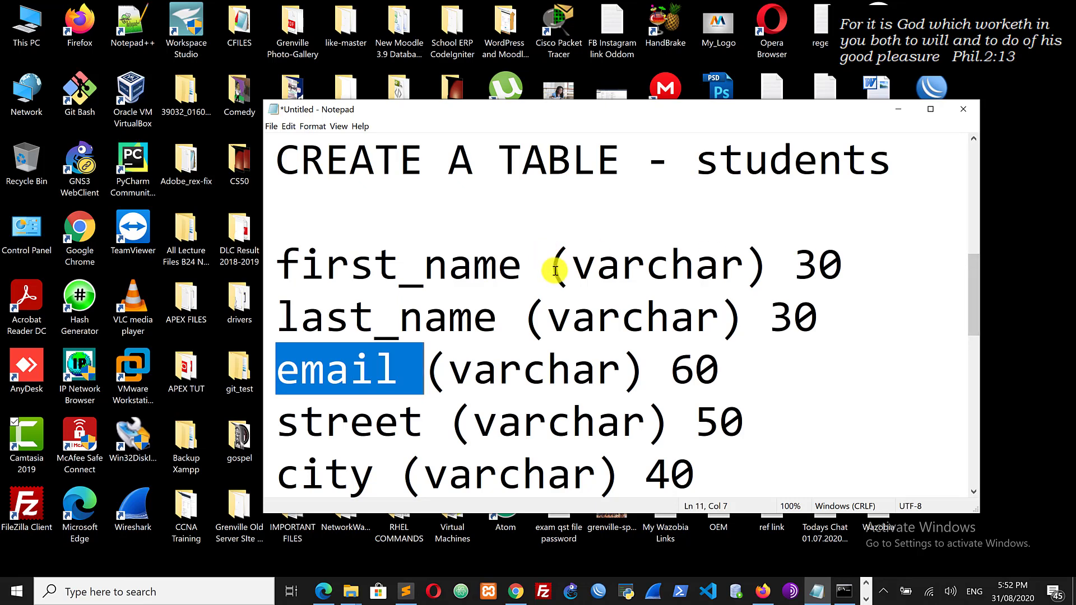
double_click(656, 265)
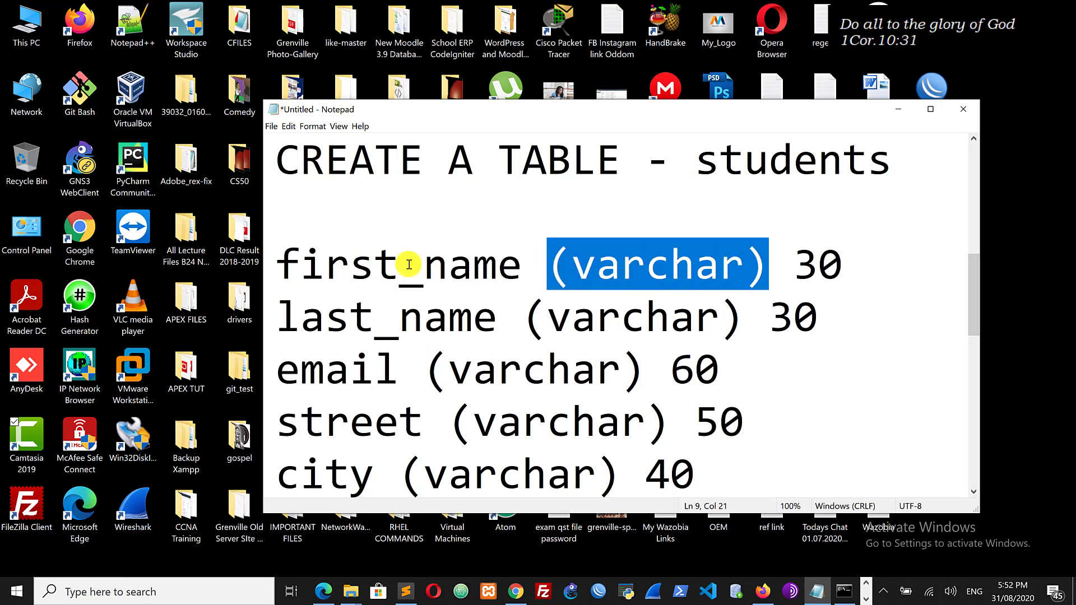
mouse_move(284, 262)
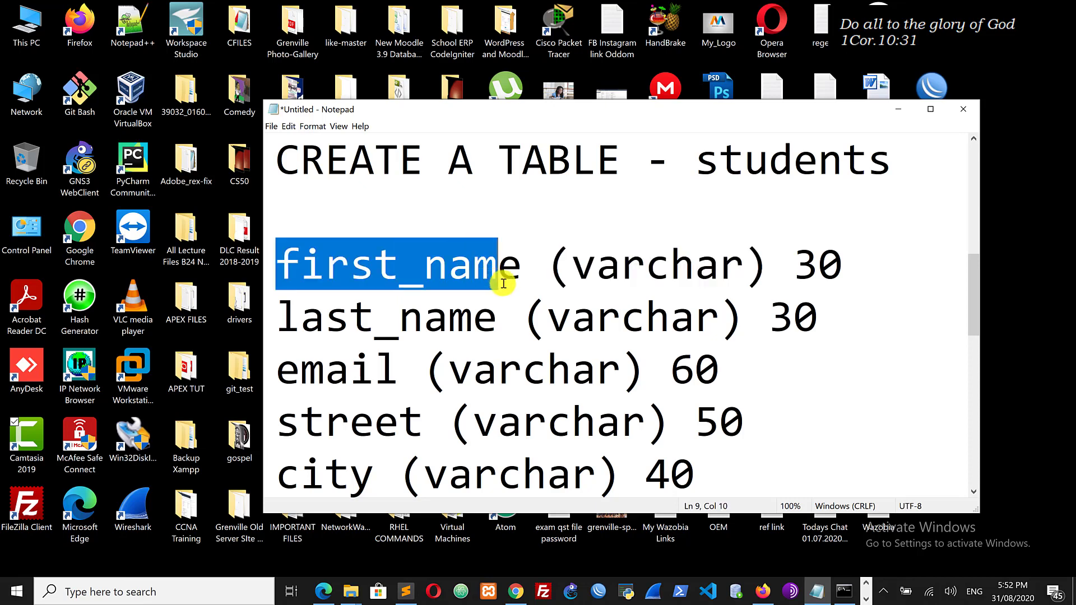
mouse_move(284, 269)
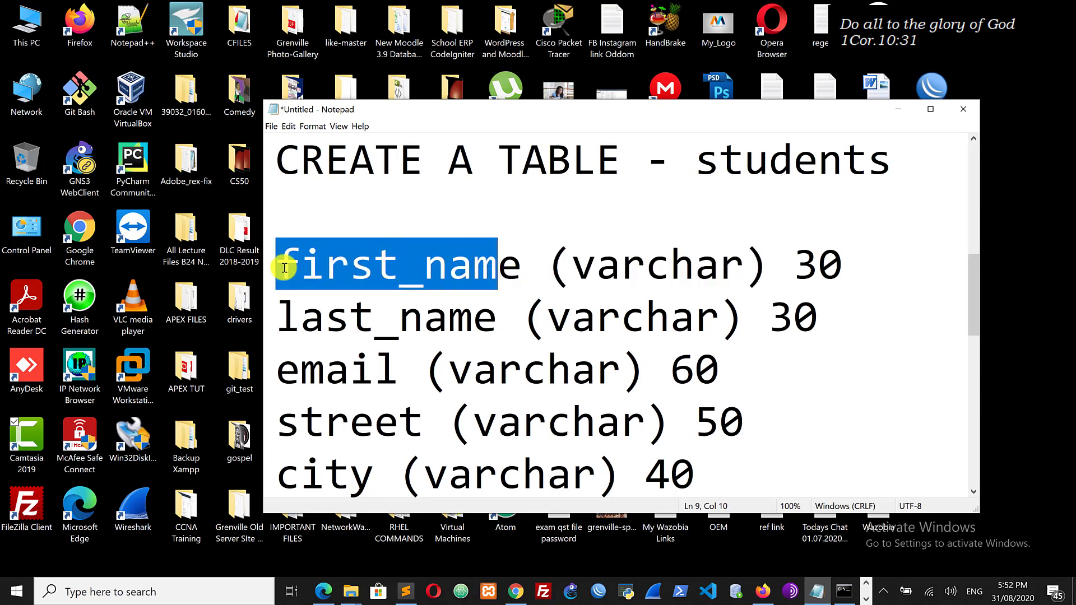
left_click(578, 291)
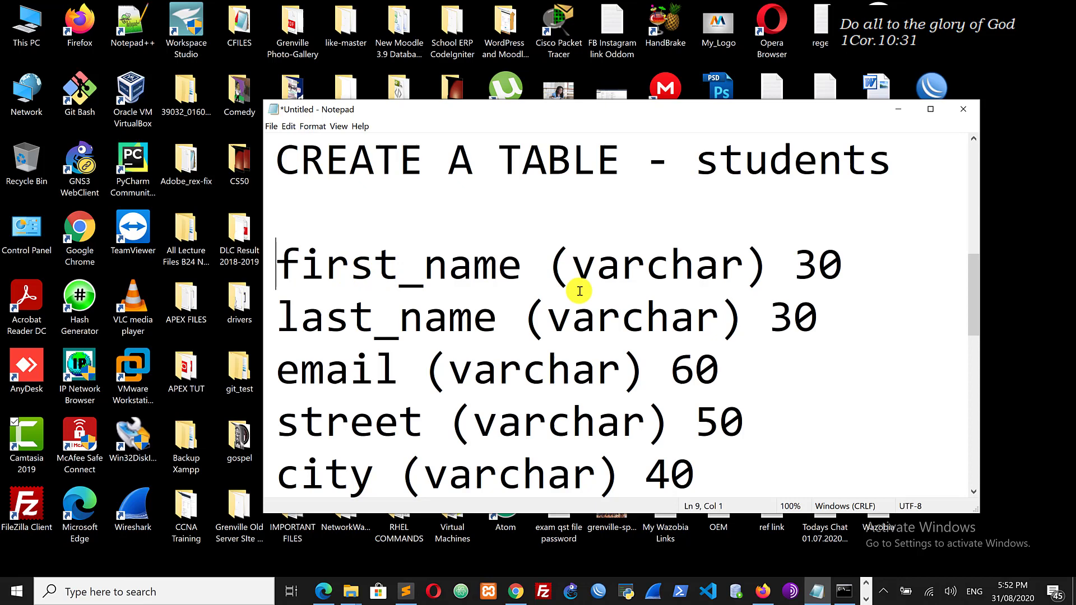
double_click(656, 266)
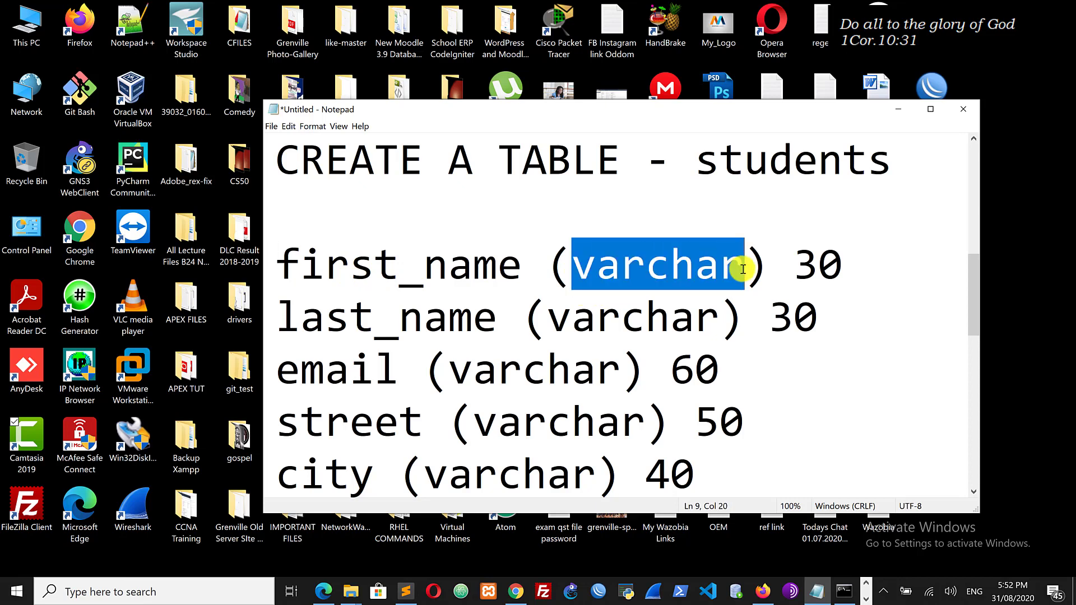
mouse_move(521, 317)
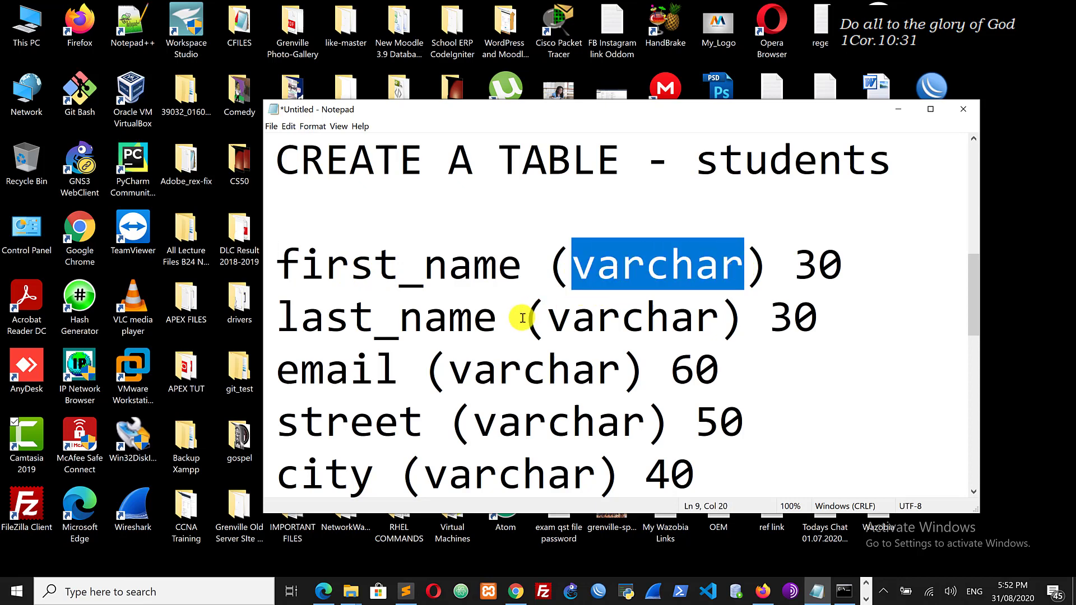
double_click(618, 317)
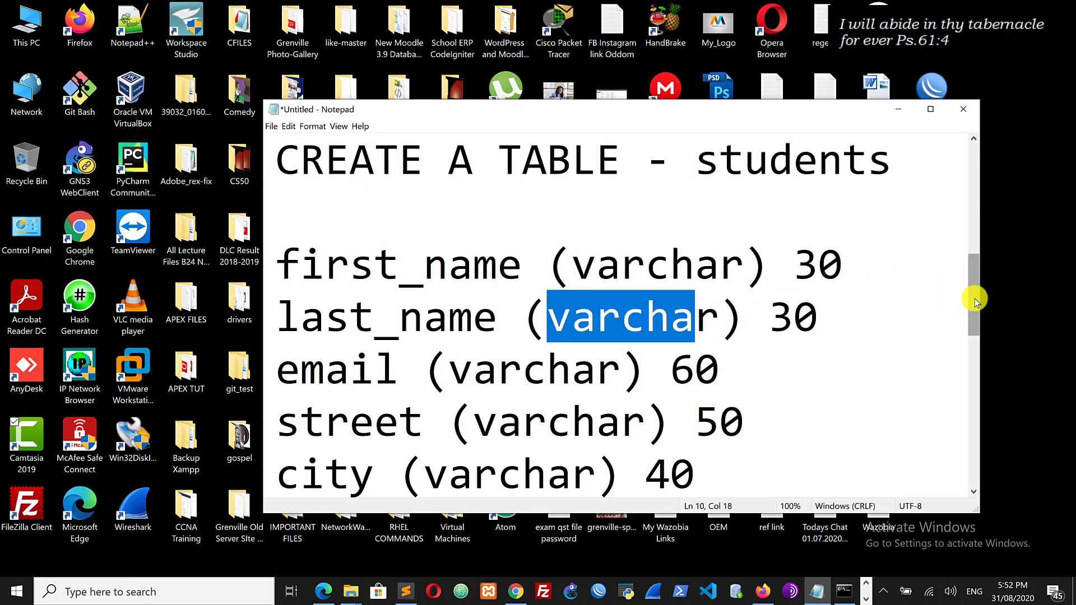
scroll("down", 3)
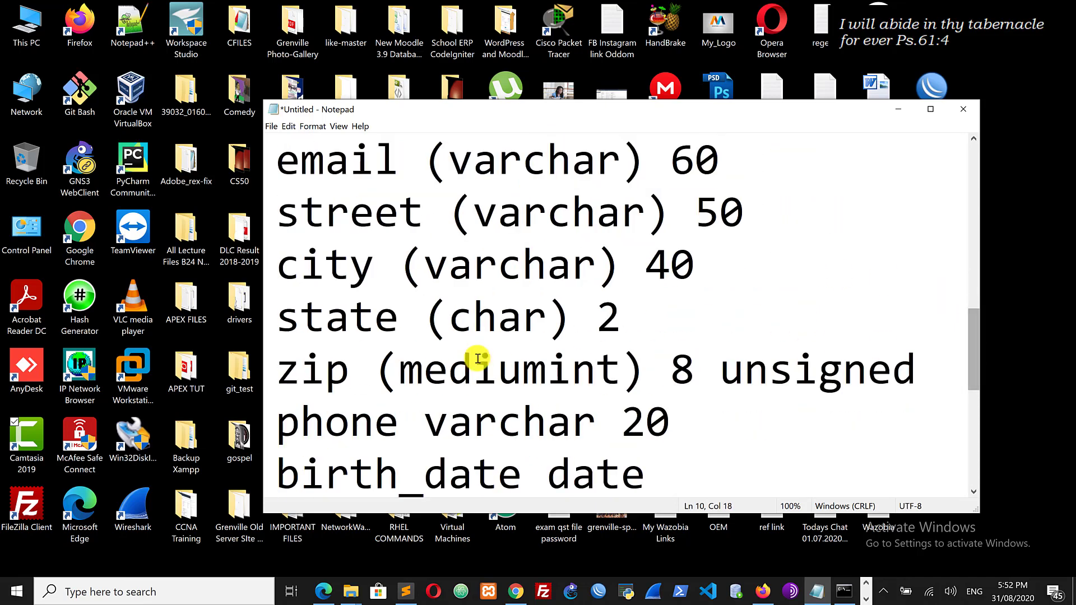
mouse_move(973, 371)
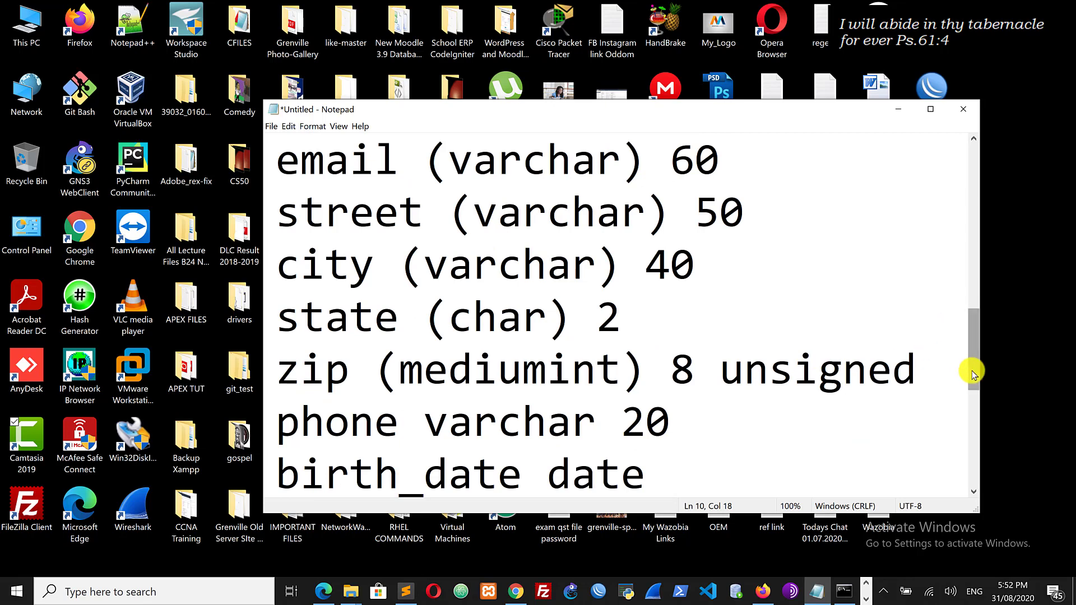
scroll("down", 3)
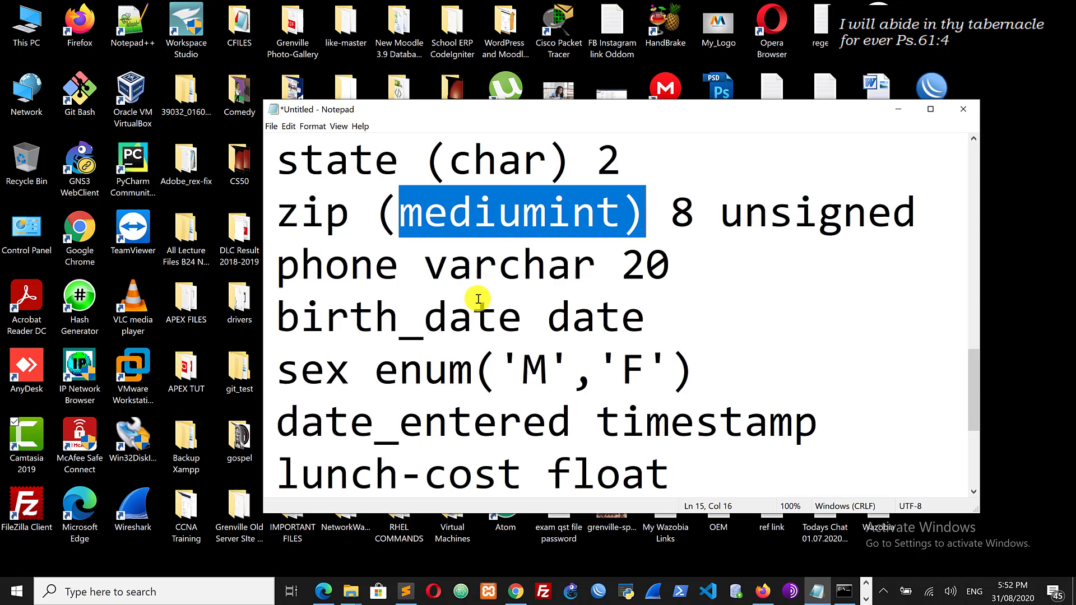
mouse_move(909, 279)
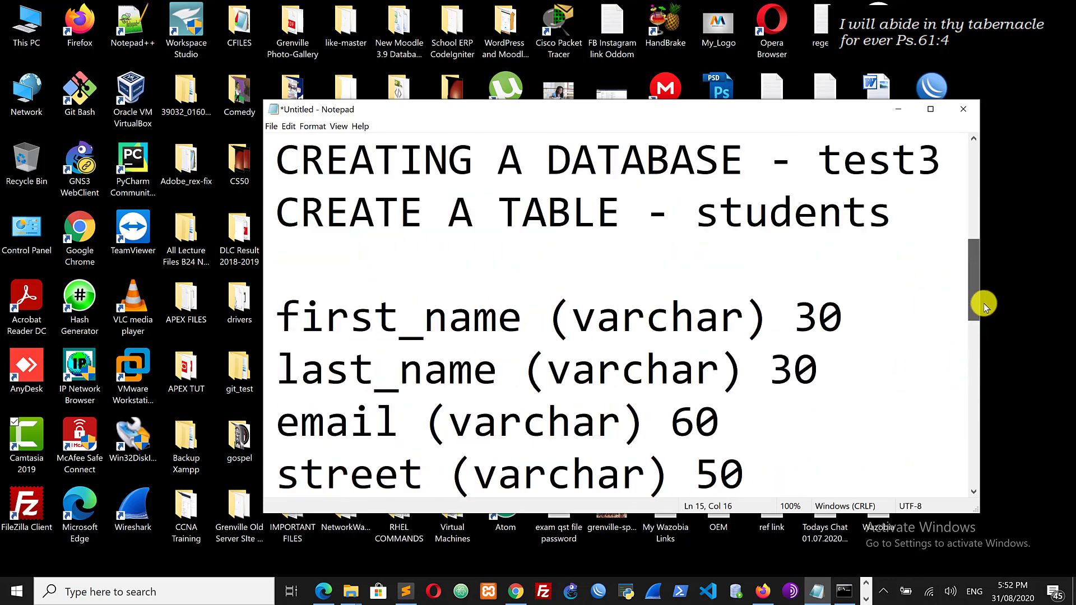
scroll("down", 3)
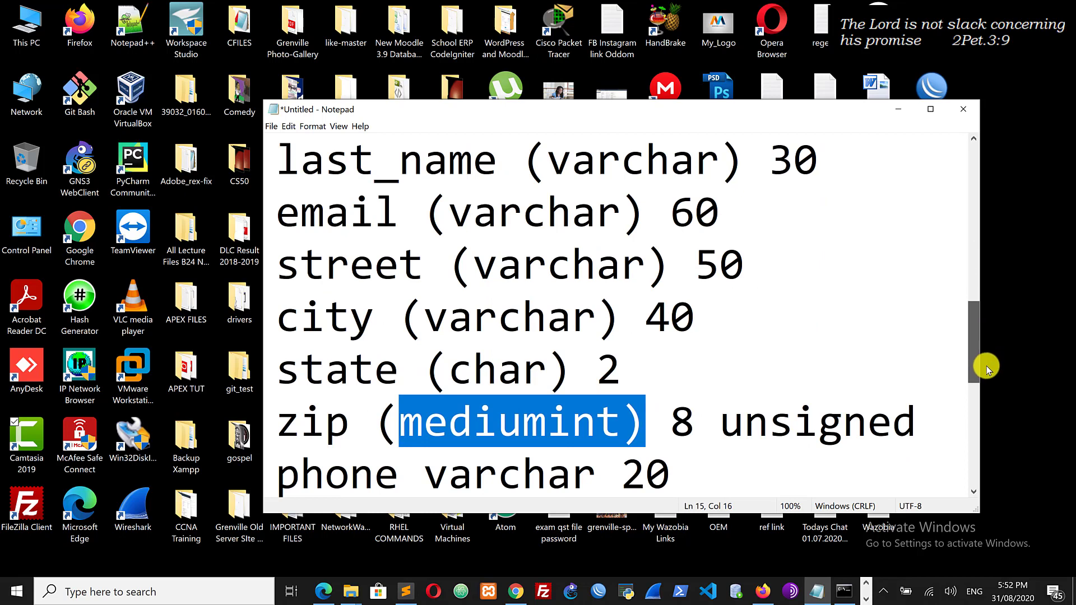
scroll("down", 3)
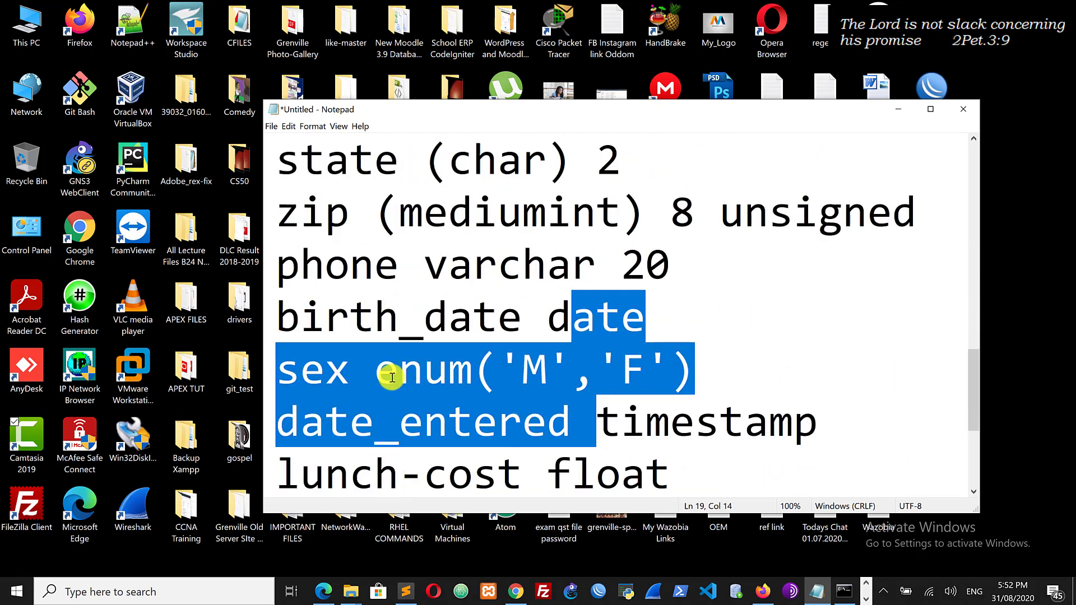
double_click(433, 368)
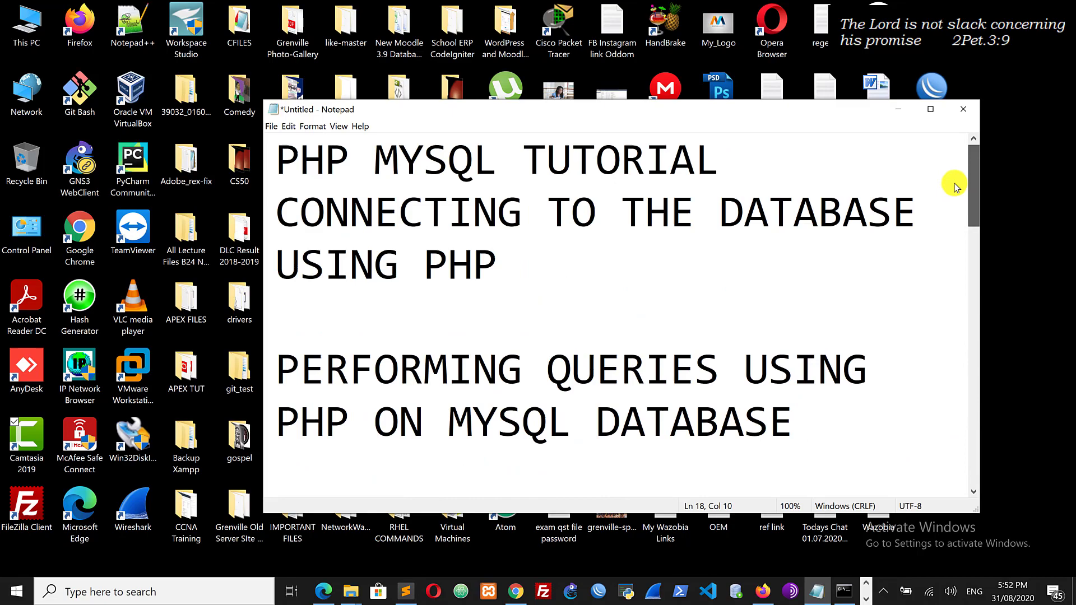
mouse_move(898, 110)
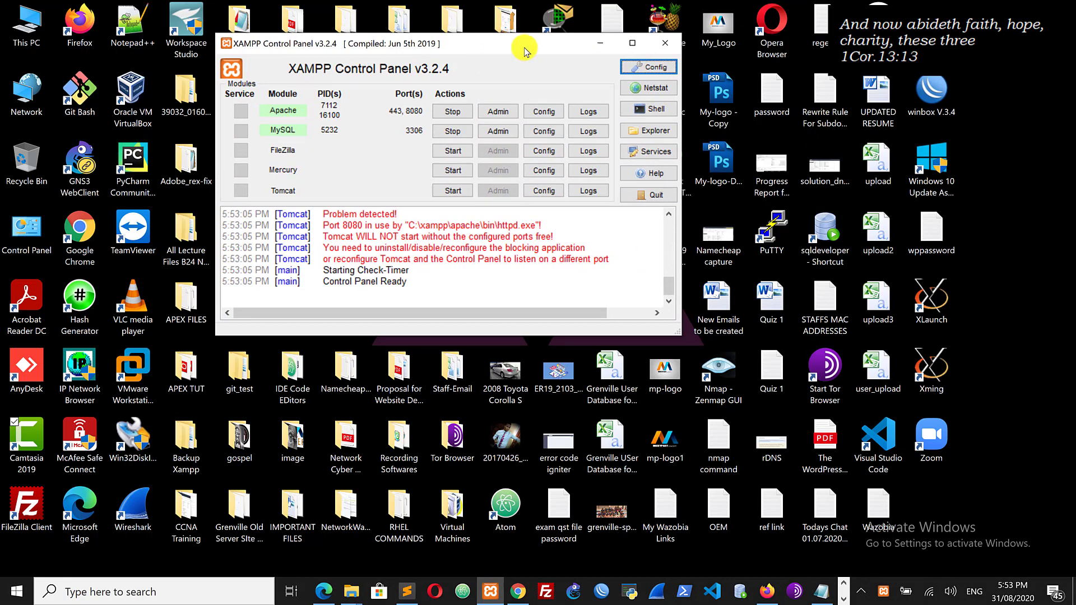
mouse_move(422, 45)
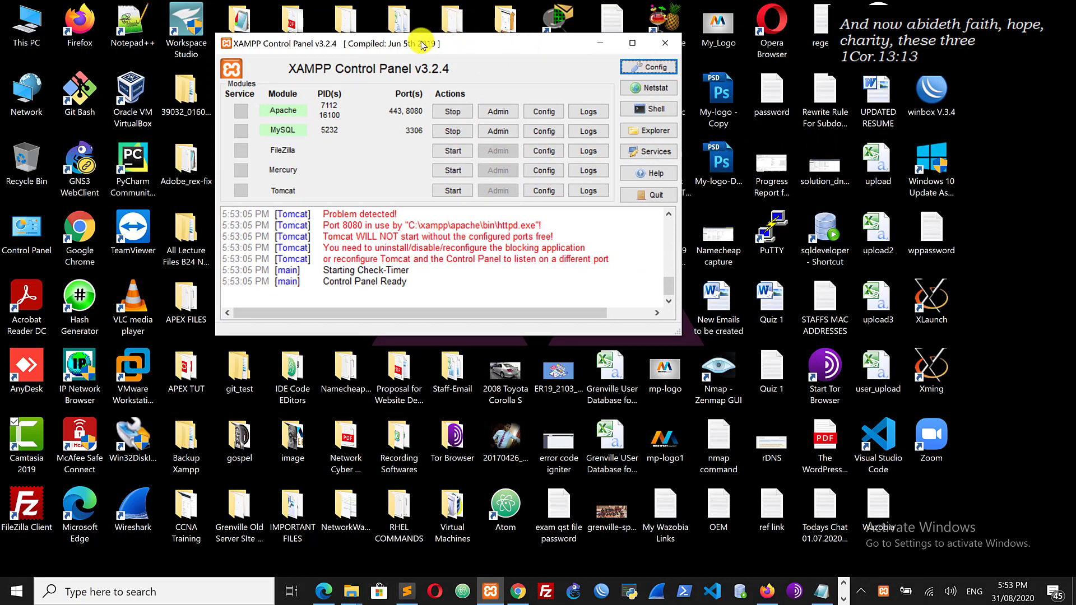
mouse_move(377, 47)
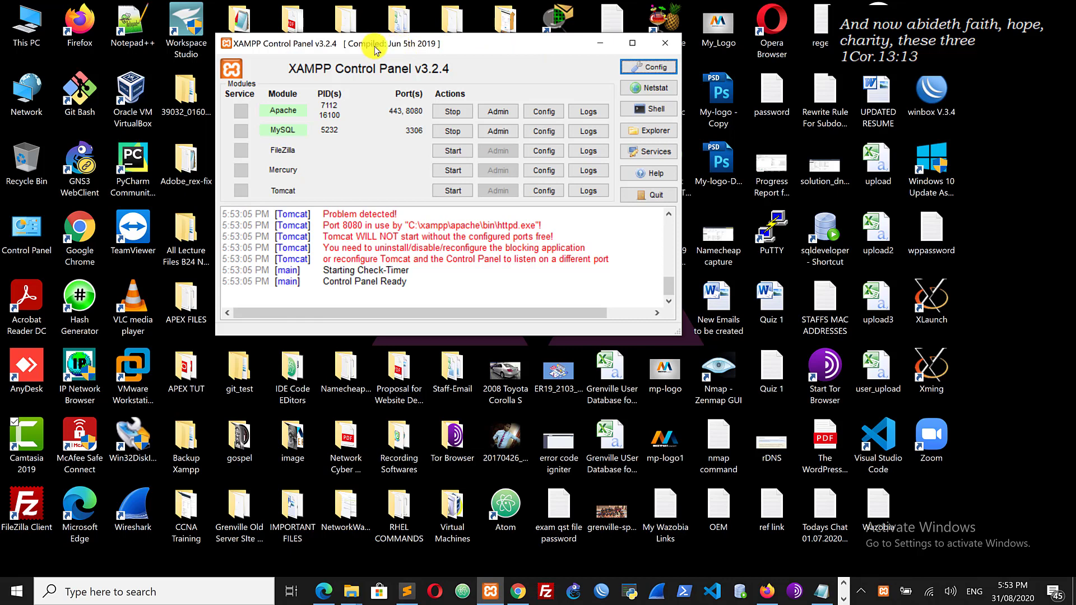
Move the XAMPP Control Panel aside to review Apache on ports 443, 8080 and MySQL
left_click_drag(397, 43, 413, 85)
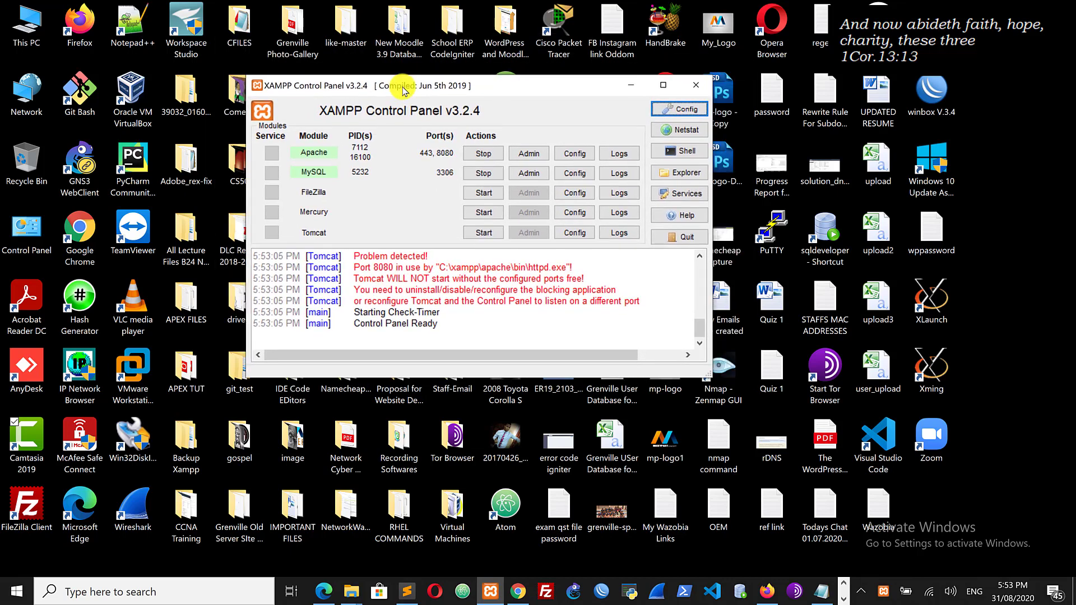
mouse_move(314, 152)
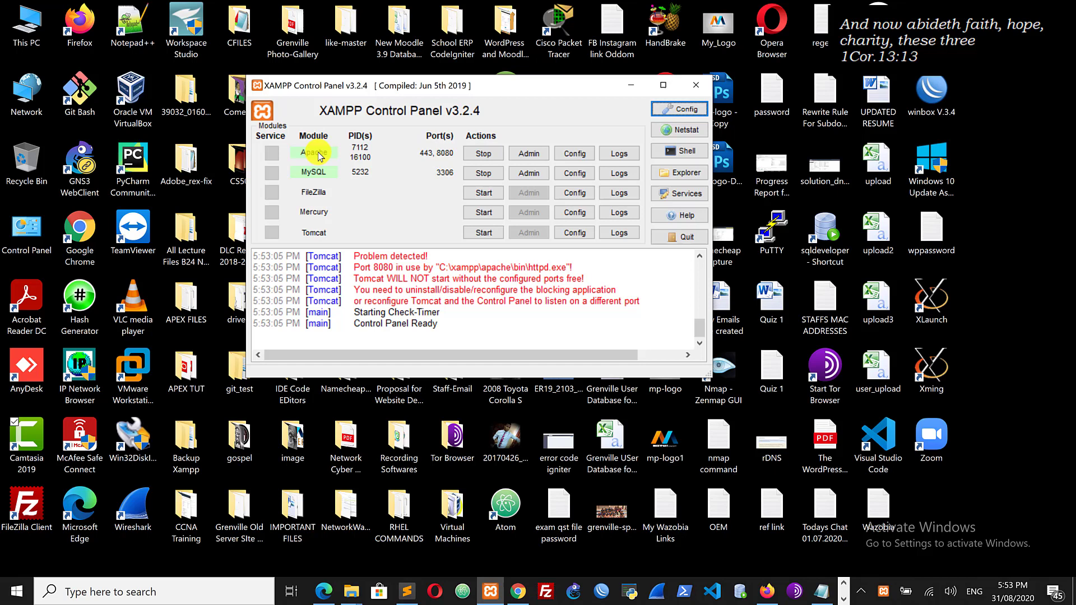
mouse_move(338, 173)
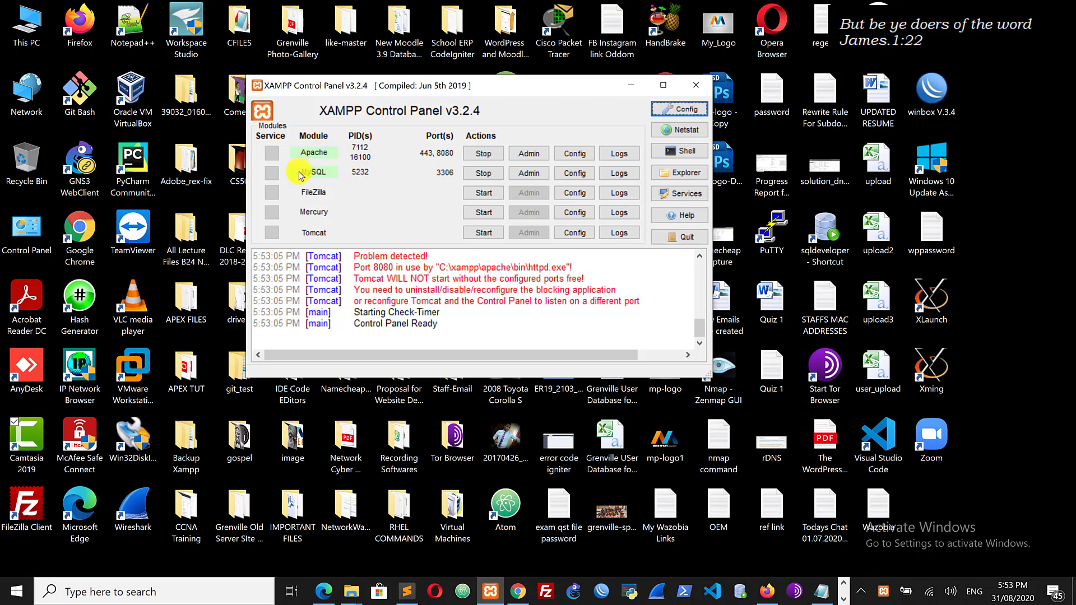
mouse_move(342, 179)
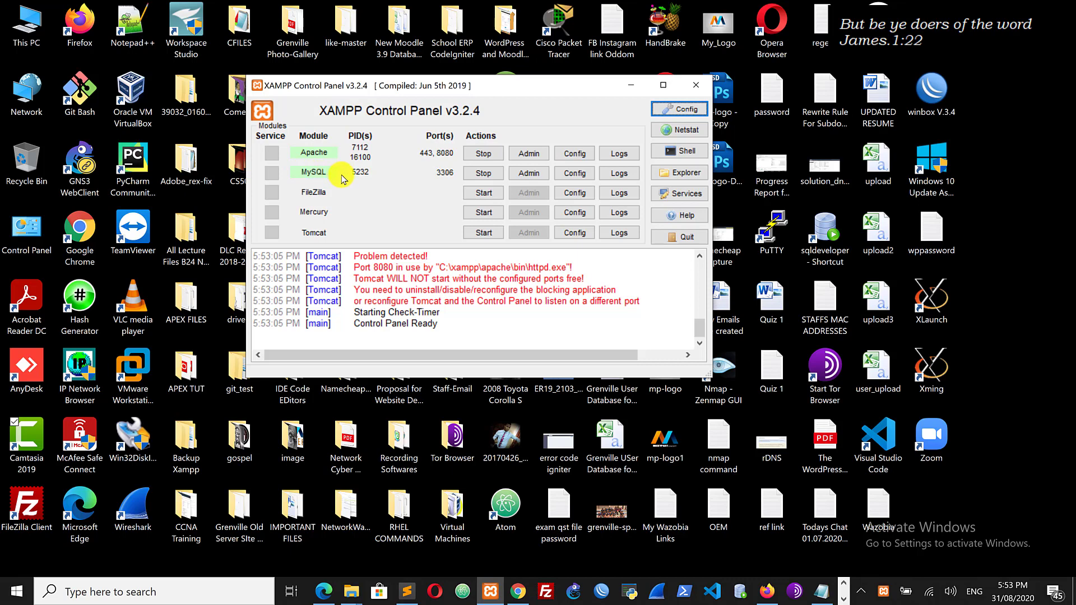
mouse_move(304, 152)
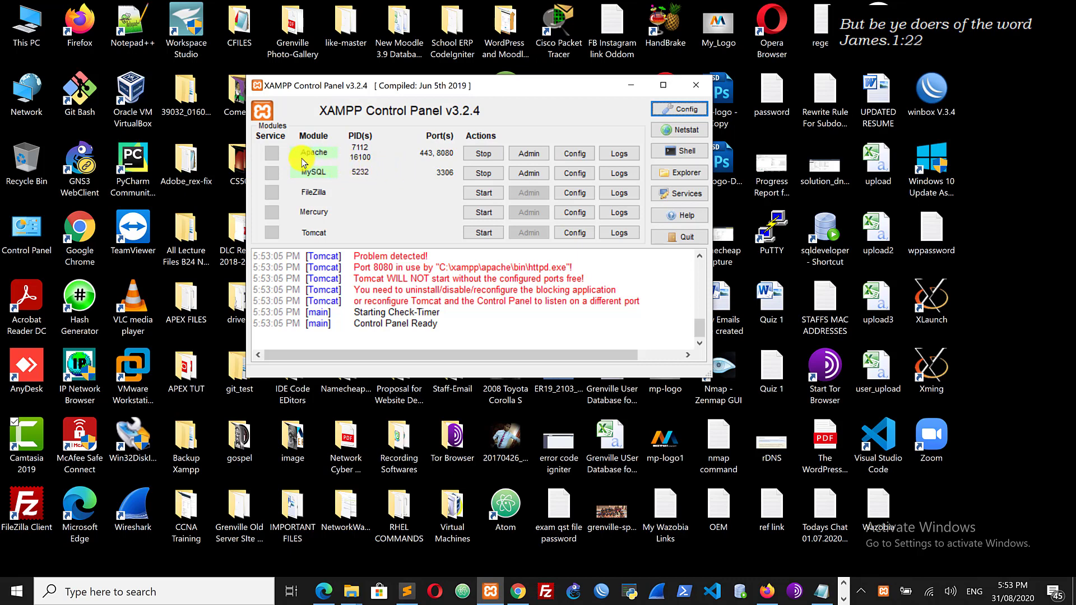
mouse_move(414, 148)
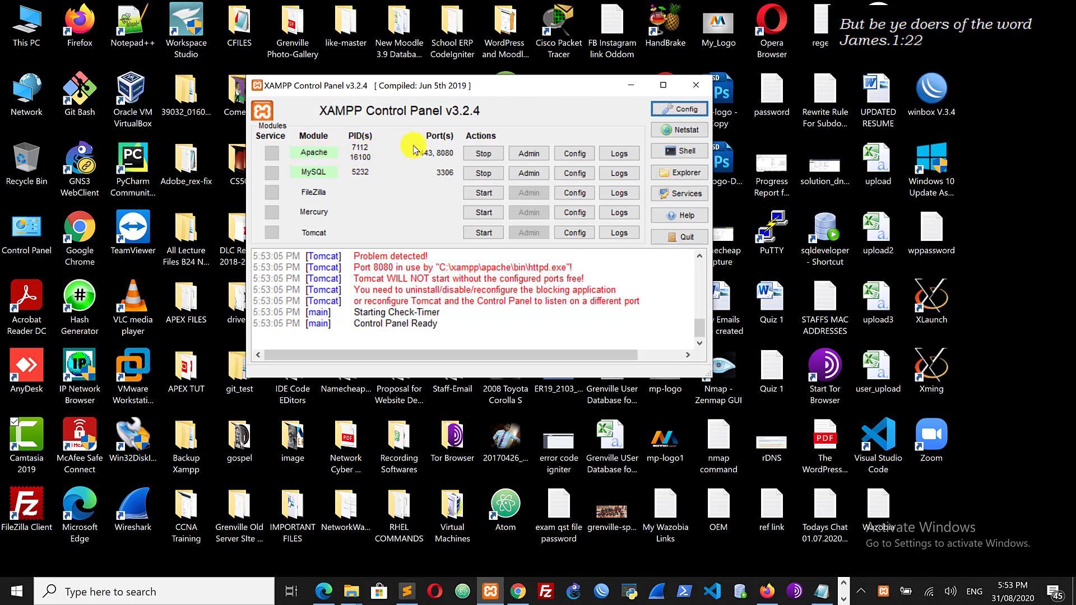
mouse_move(376, 163)
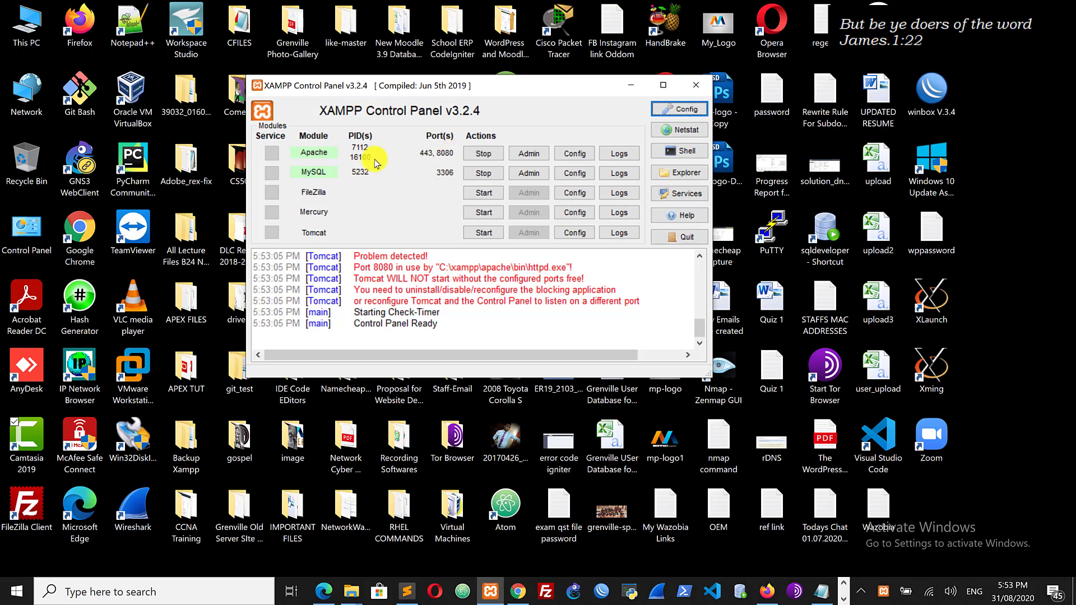
mouse_move(341, 170)
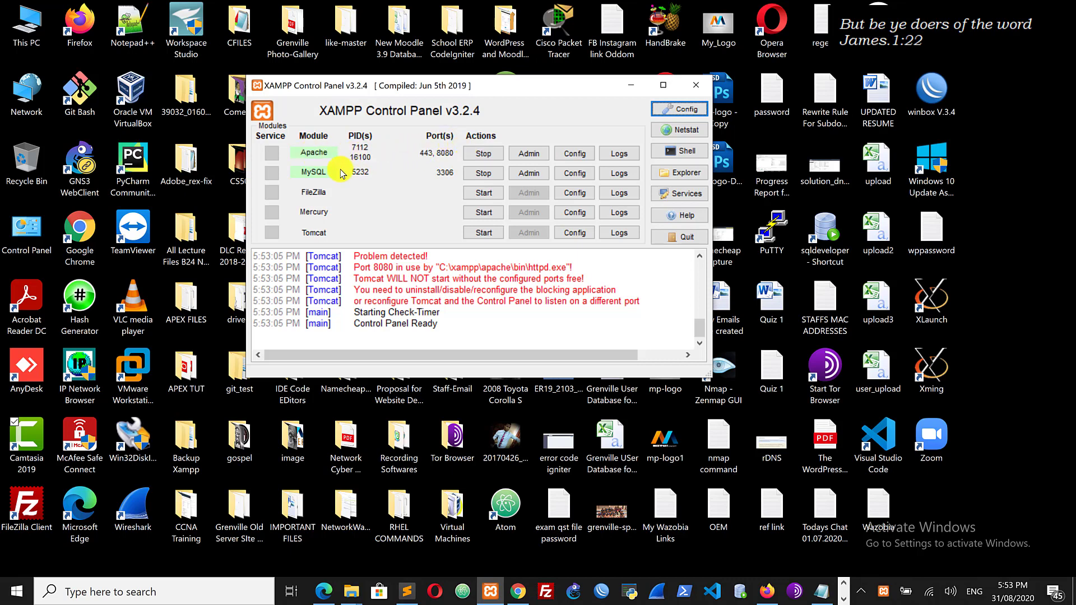
mouse_move(584, 78)
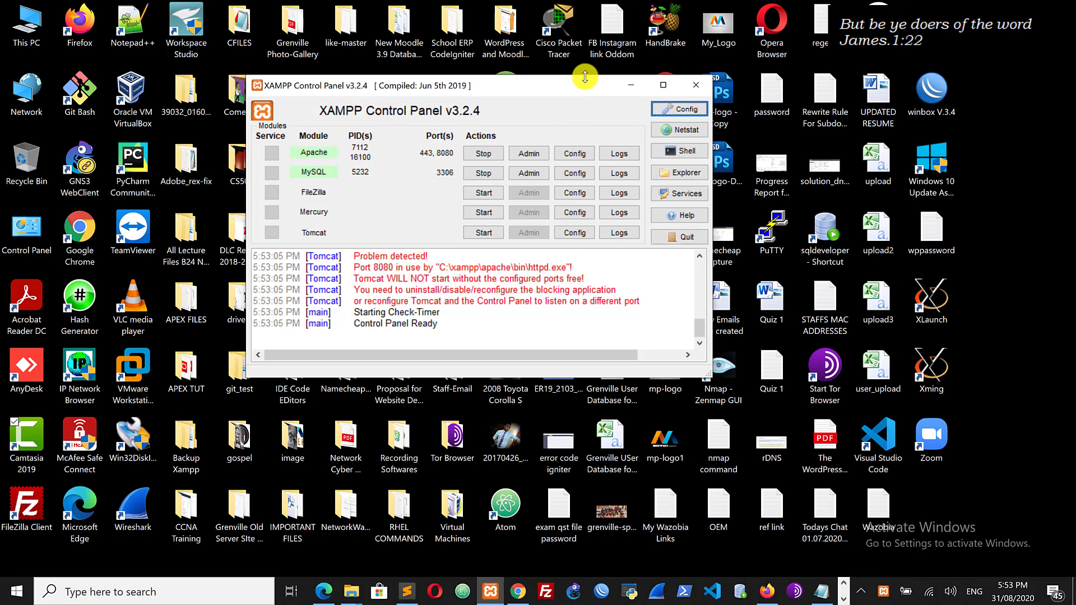
mouse_move(571, 106)
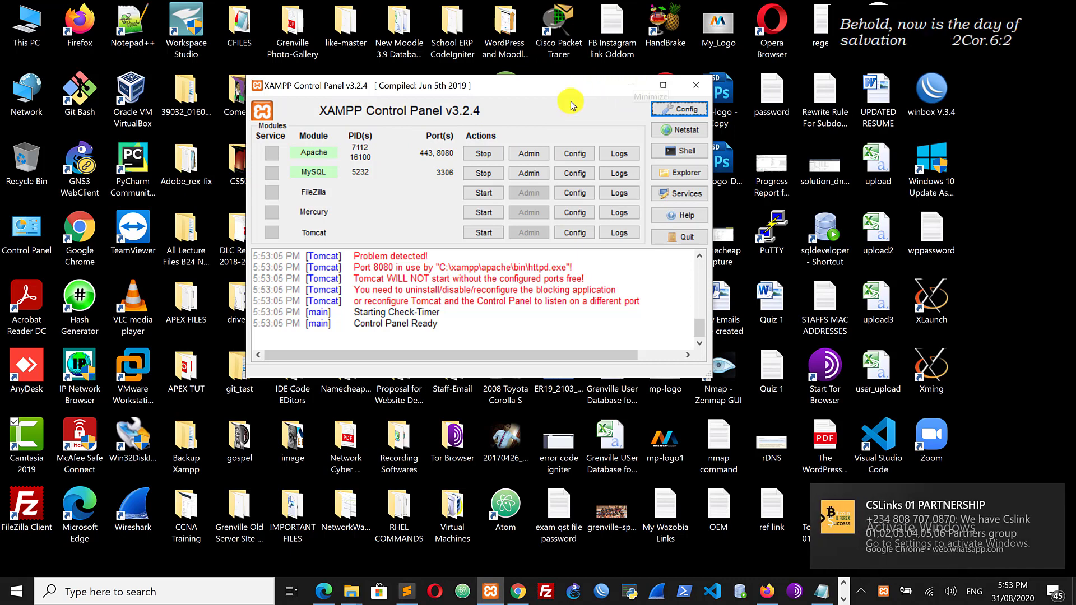
mouse_move(630, 85)
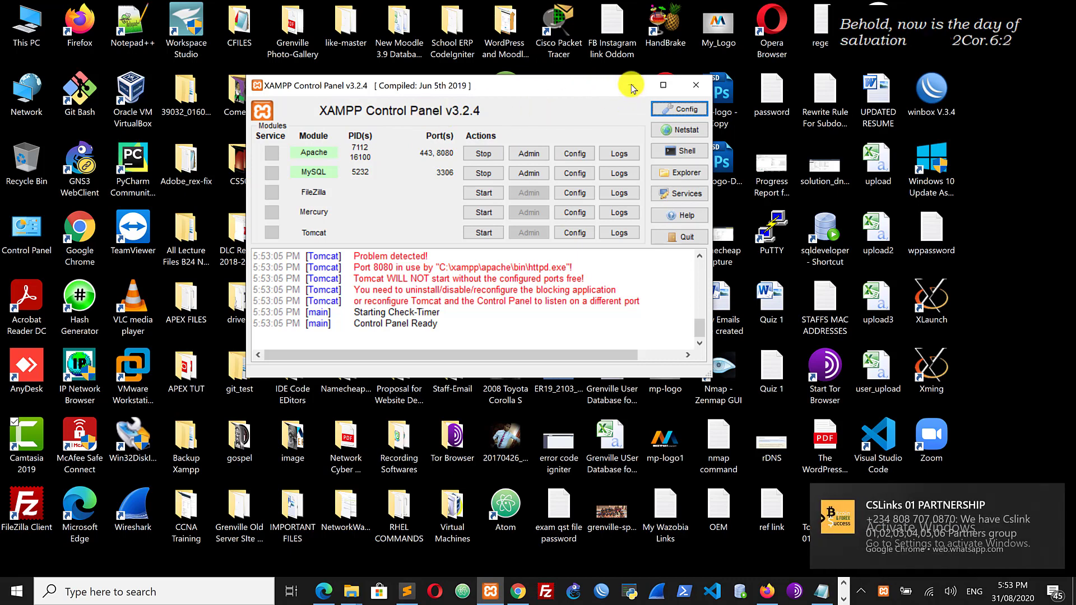
mouse_move(401, 155)
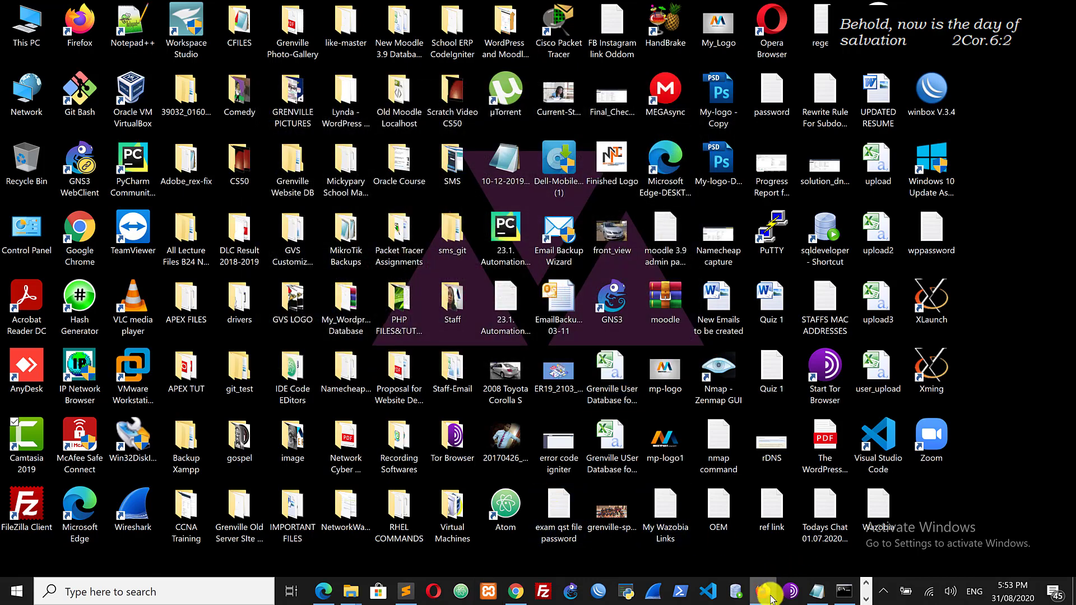
Switch to the htdocs Explorer window, go up to C: and enter the xampp folder
left_click(762, 590)
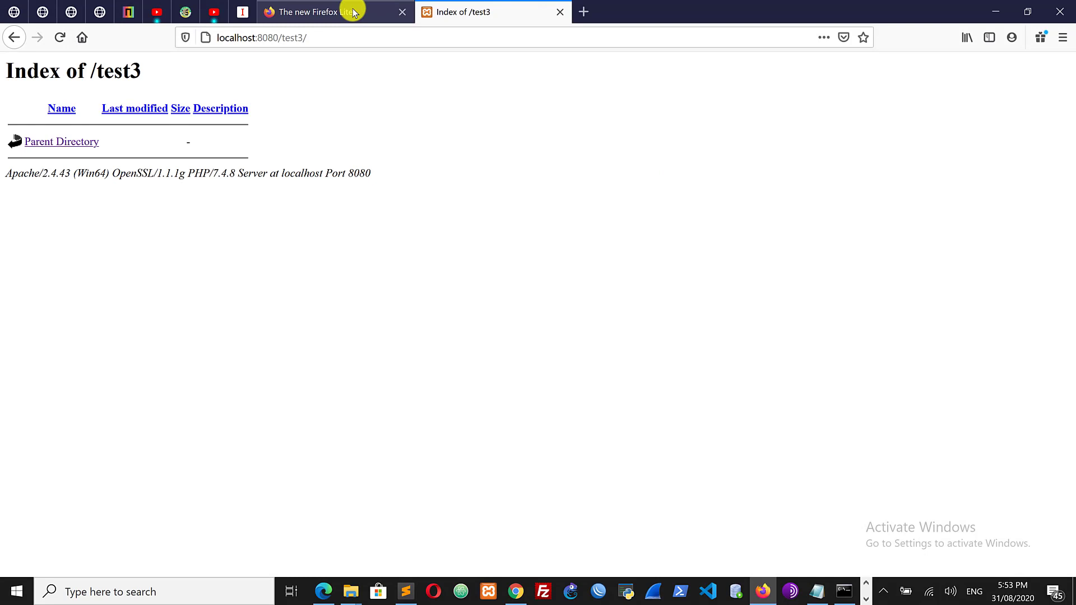
mouse_move(700, 170)
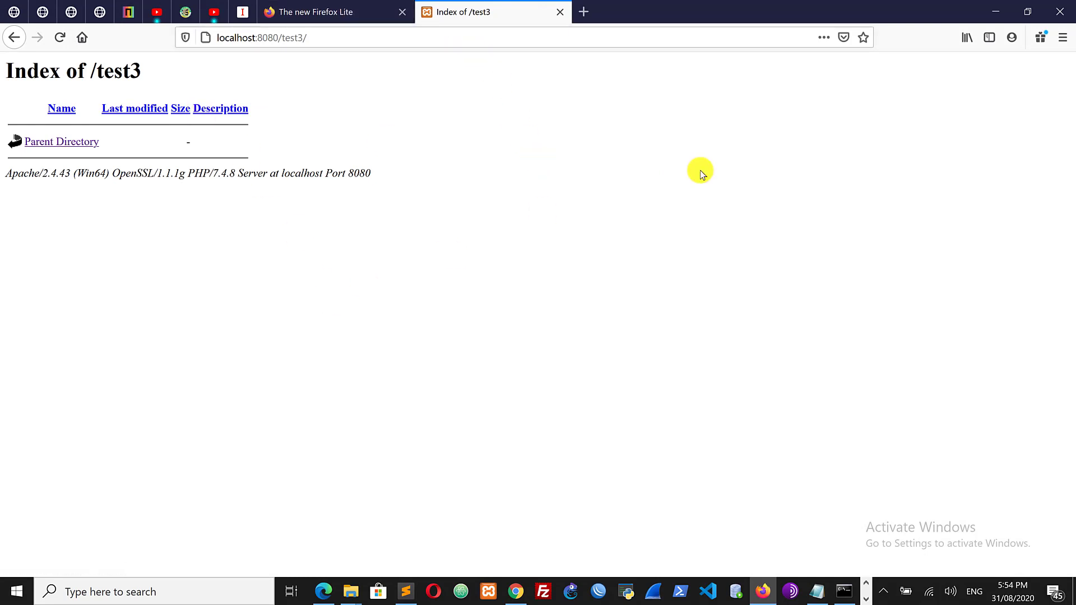
mouse_move(390, 550)
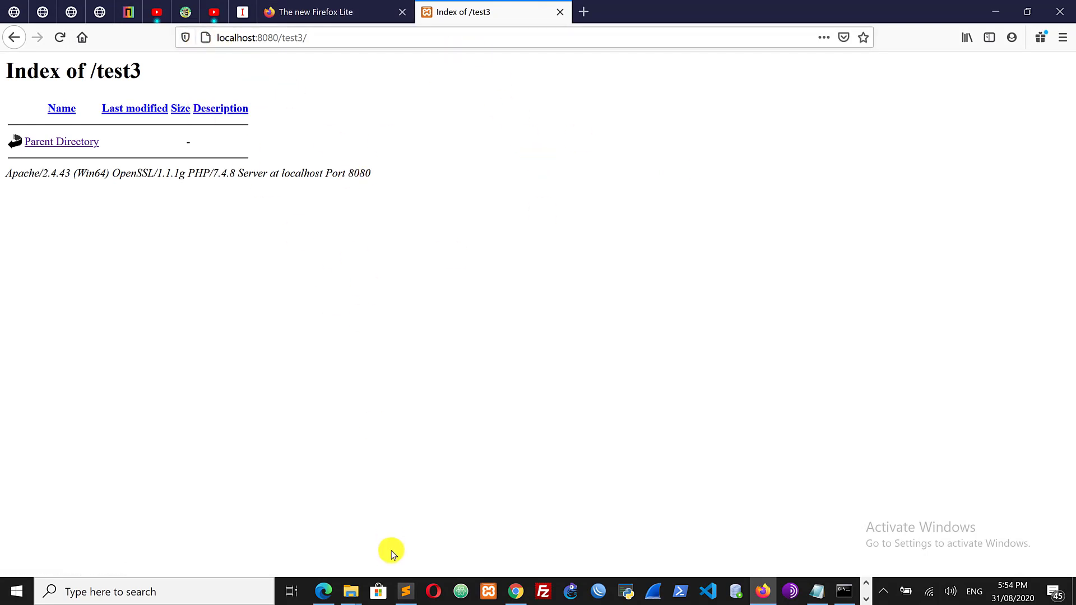
mouse_move(349, 590)
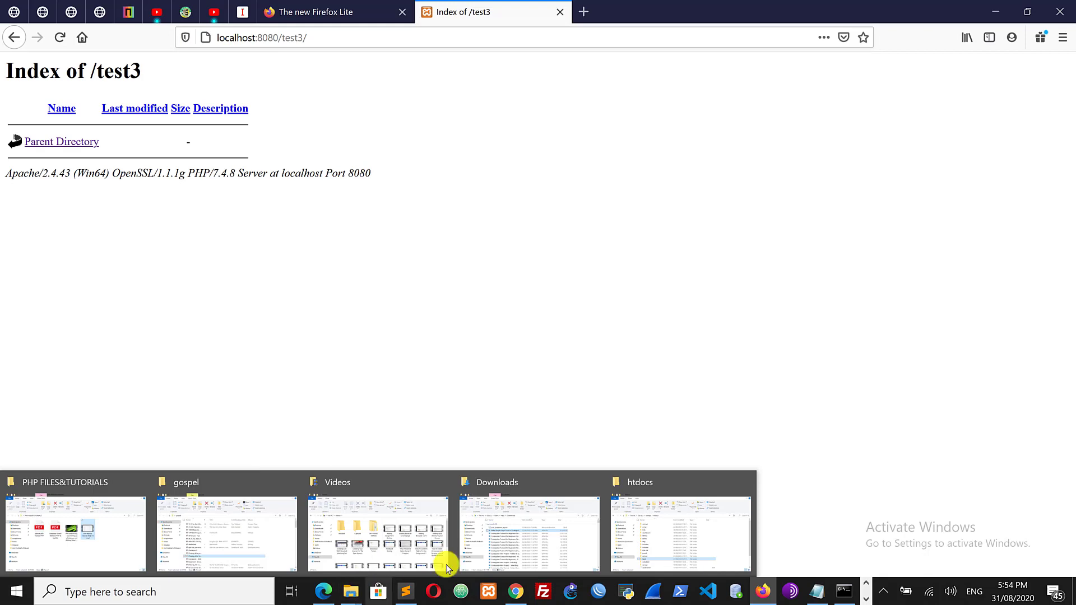
left_click(681, 533)
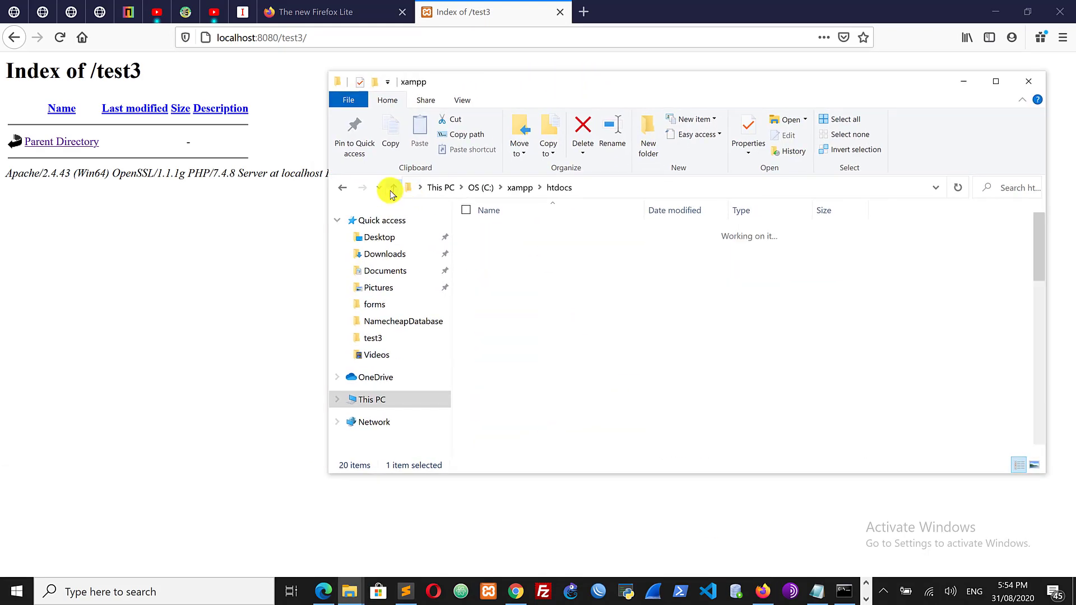
left_click(390, 187)
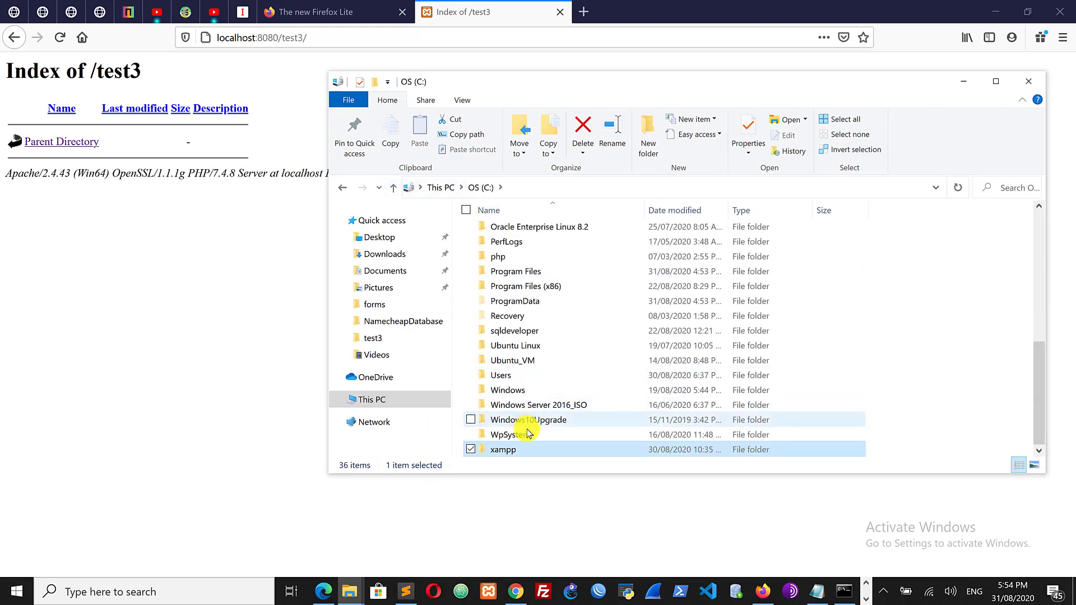
mouse_move(566, 449)
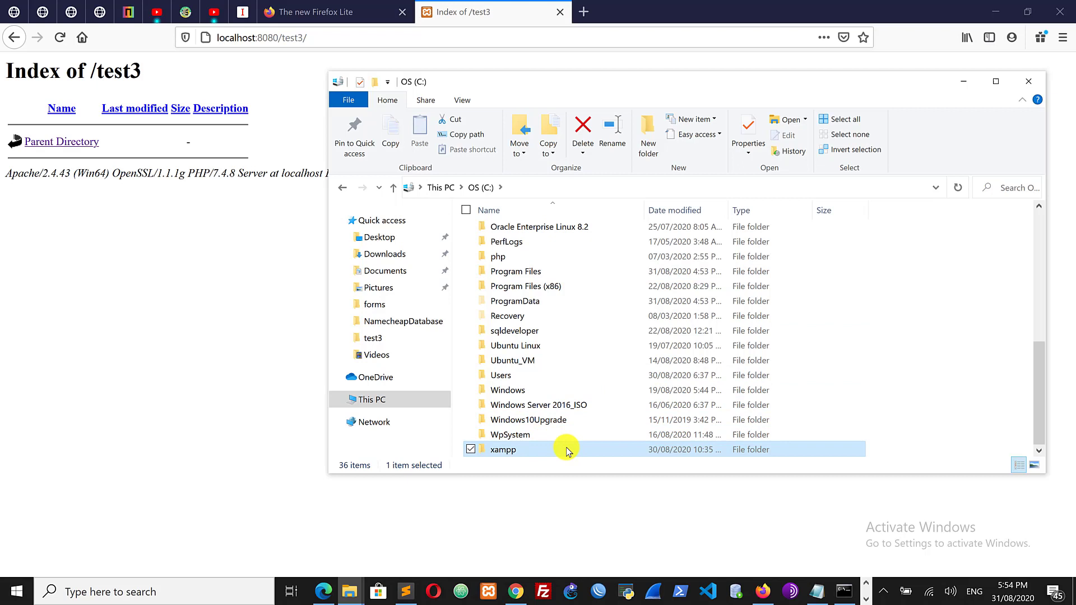
mouse_move(536, 452)
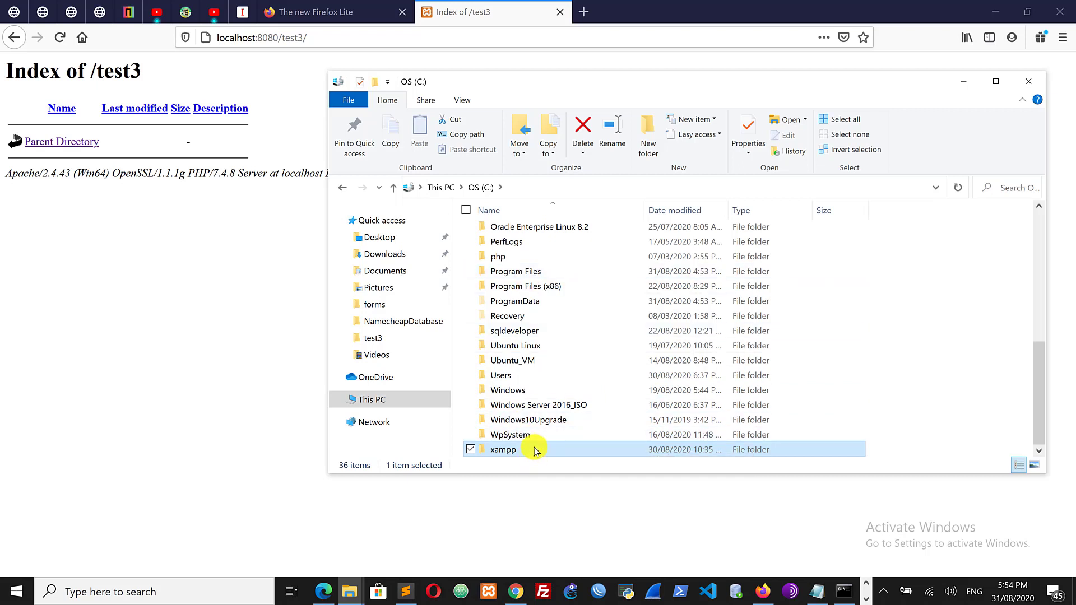
double_click(503, 449)
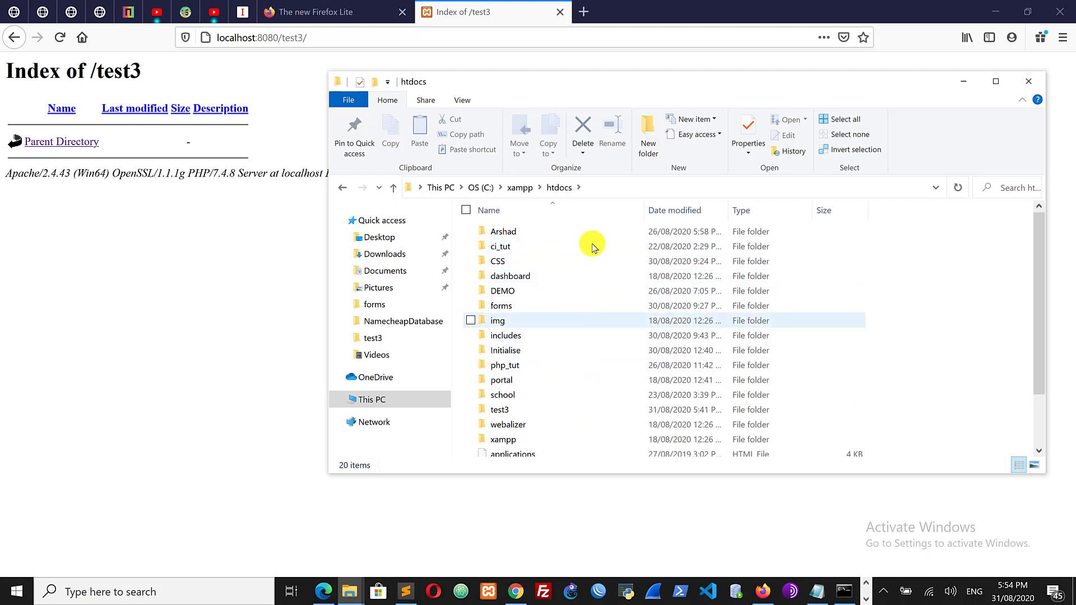
mouse_move(100, 210)
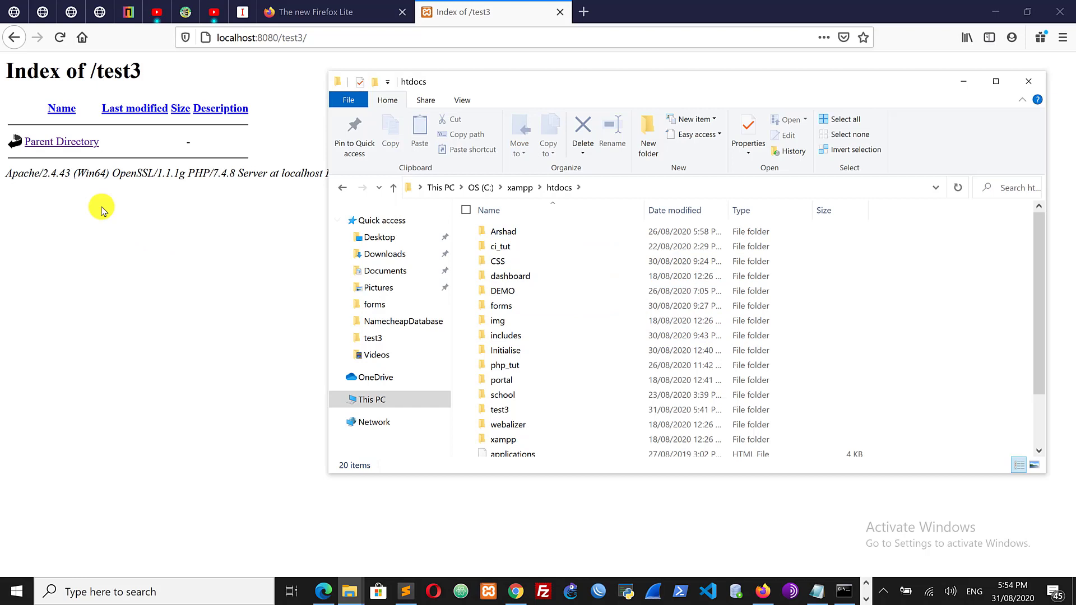
mouse_move(203, 99)
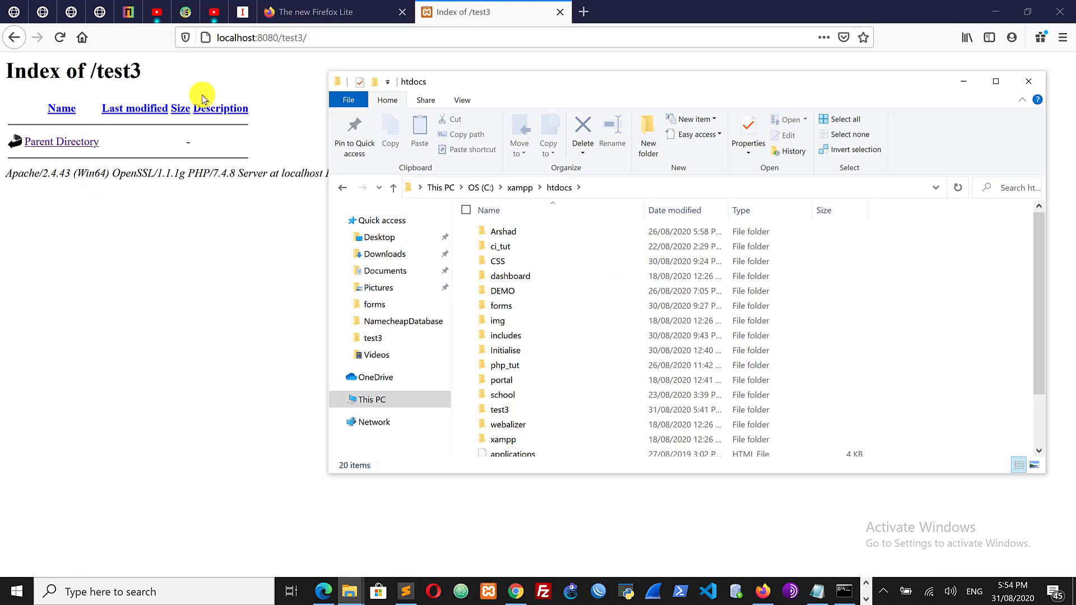
mouse_move(106, 229)
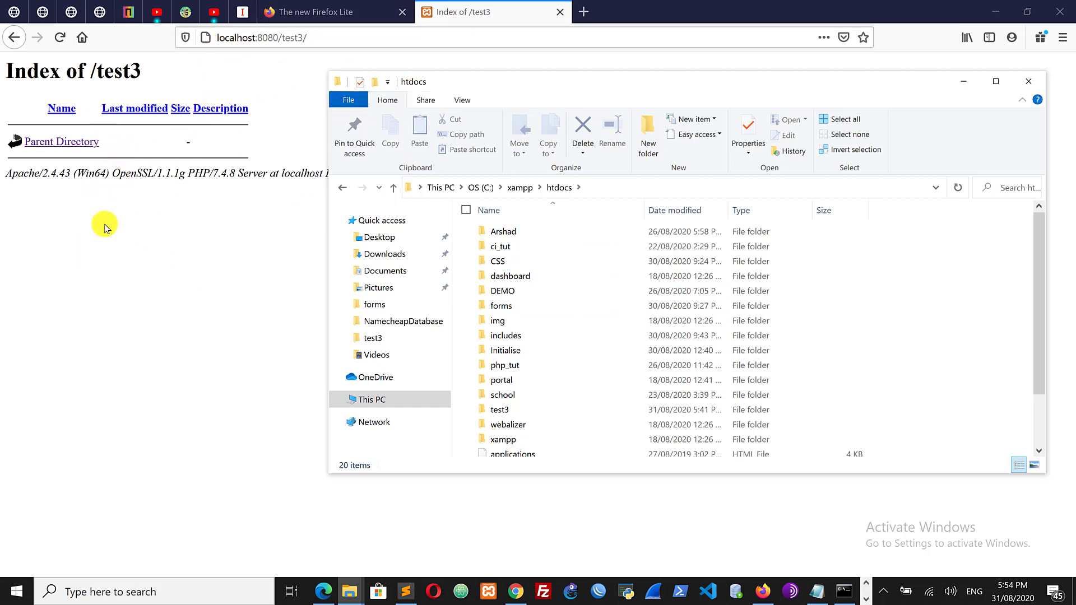
mouse_move(280, 291)
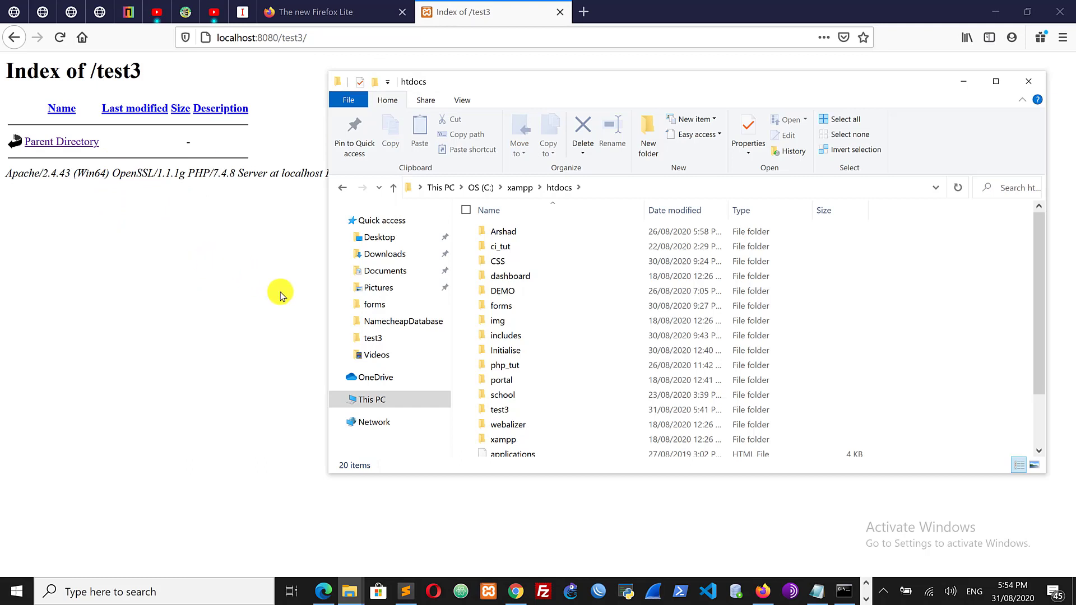
mouse_move(279, 281)
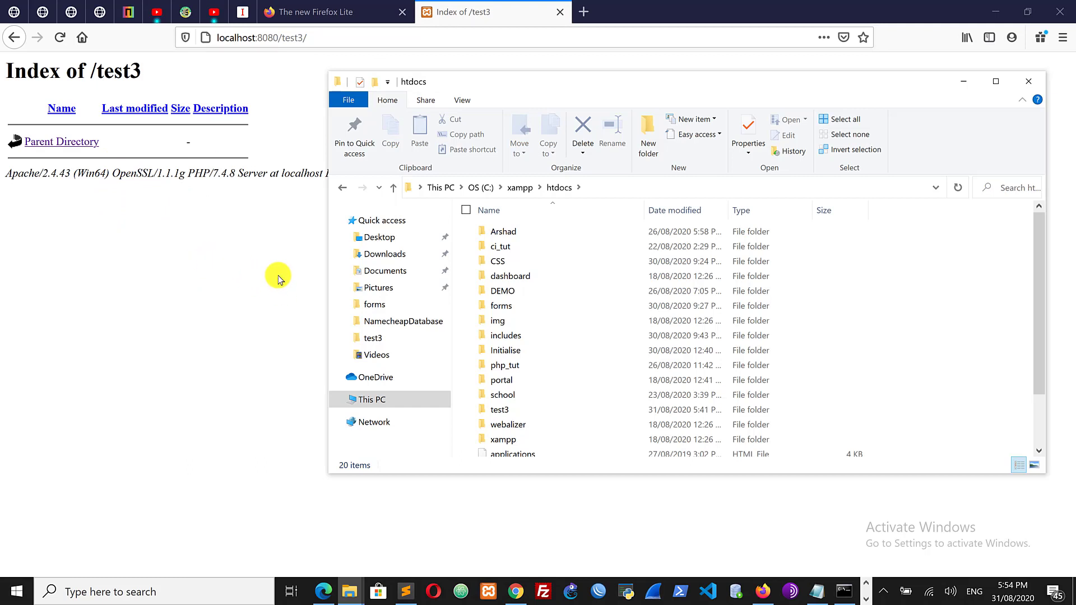
mouse_move(476, 261)
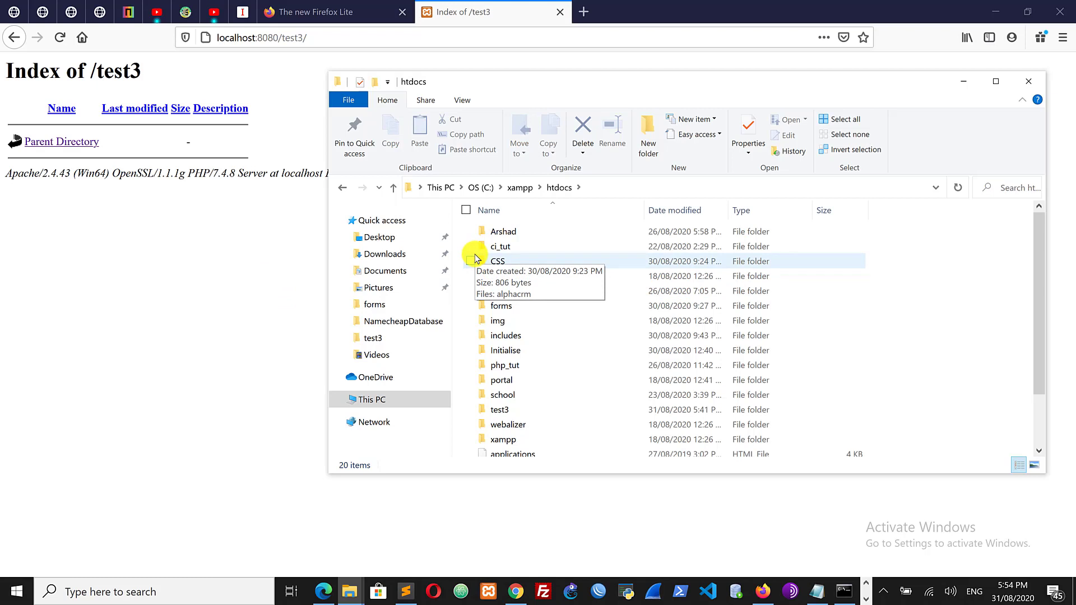
mouse_move(509, 276)
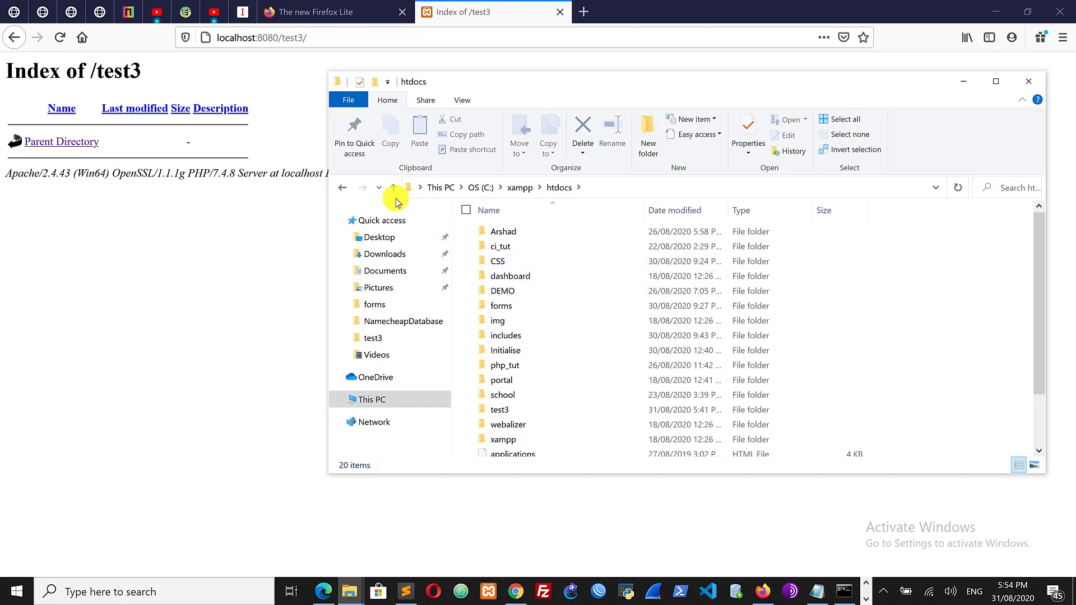
mouse_move(396, 187)
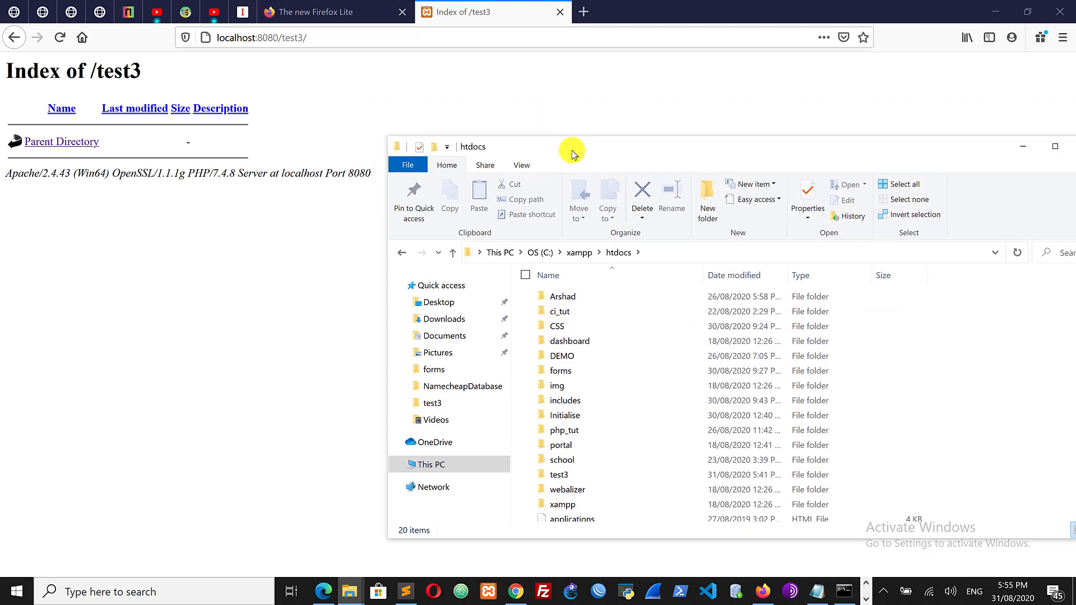
mouse_move(565, 233)
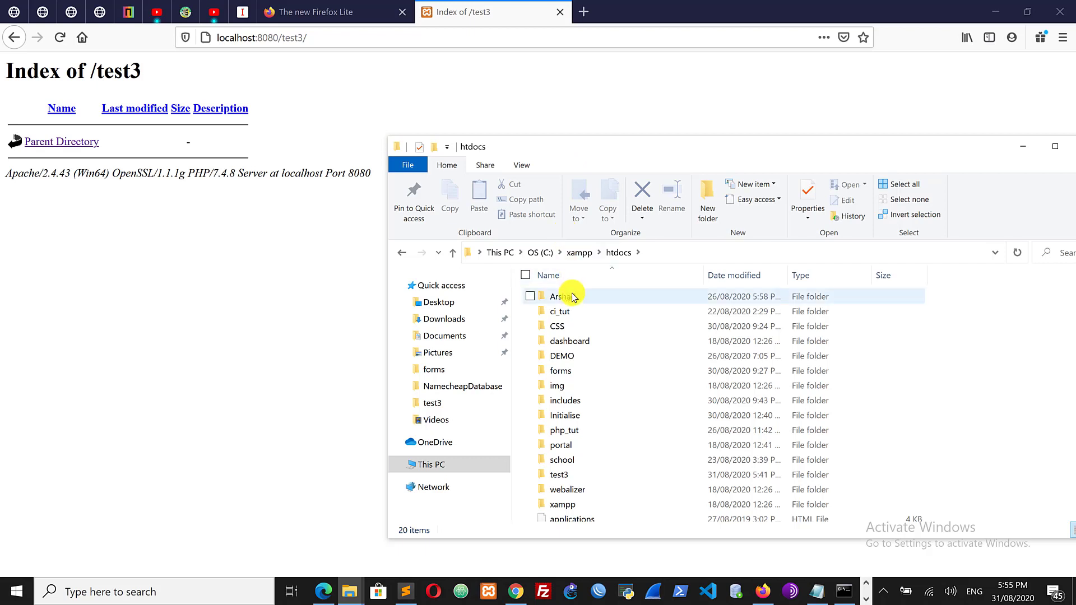
mouse_move(575, 303)
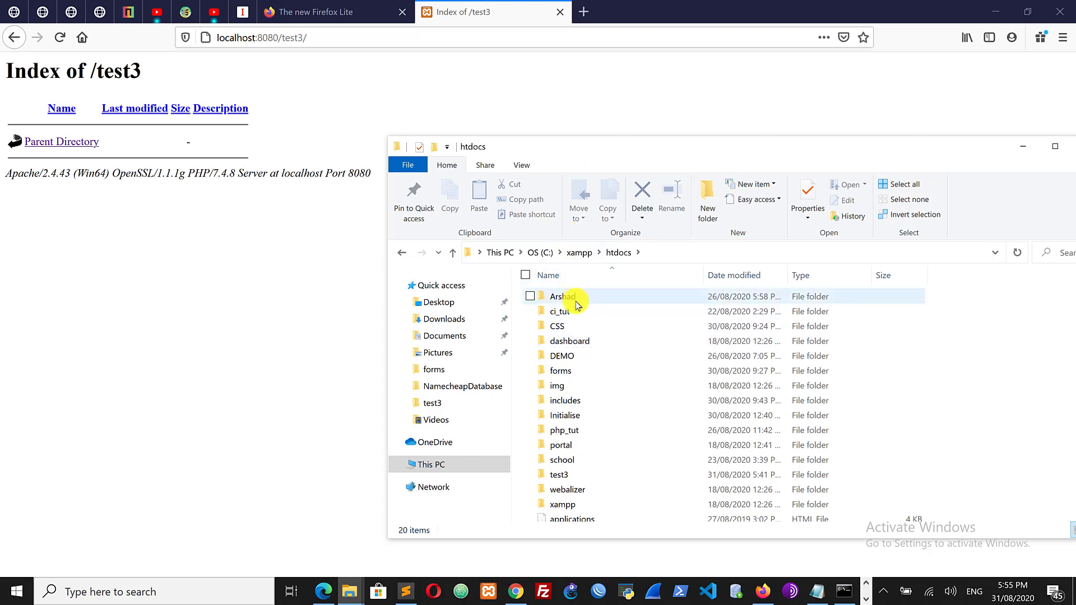
left_click(561, 310)
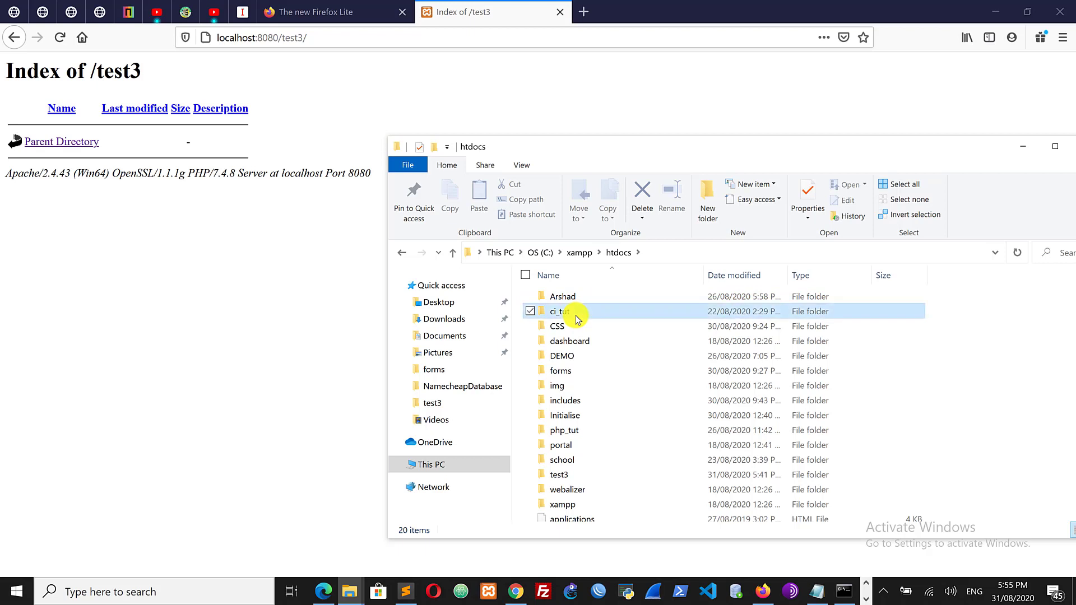
mouse_move(578, 314)
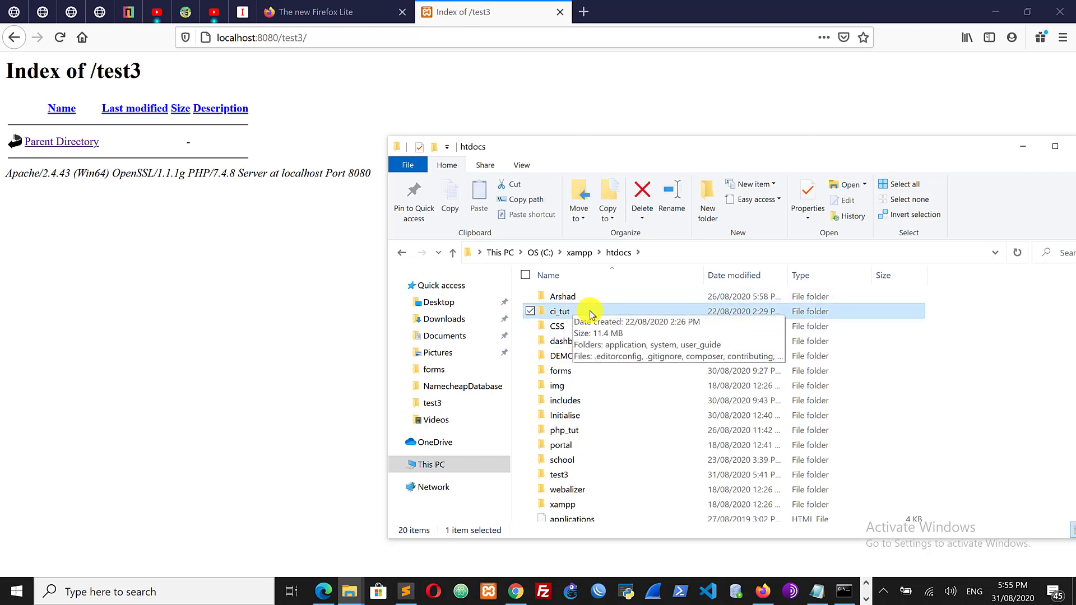
left_click(562, 296)
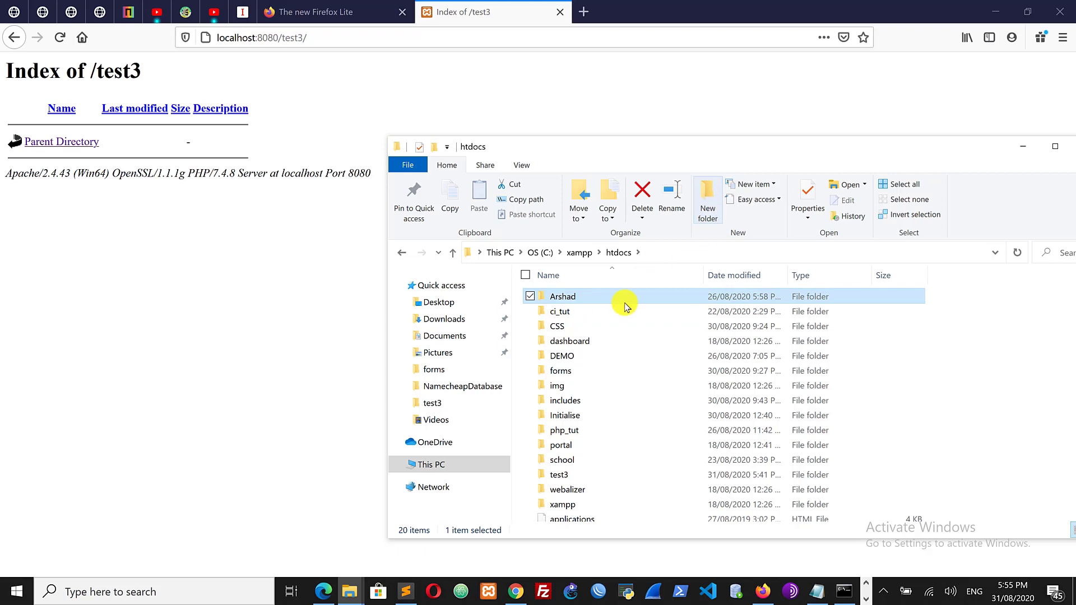
left_click(707, 199)
type("mobile app")
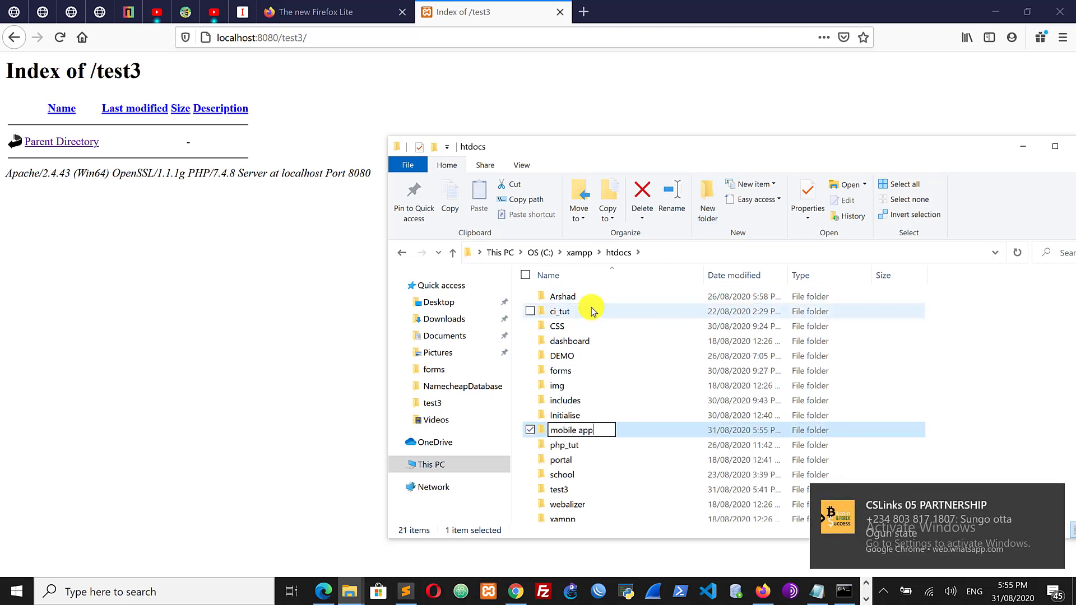
key("Return")
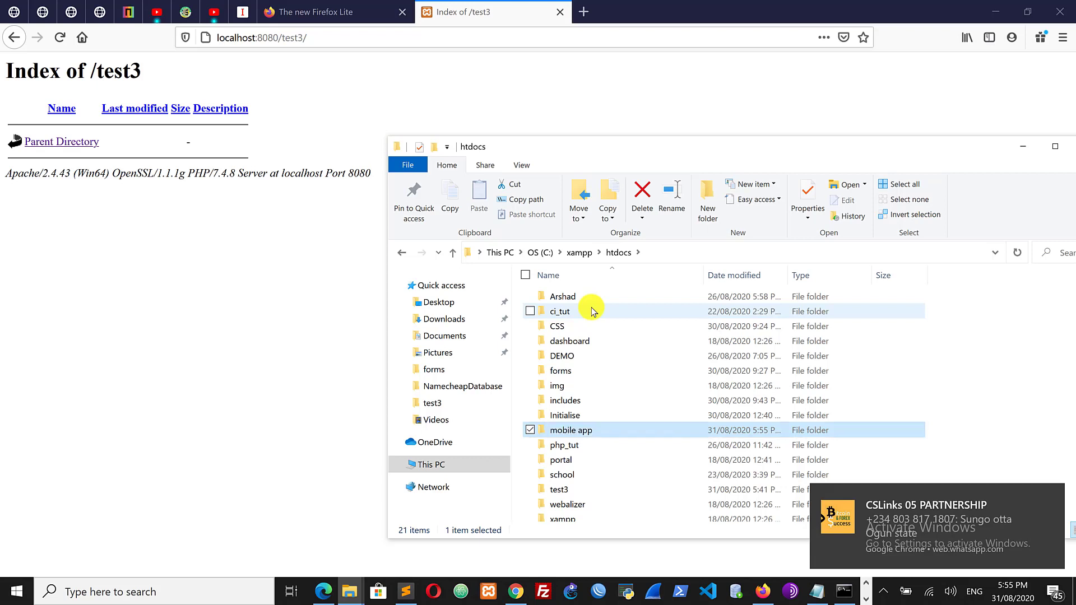
mouse_move(591, 445)
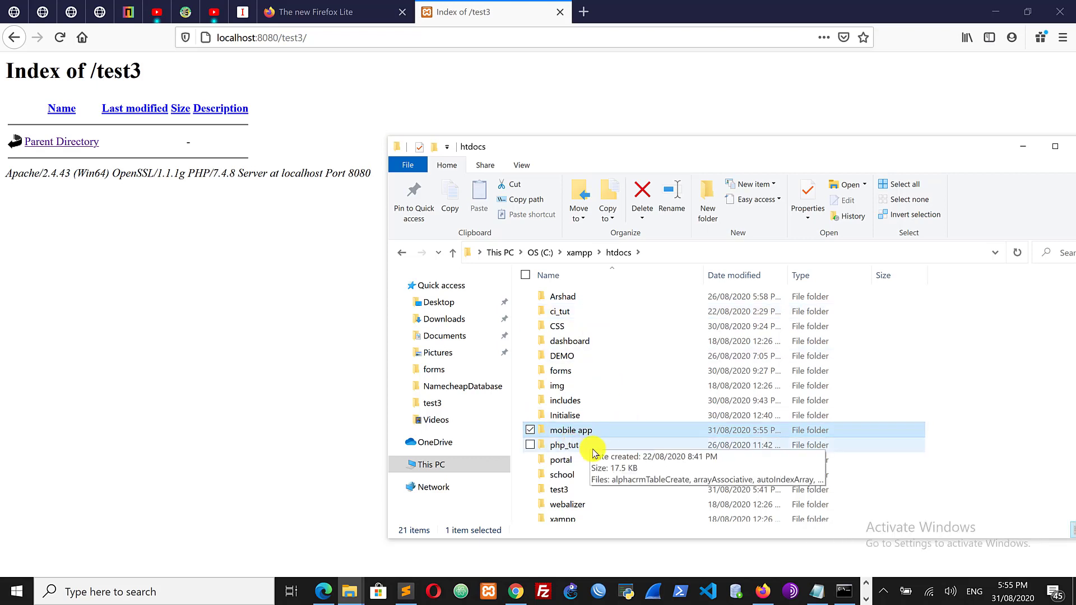
left_click(565, 415)
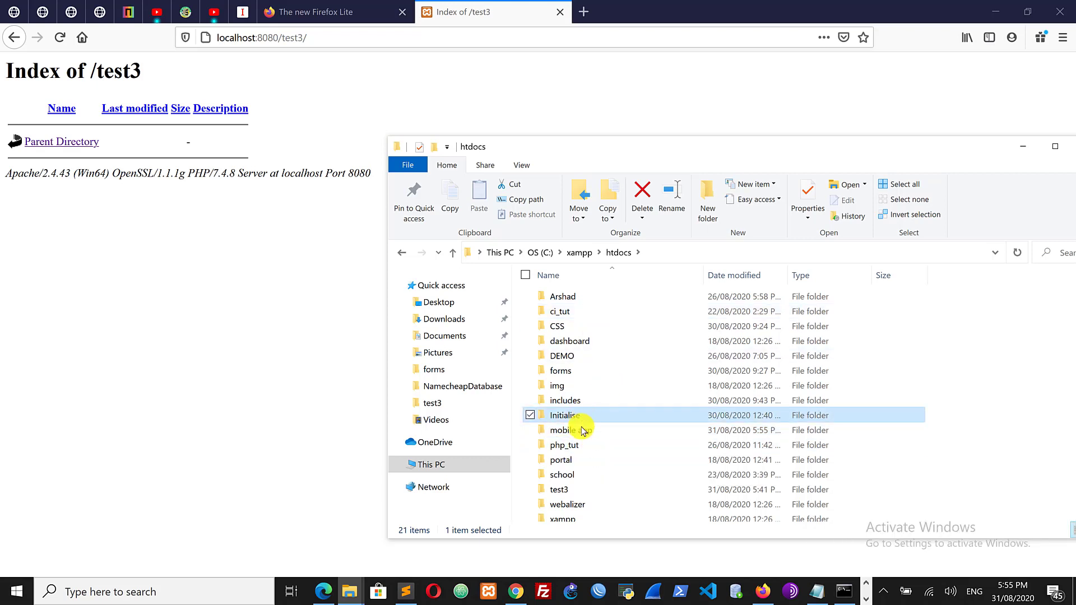
left_click(565, 430)
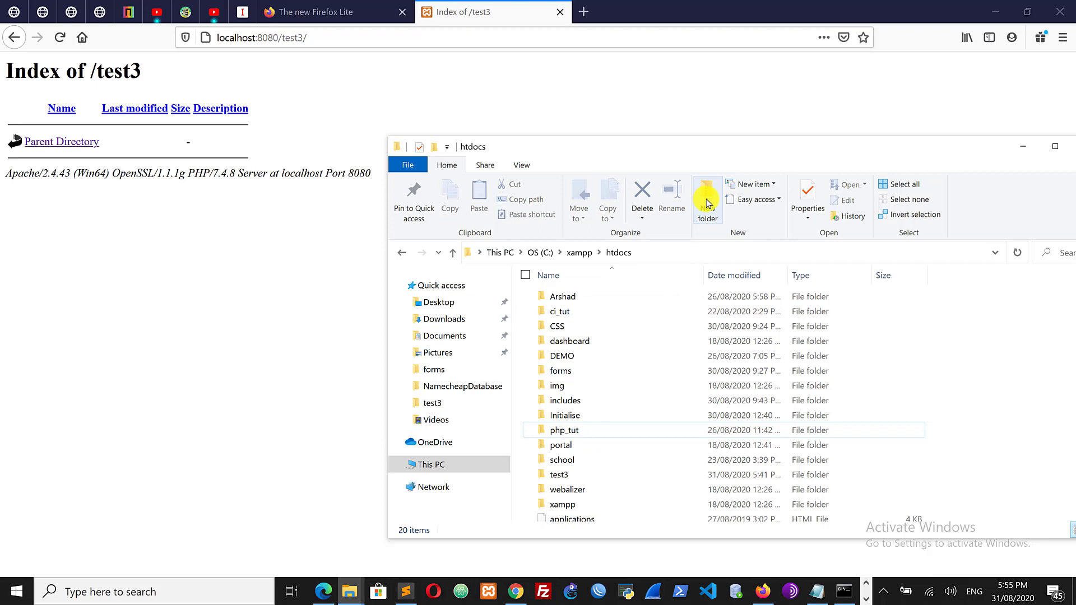
Create a new folder named mobile_app inside htdocs
left_click(708, 199)
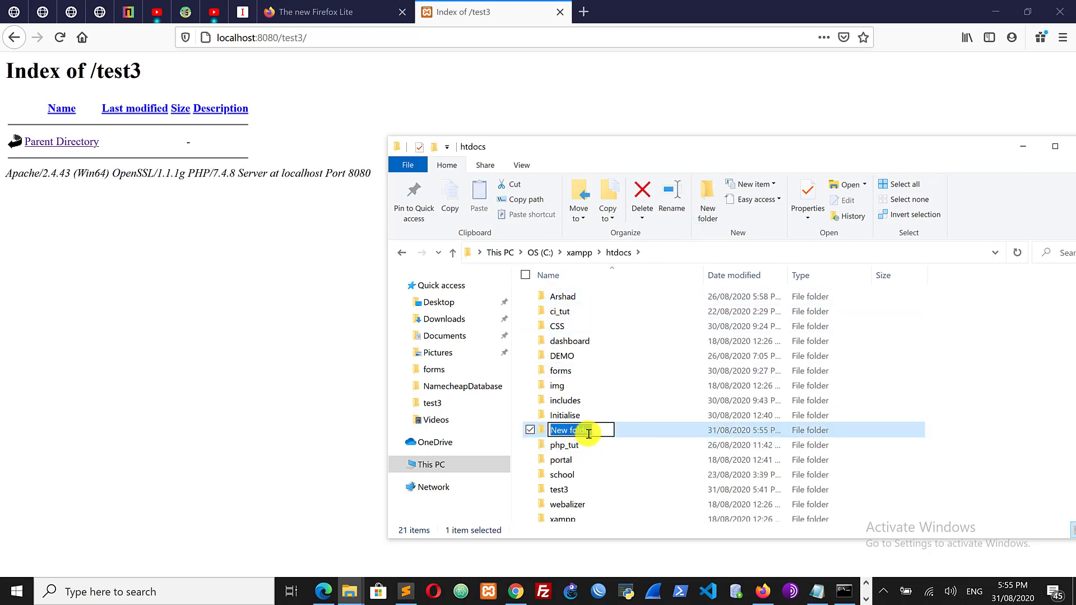
type("mobile_app")
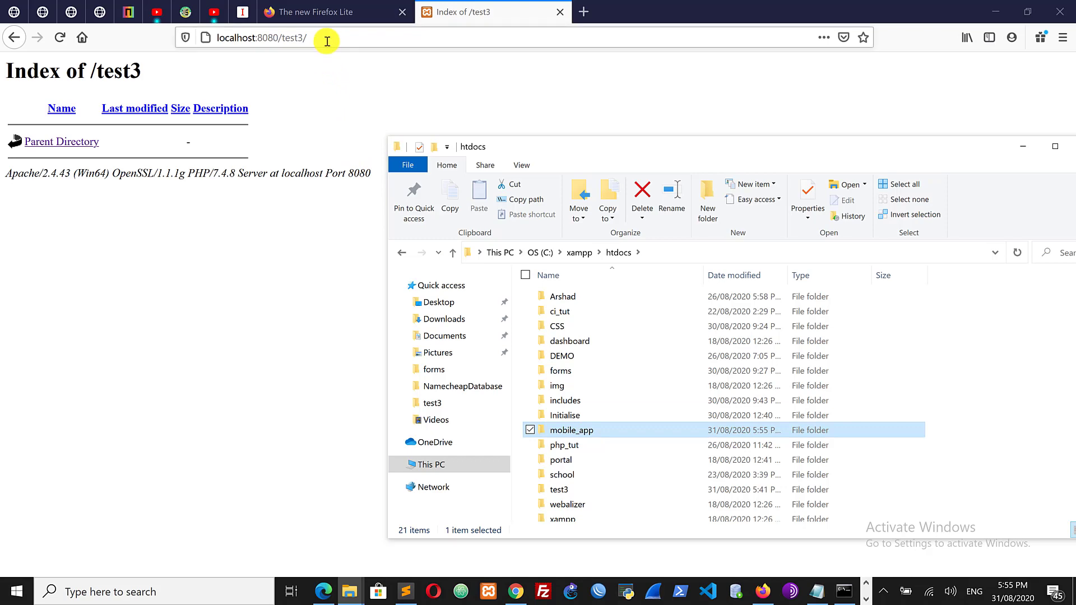
Load localhost:8080/mobile_app in Firefox to see the empty listing from the new folder
left_click(261, 38)
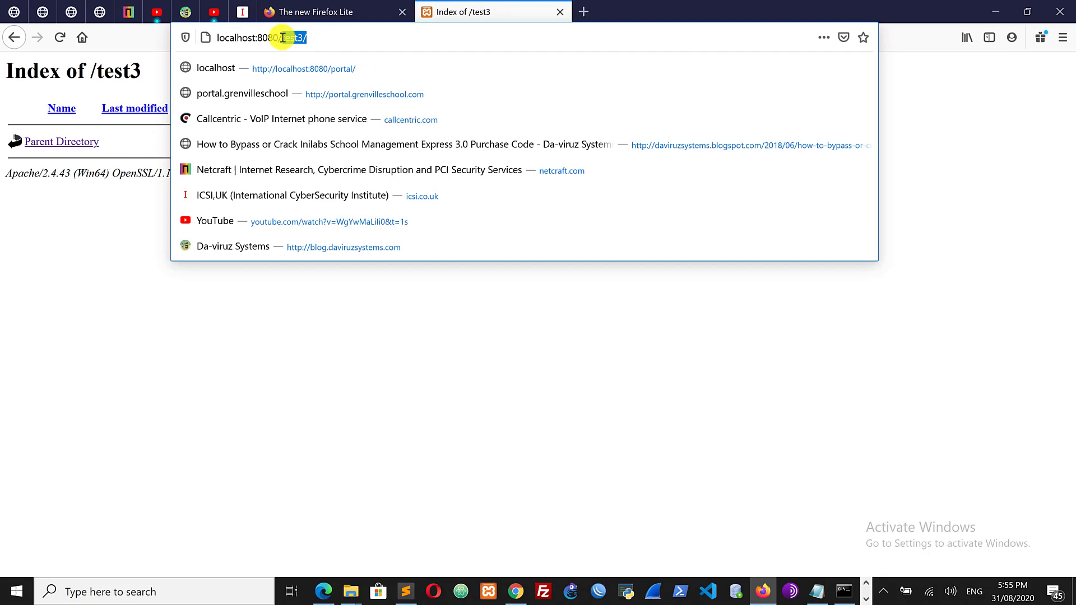
type("mobile_app")
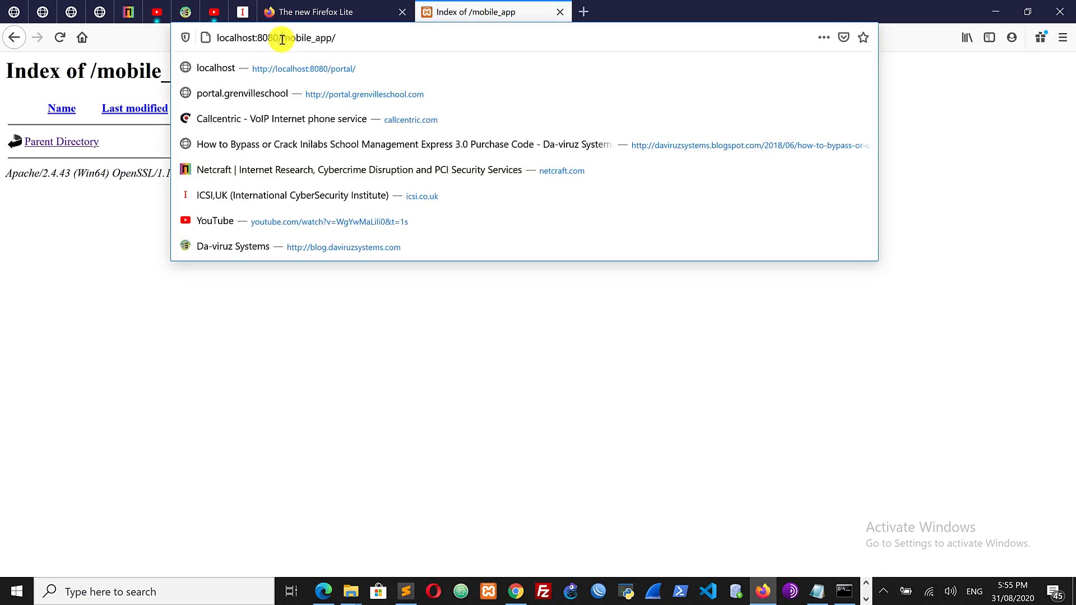
key("Return")
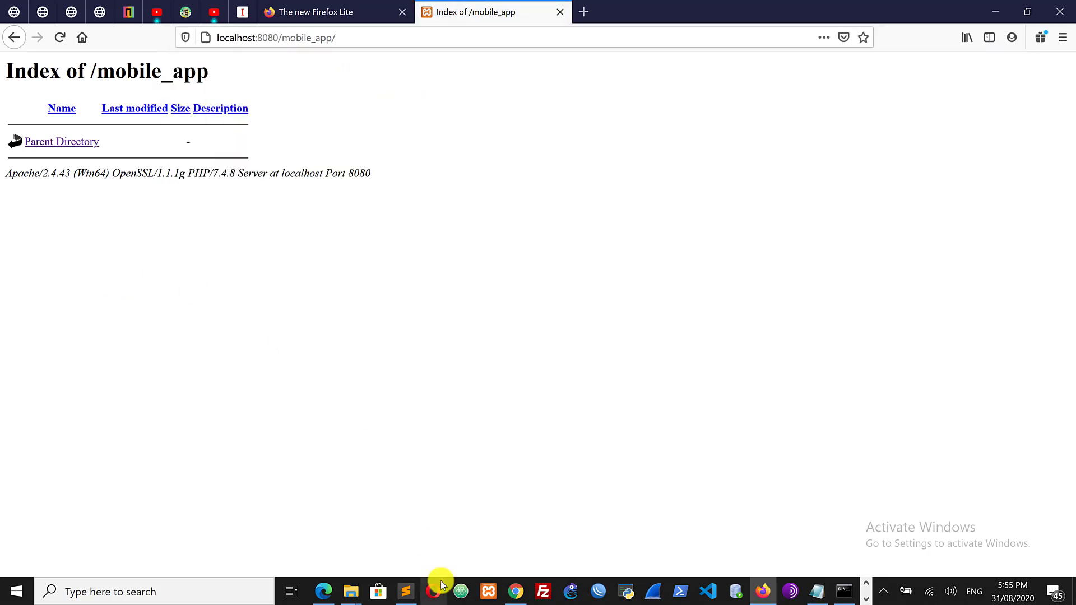
mouse_move(349, 592)
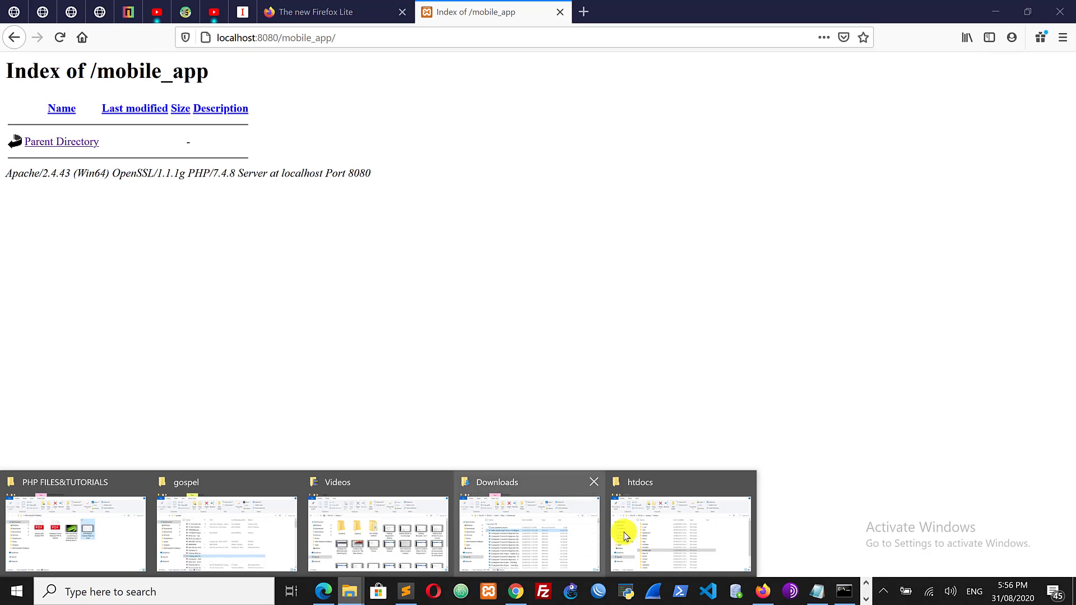
Back in the htdocs Explorer window, select and delete the mobile_app folder
left_click(681, 533)
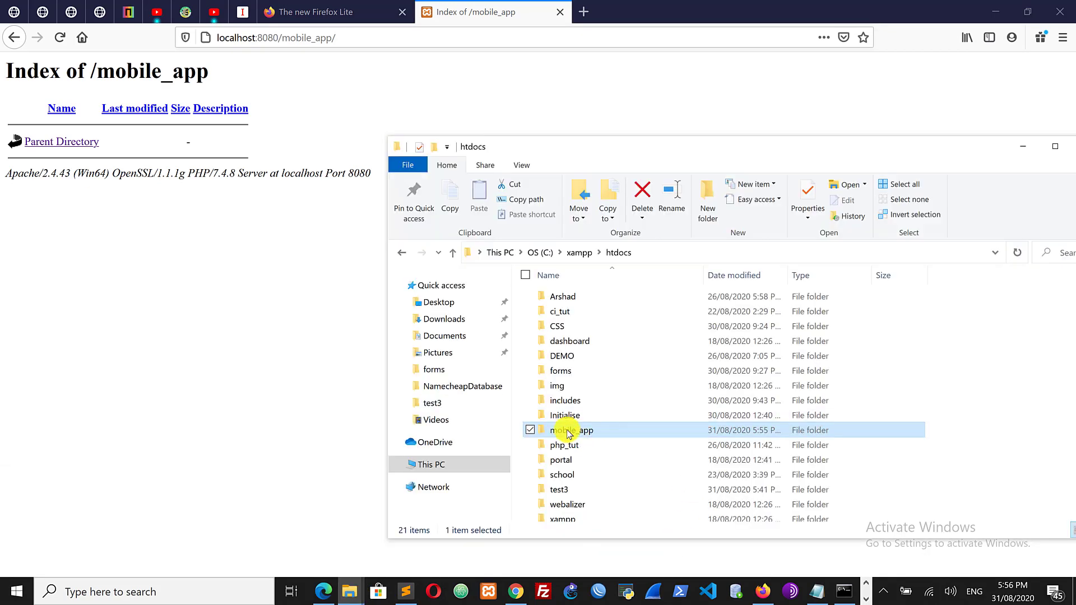
mouse_move(561, 437)
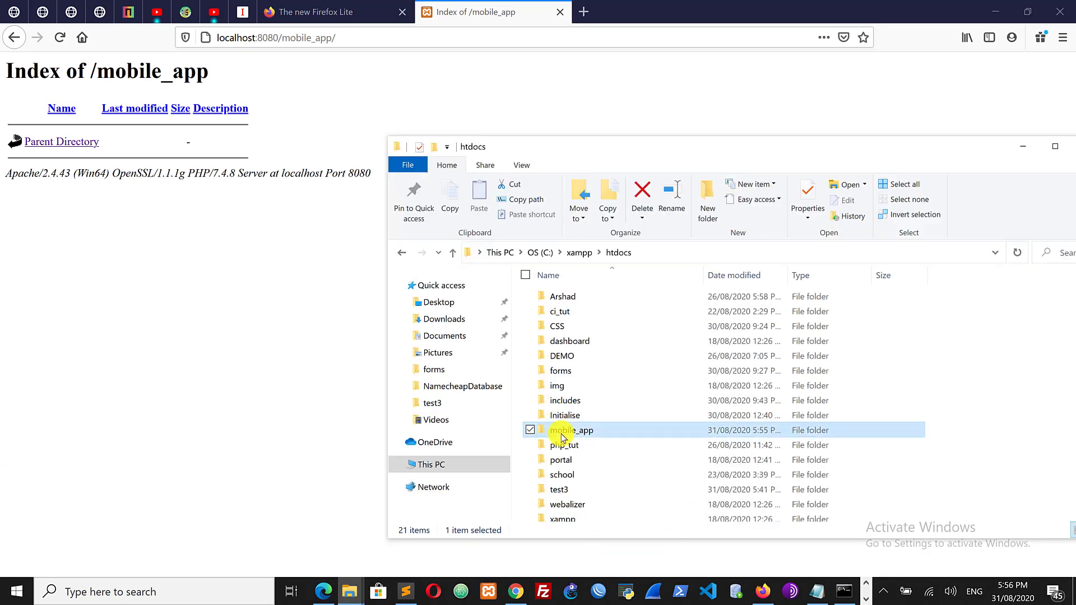
left_click(641, 191)
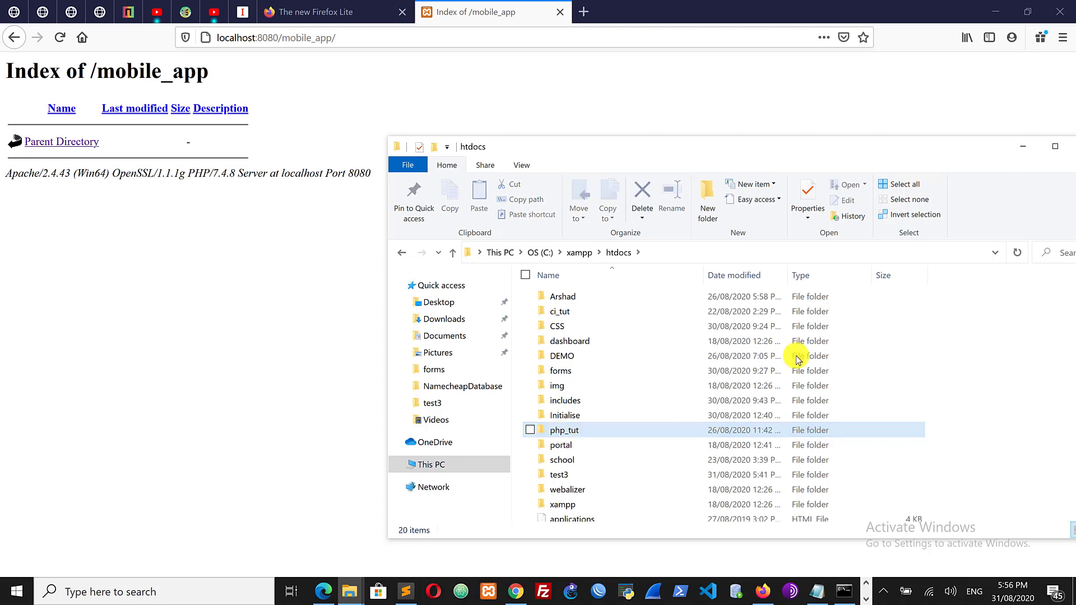
left_click(559, 474)
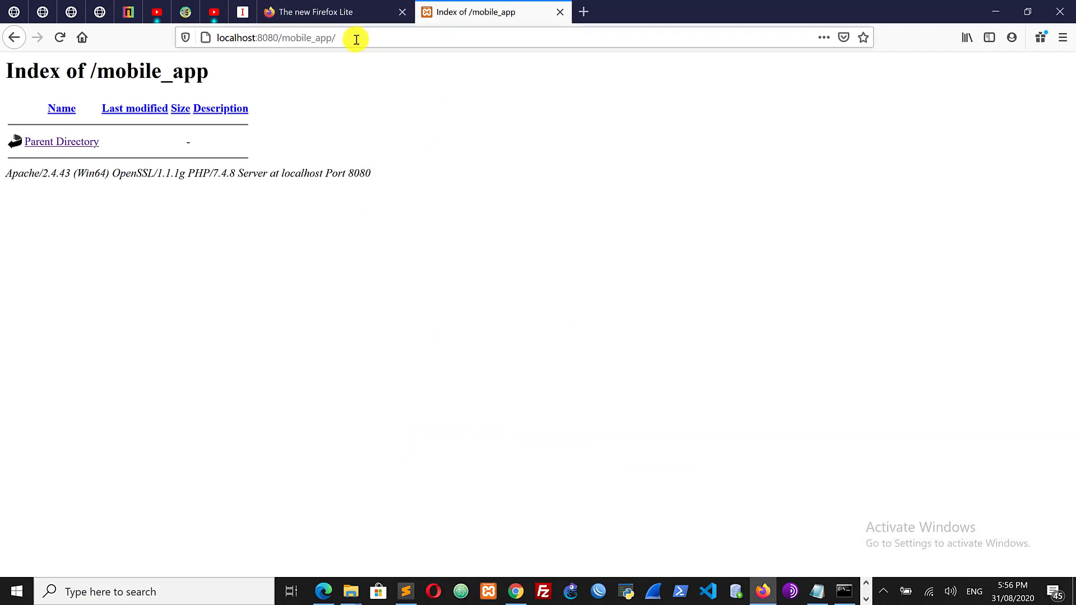
Replace the Firefox address with localhost:8080/test3 and load the empty listing after a stray search
left_click(288, 39)
type("test3")
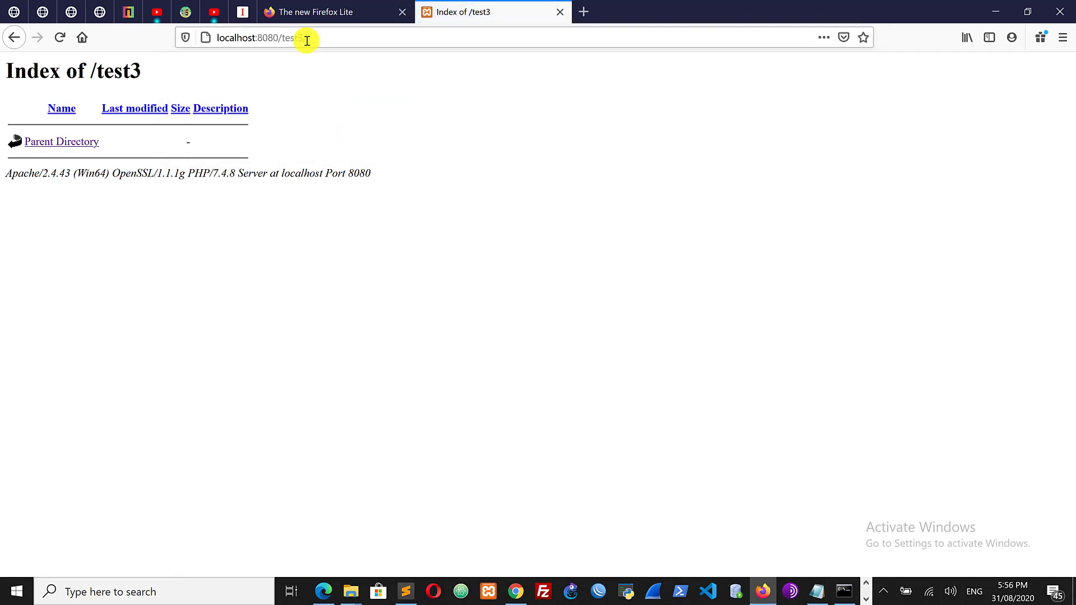
left_click(301, 38)
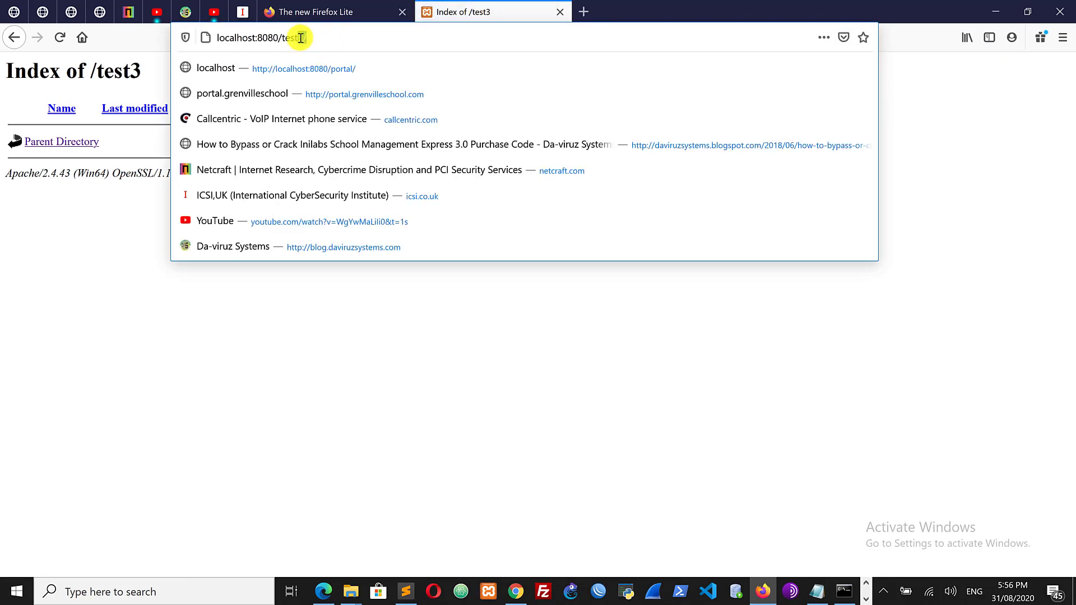
key("Return")
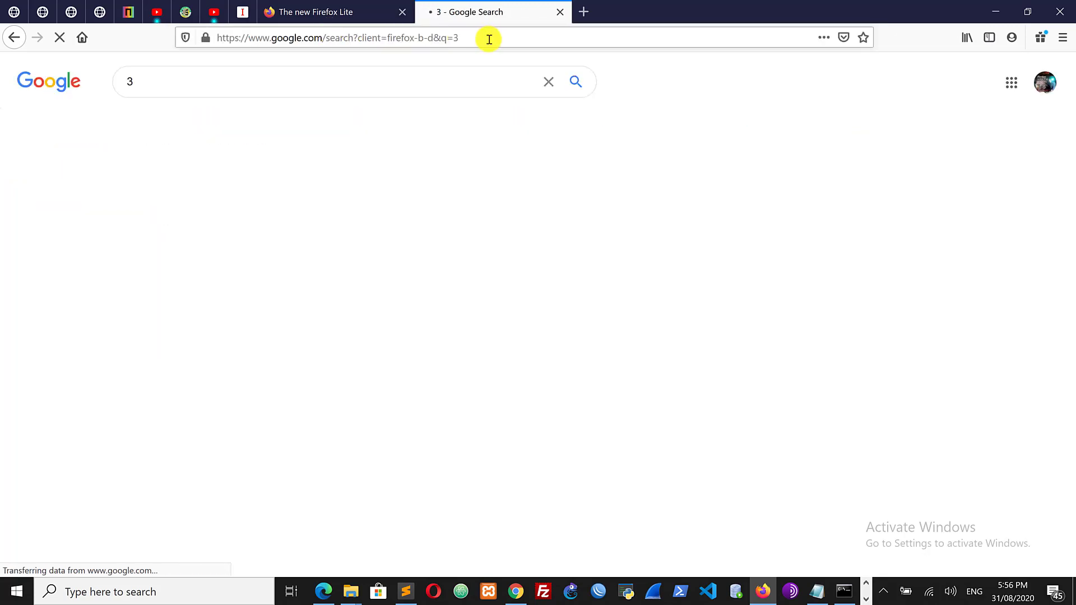
left_click(336, 38)
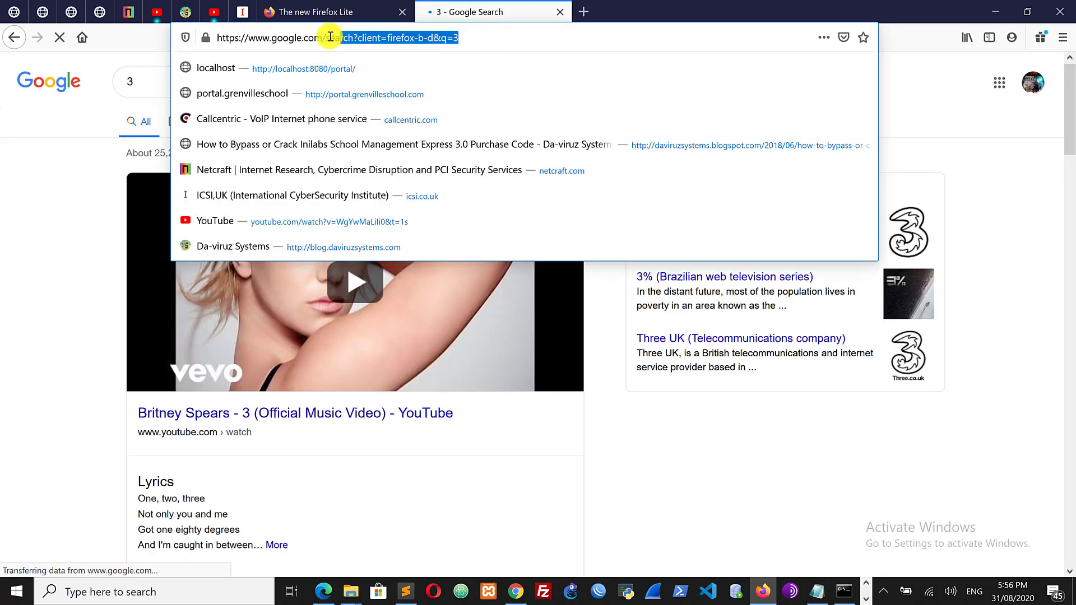
key("ctrl+a")
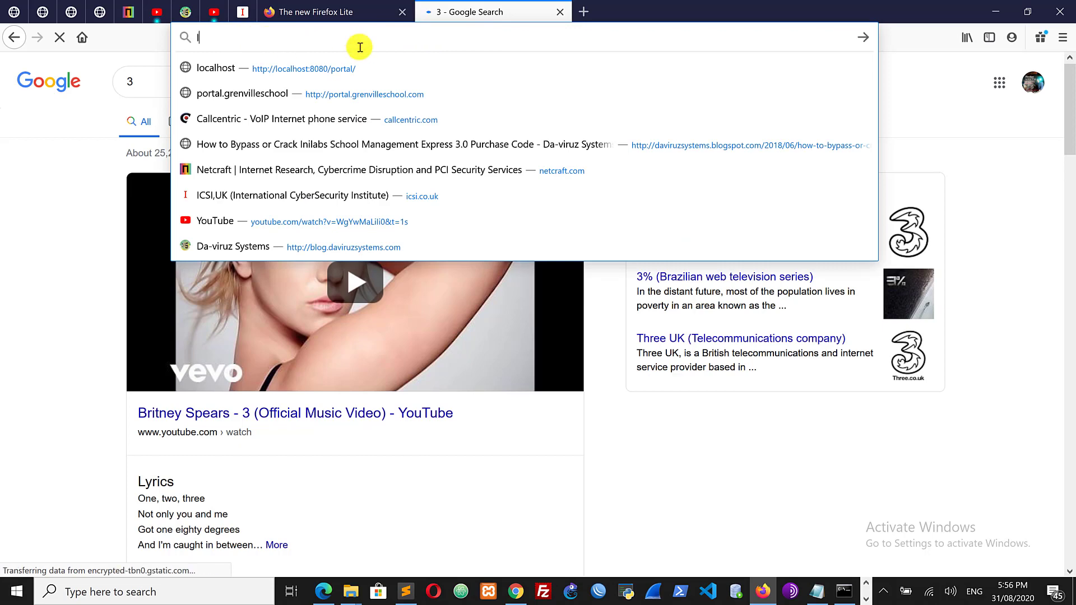
type("localhost:8080/test3/")
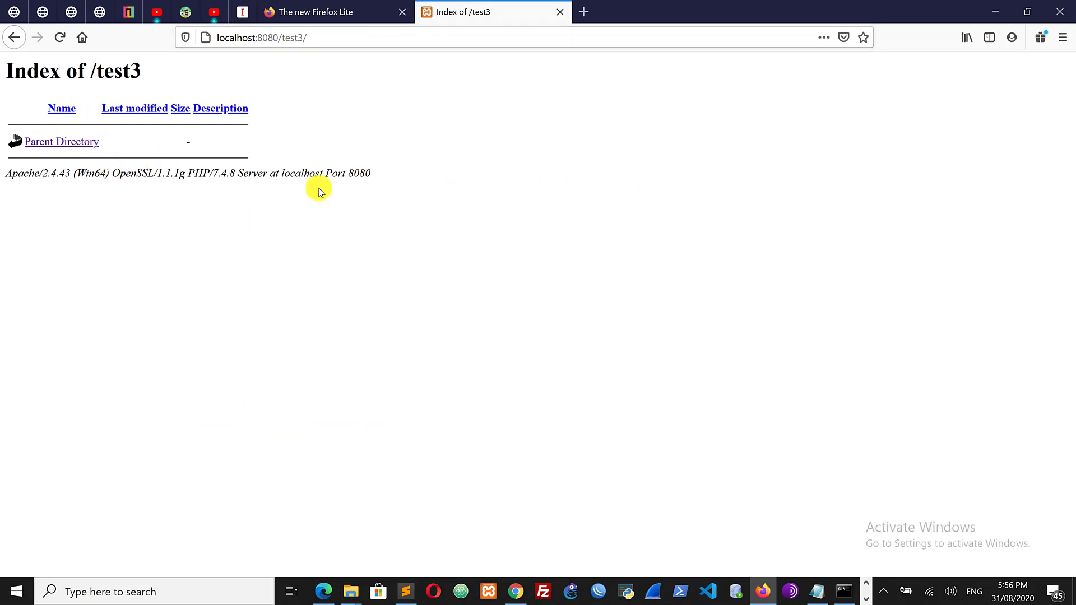
mouse_move(417, 552)
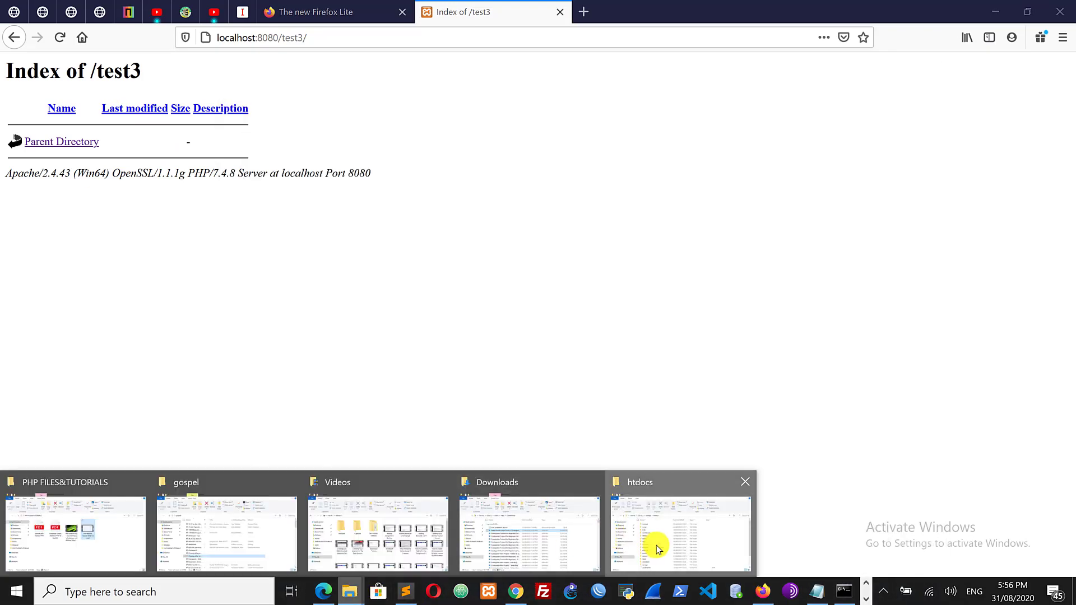
Put away the empty test3 Explorer window, leaving Firefox's test3 listing showing
left_click(657, 533)
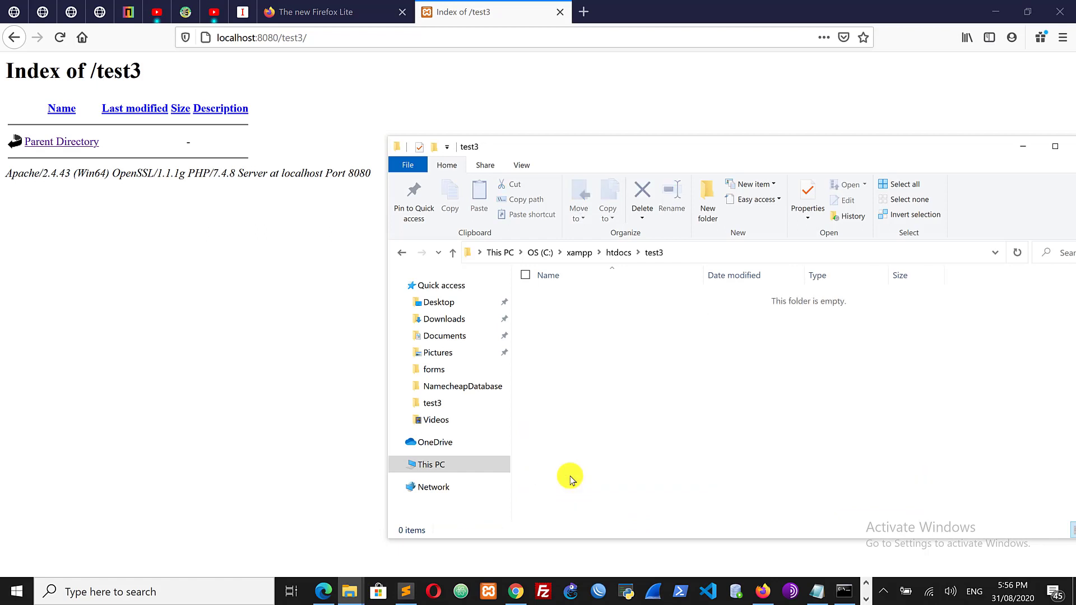
mouse_move(739, 405)
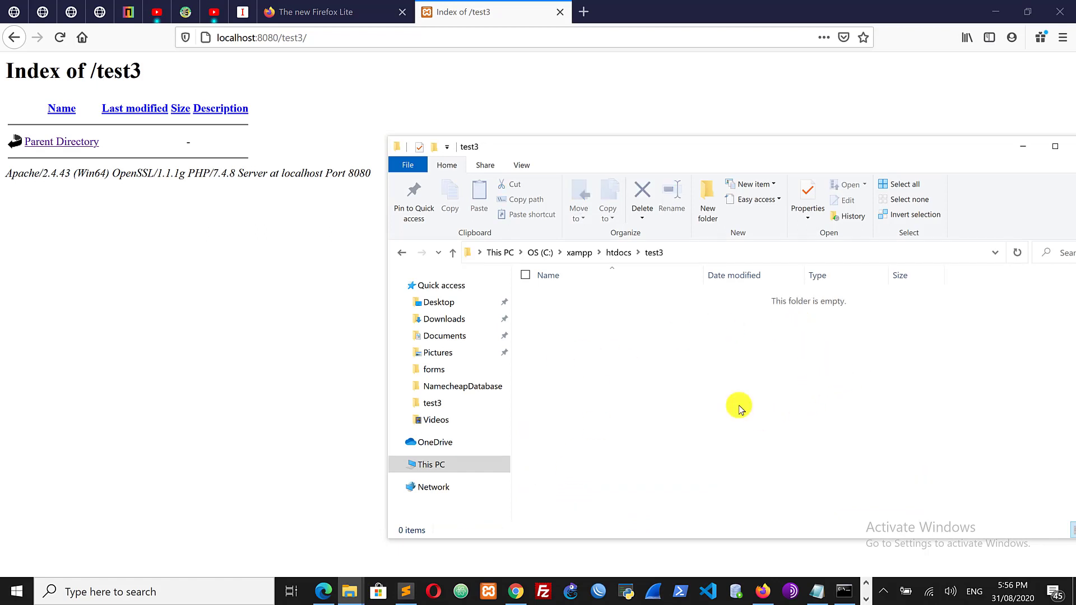
mouse_move(694, 430)
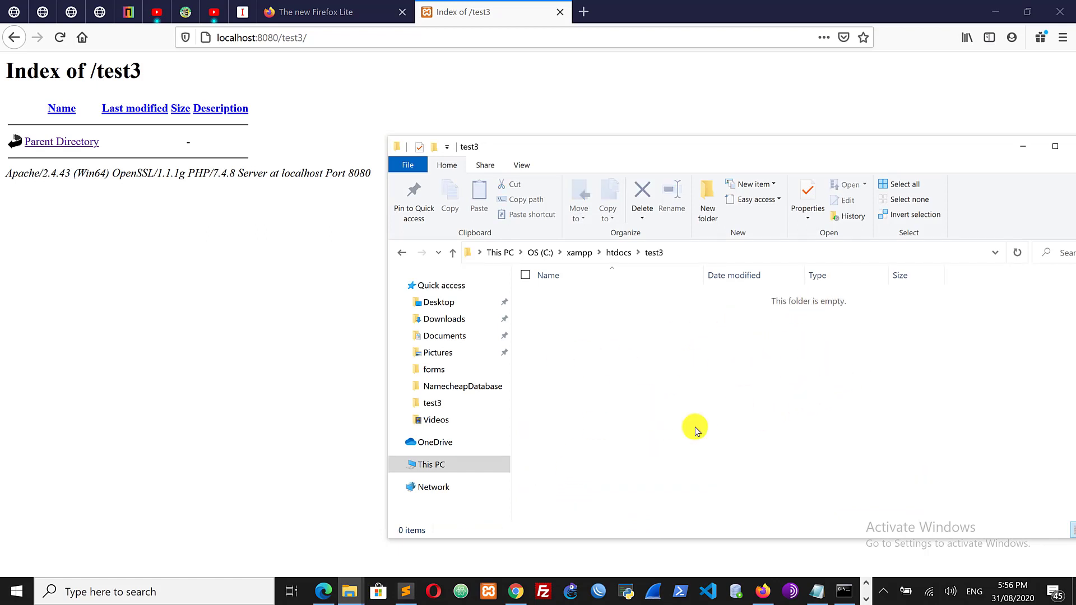
mouse_move(727, 397)
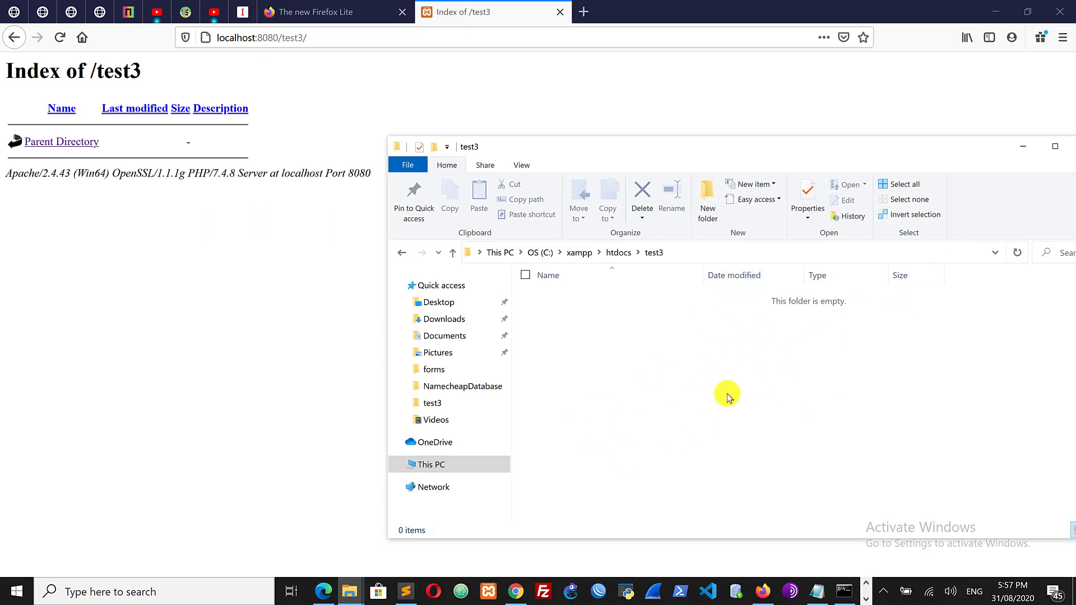
mouse_move(823, 343)
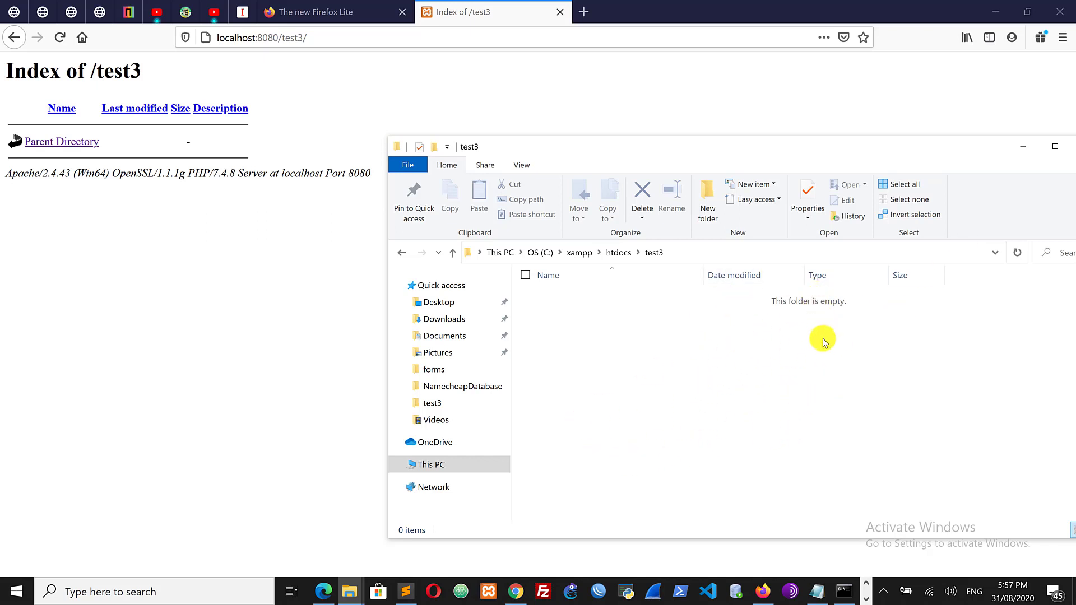
mouse_move(189, 82)
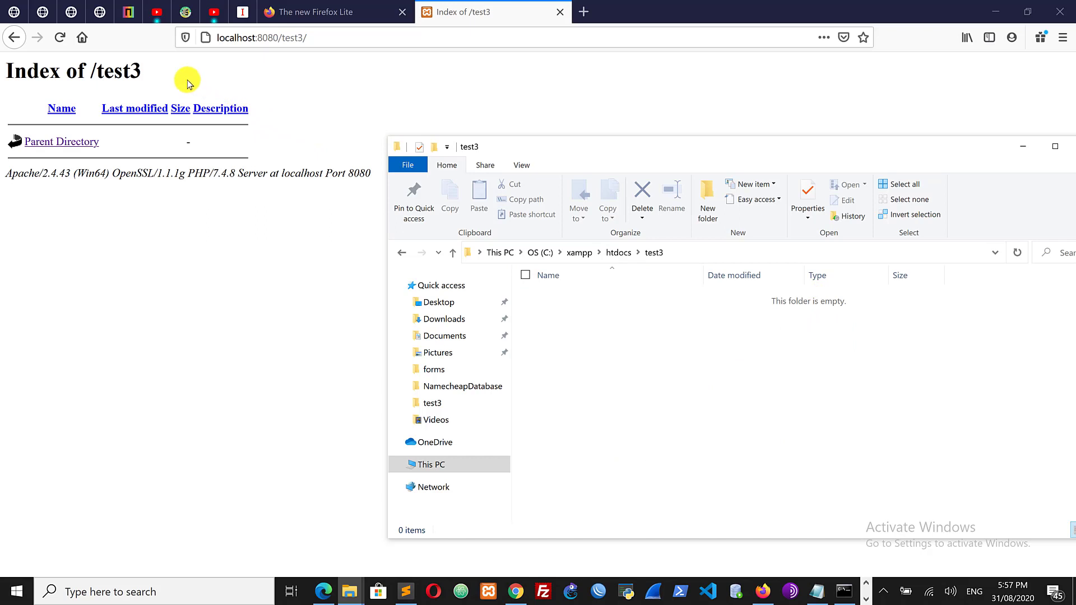
mouse_move(209, 135)
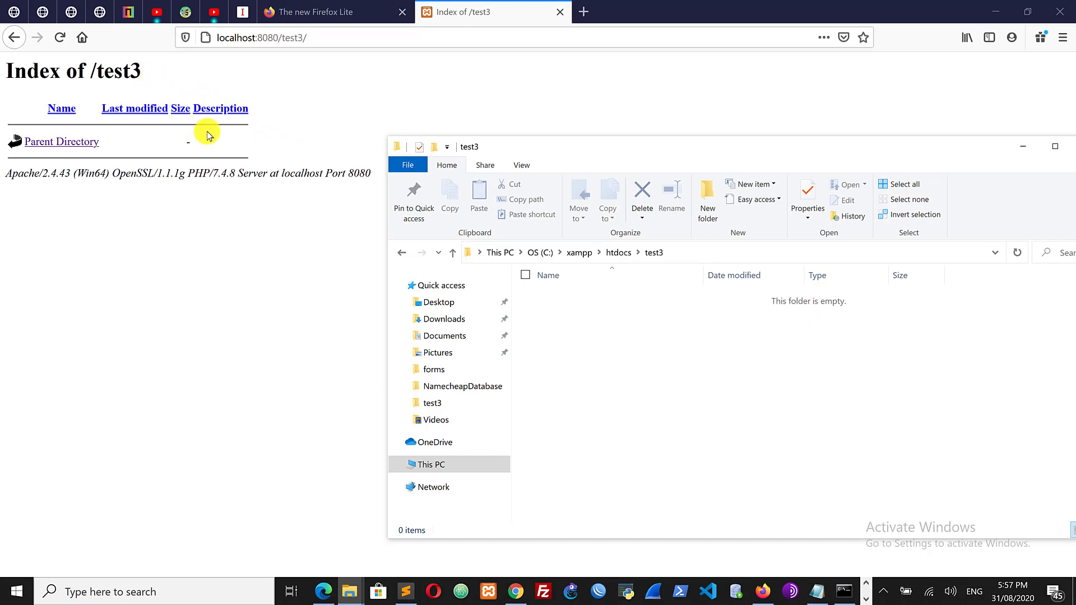
mouse_move(136, 203)
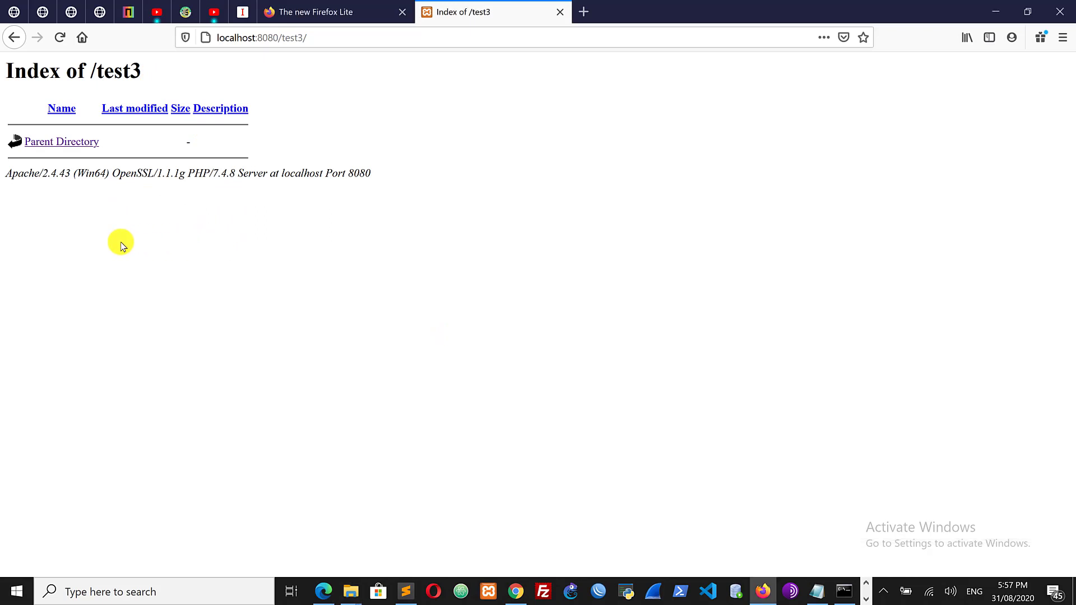
mouse_move(267, 88)
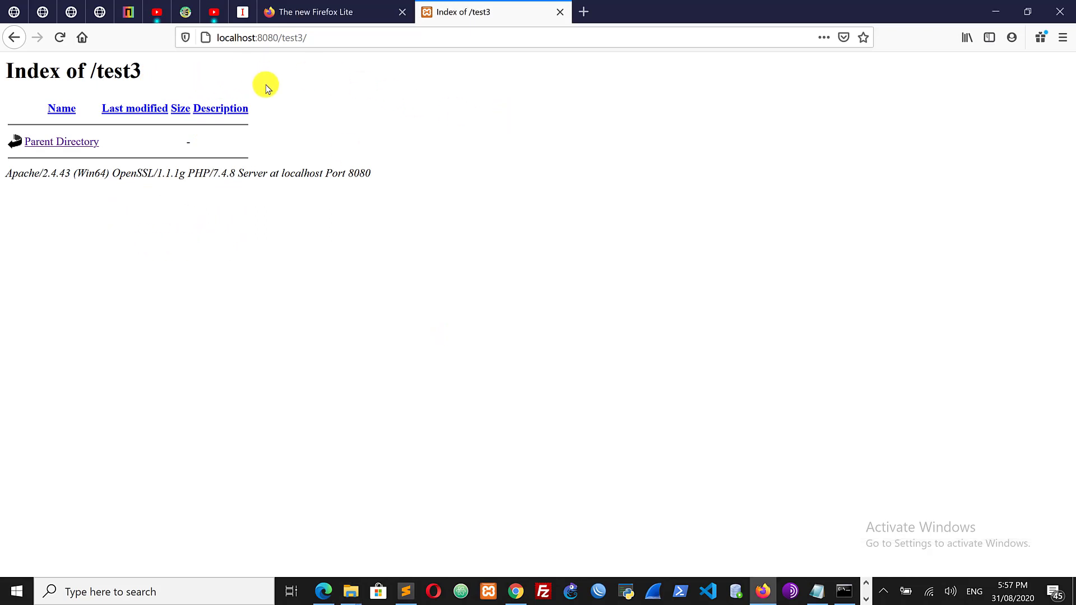
mouse_move(599, 251)
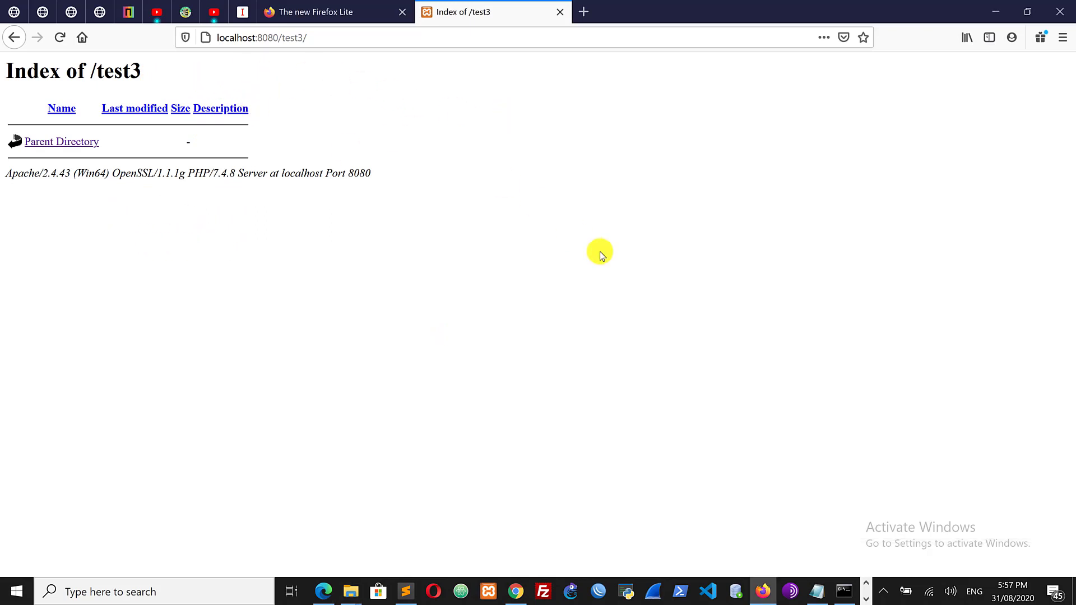
Restore the Notepad tutorial notes over Firefox's test3 listing
left_click(817, 592)
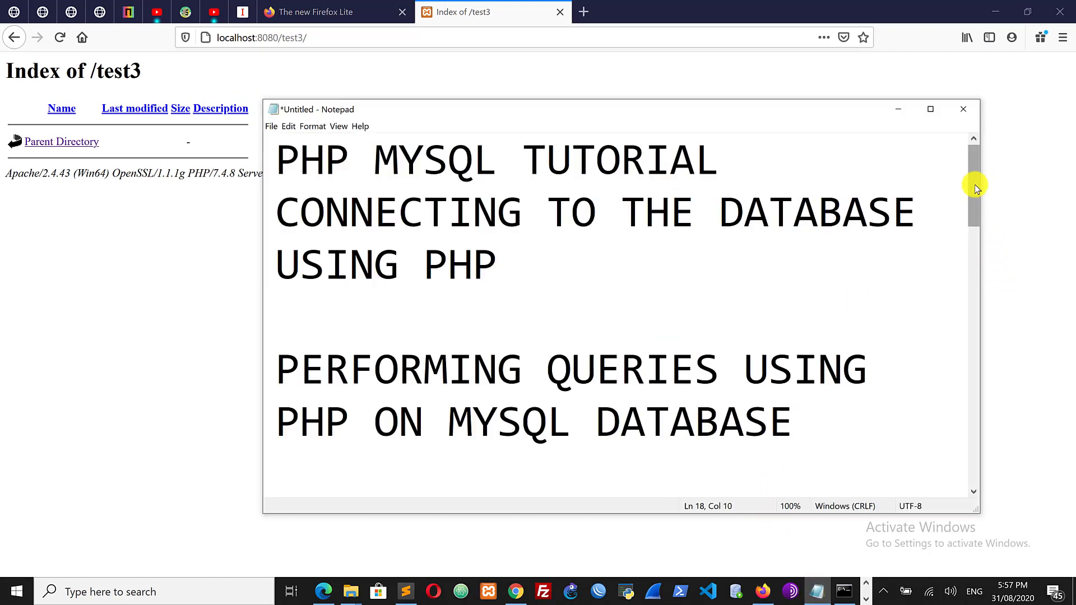
Scroll down the notes to the students table field list including first_name varchar(30)
scroll("down", 3)
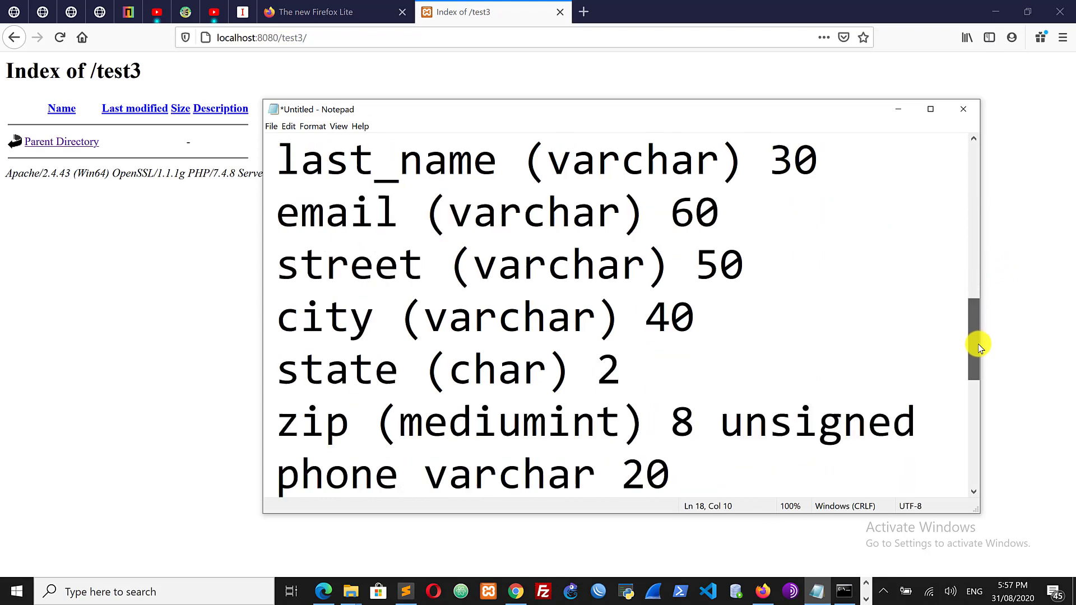
scroll("down", 3)
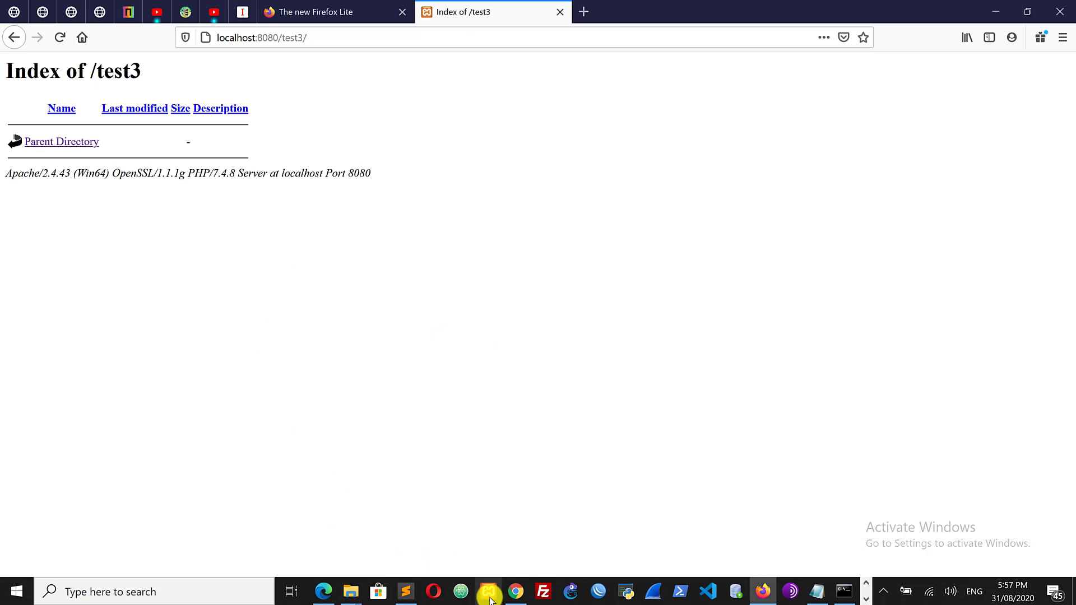
mouse_move(489, 590)
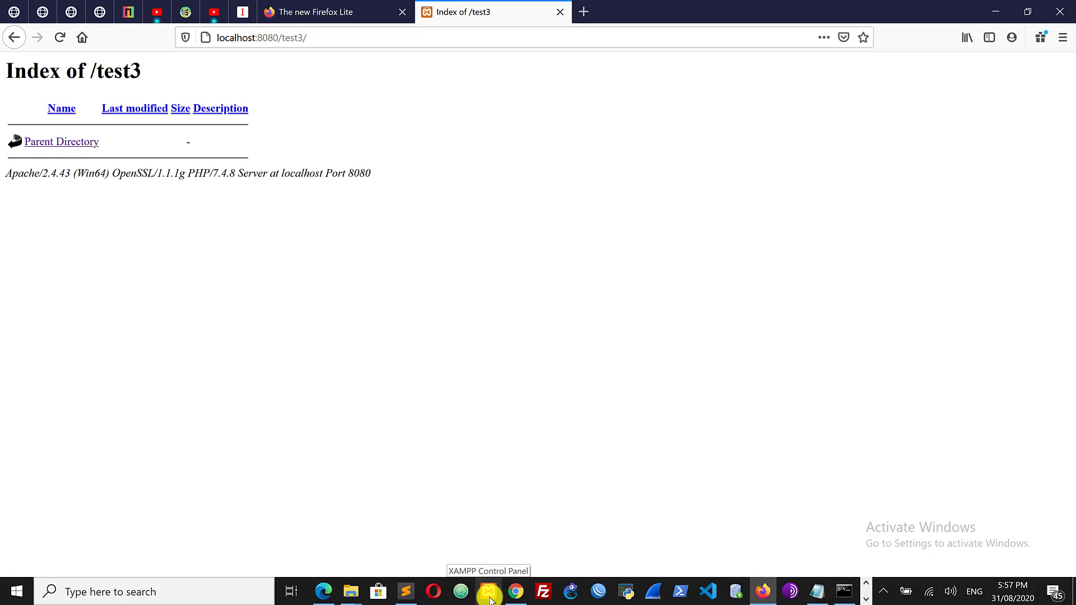
mouse_move(511, 561)
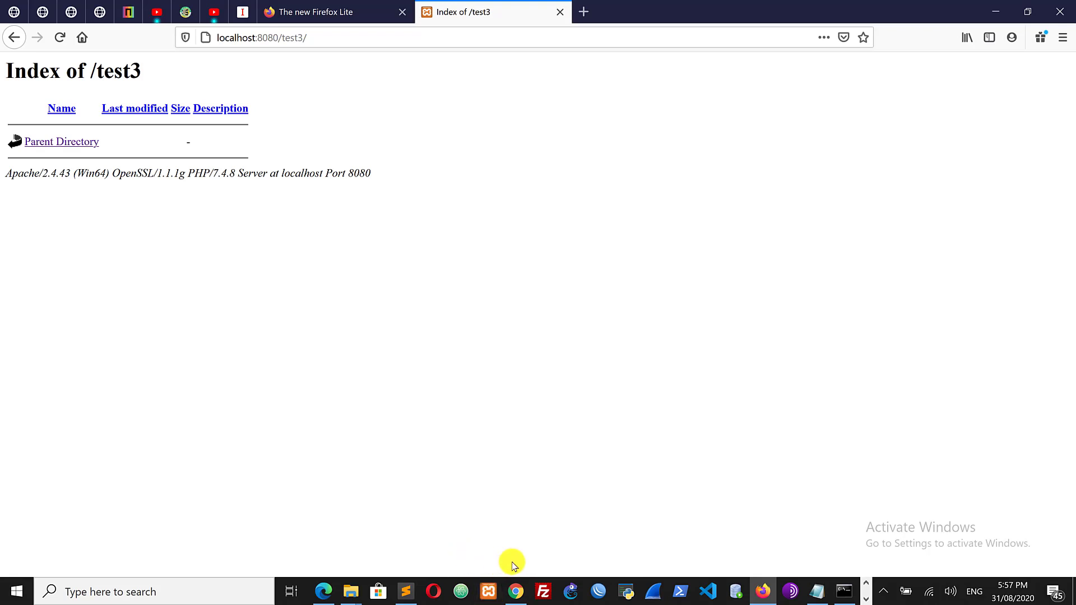
mouse_move(350, 216)
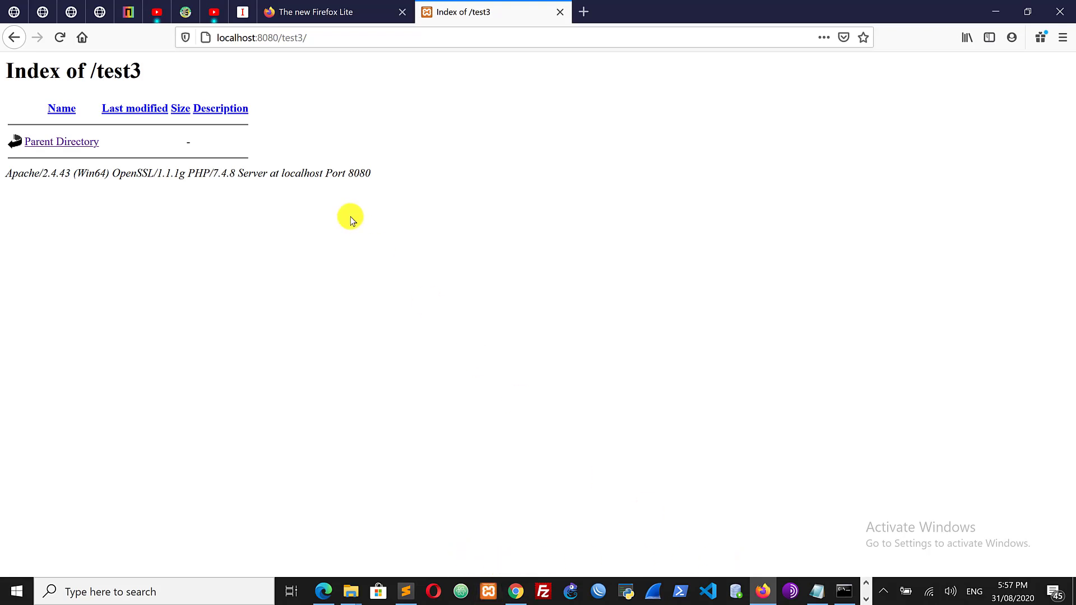
mouse_move(475, 221)
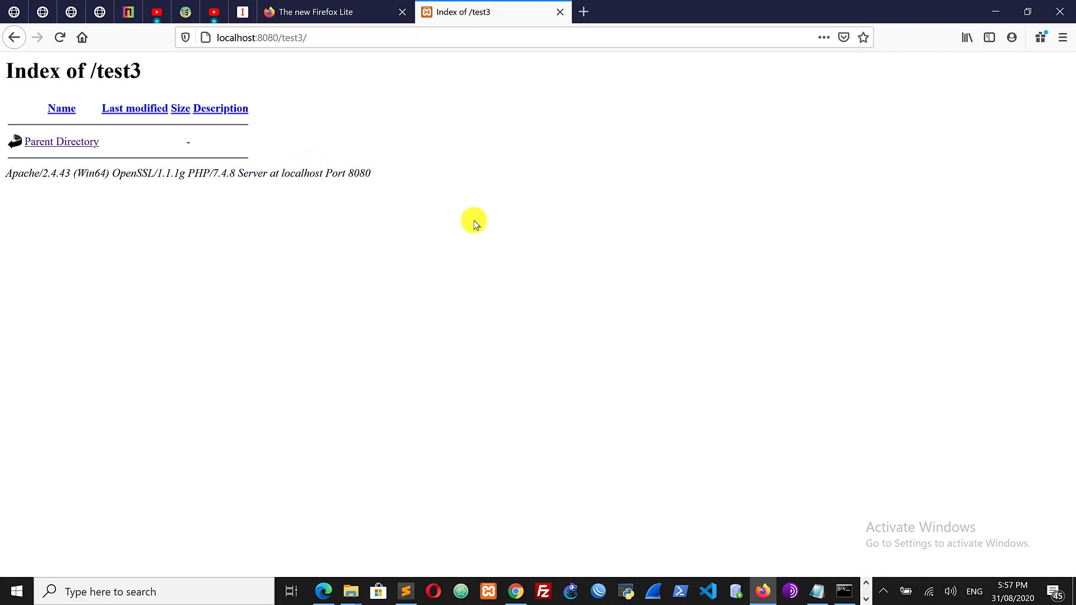
mouse_move(498, 240)
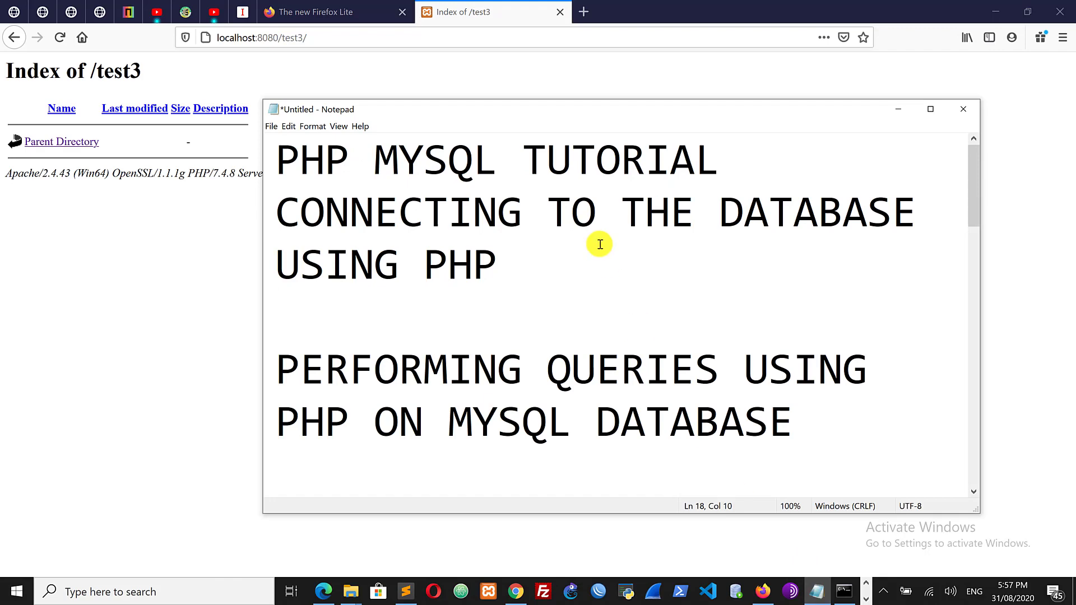
scroll("down", 3)
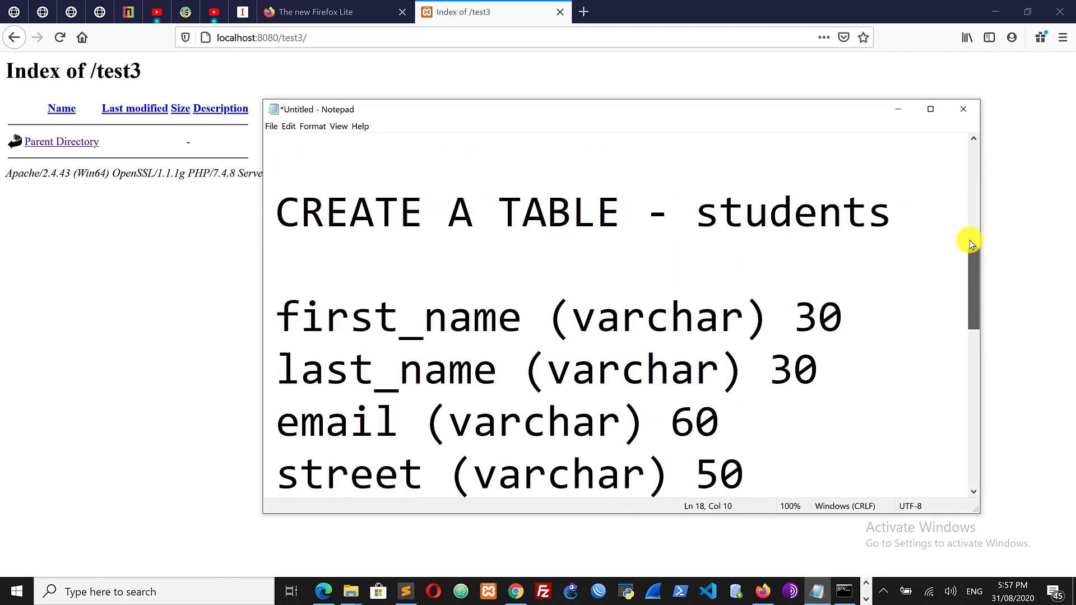
scroll("up", 3)
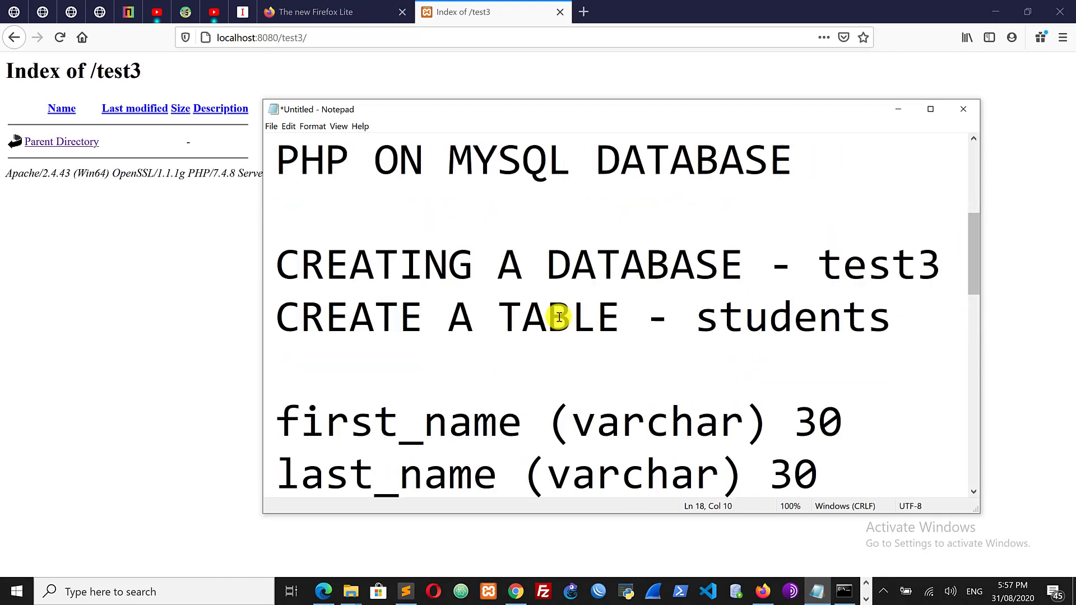
mouse_move(977, 263)
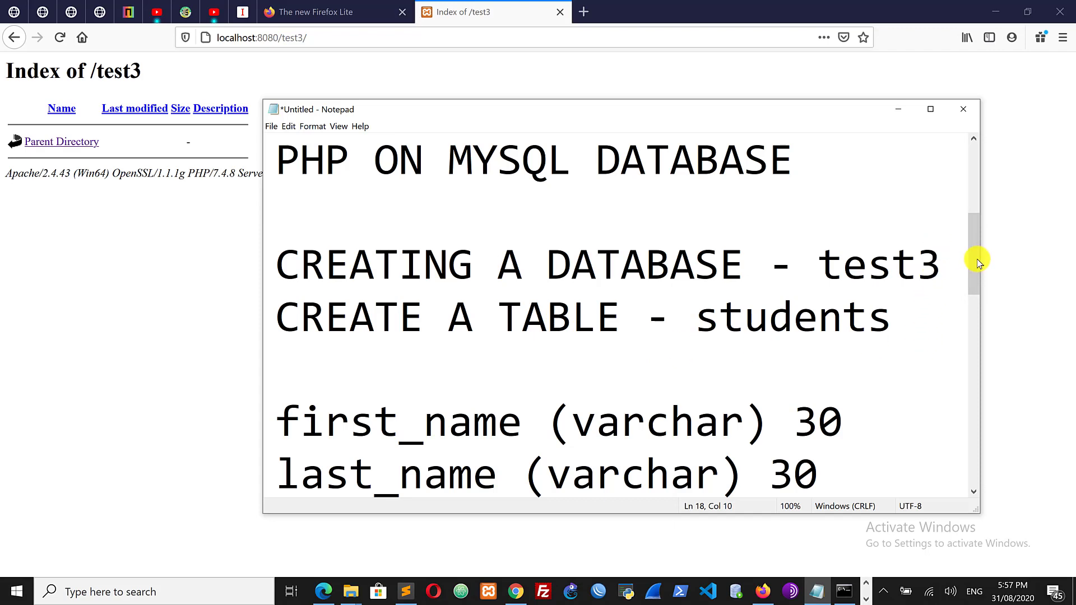
scroll("down", 3)
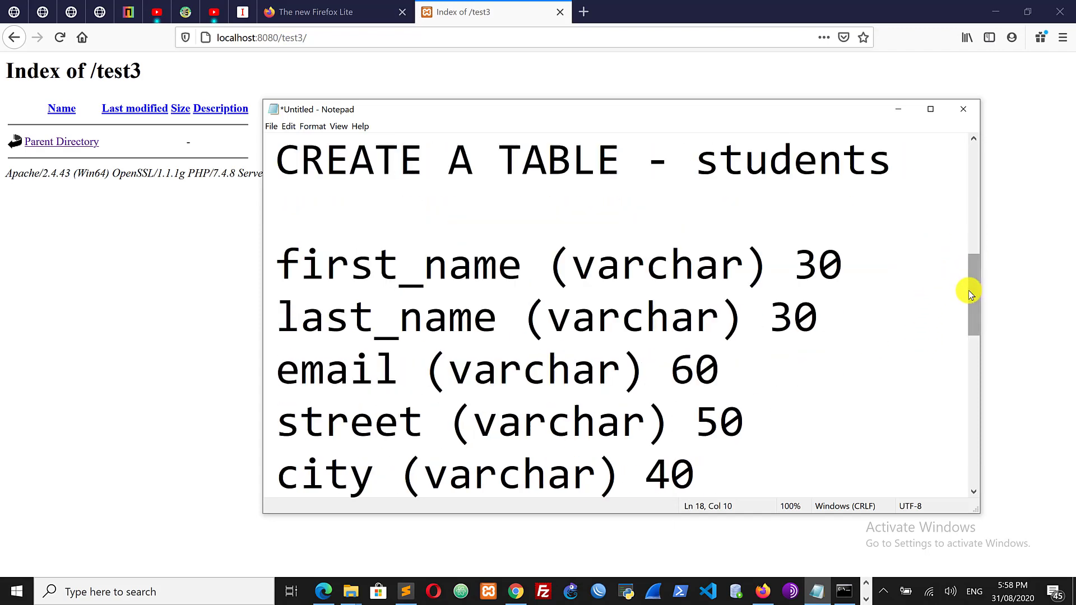
mouse_move(281, 263)
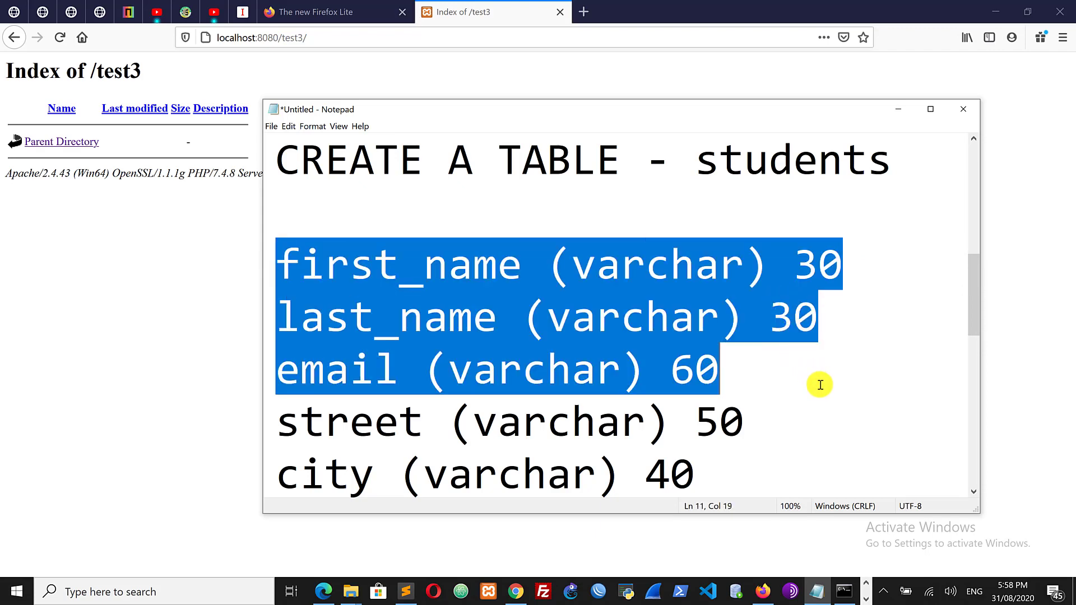
scroll("down", 3)
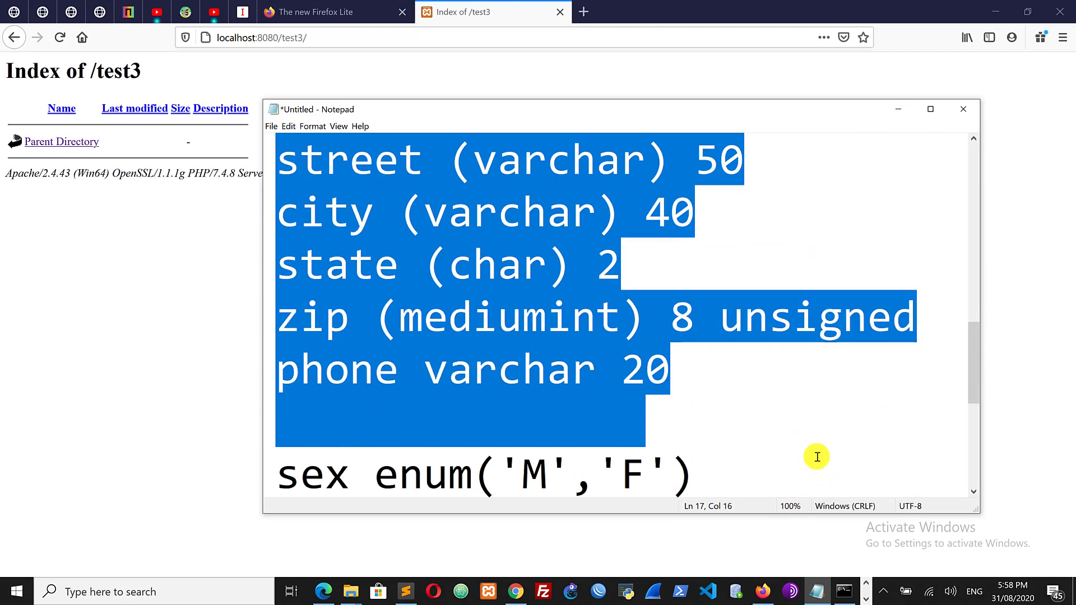
scroll("down", 3)
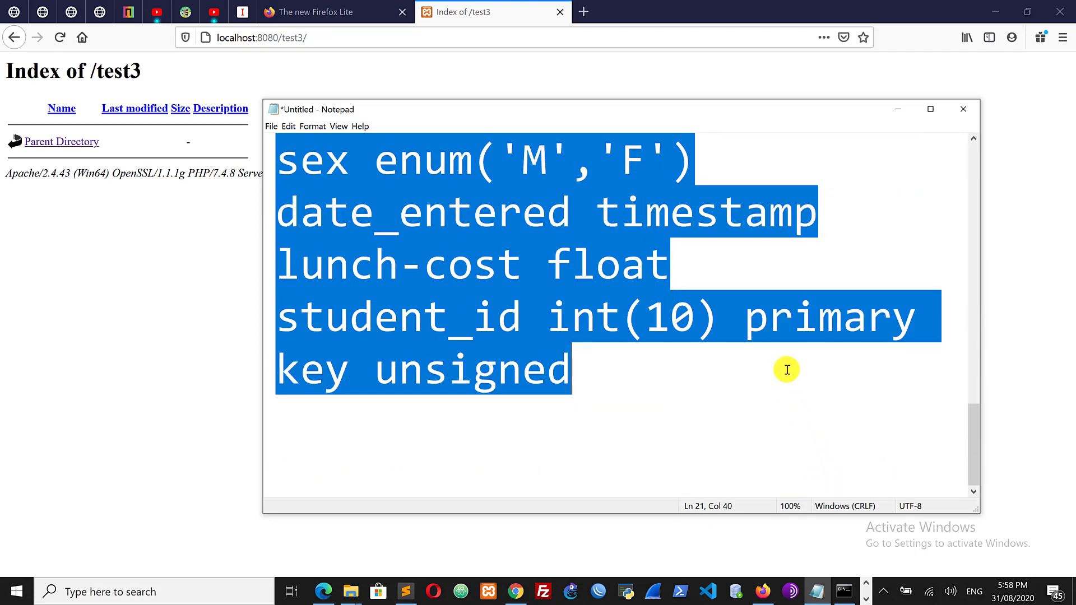
mouse_move(729, 362)
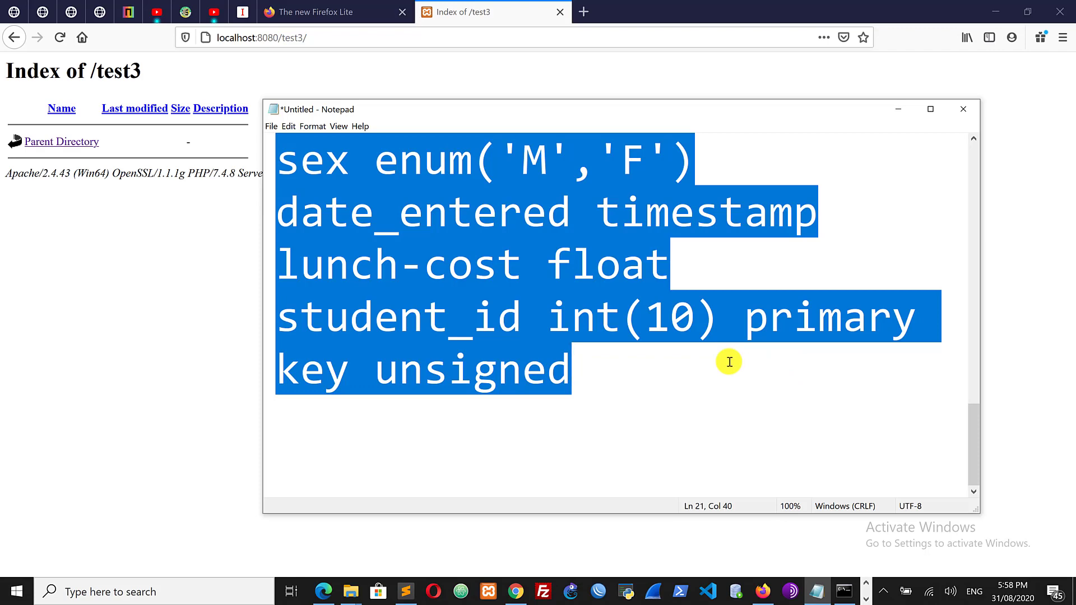
mouse_move(781, 390)
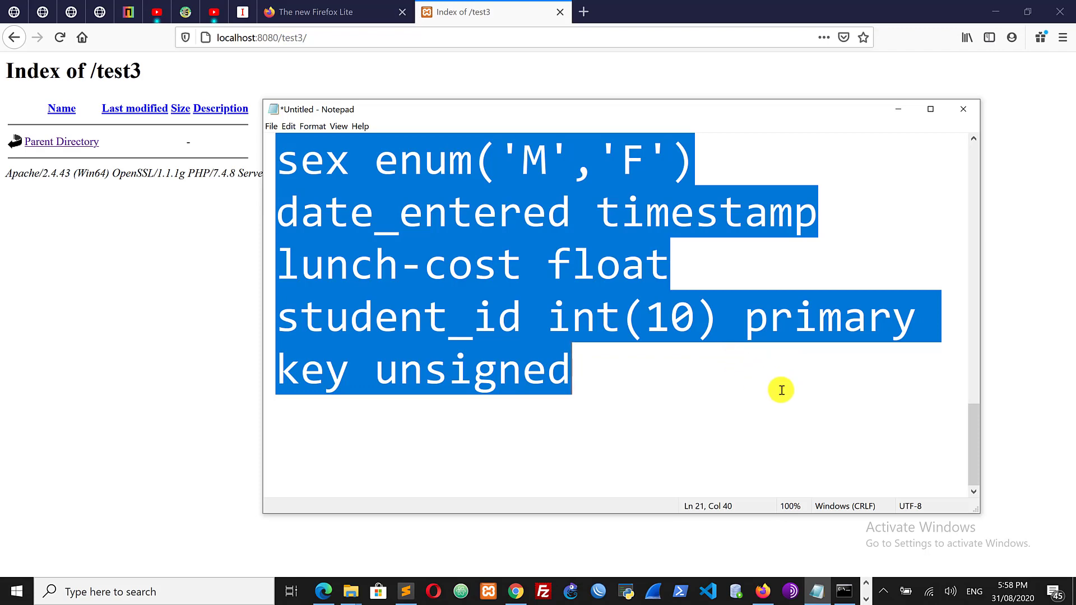